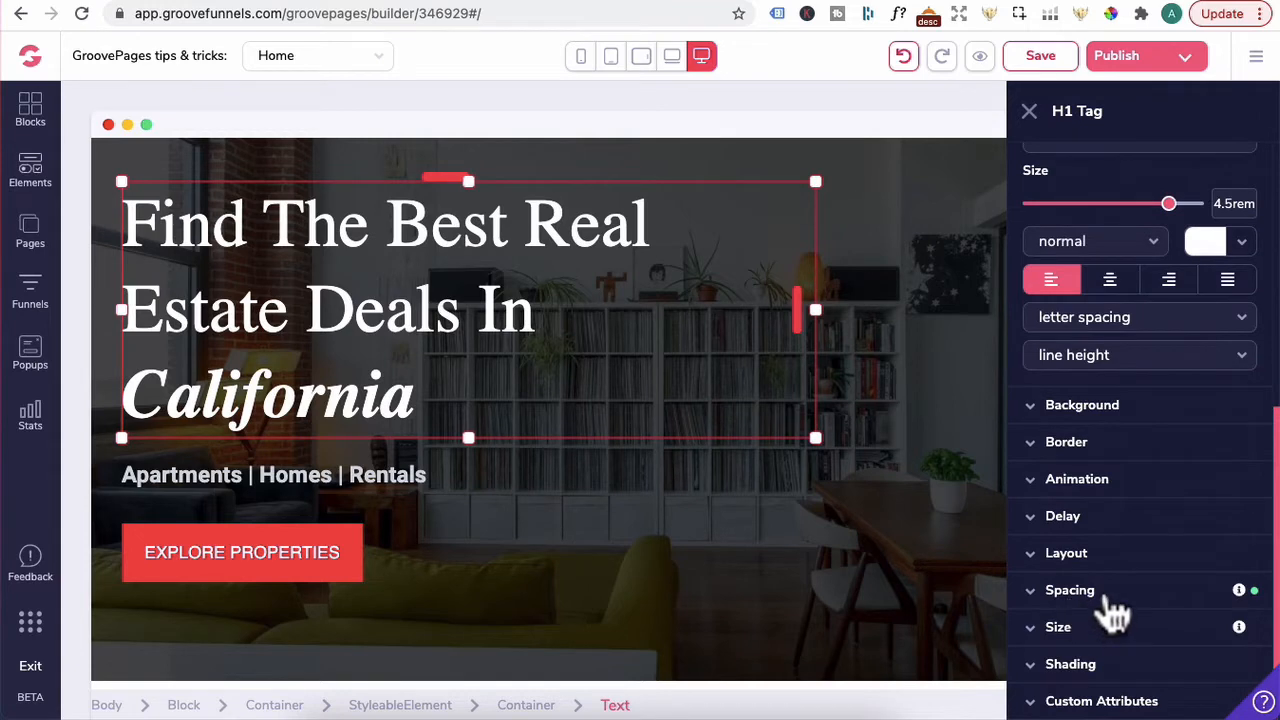
Step: Switch on space cascading for the California headline's 4.5rem bottom margin
click(1069, 590)
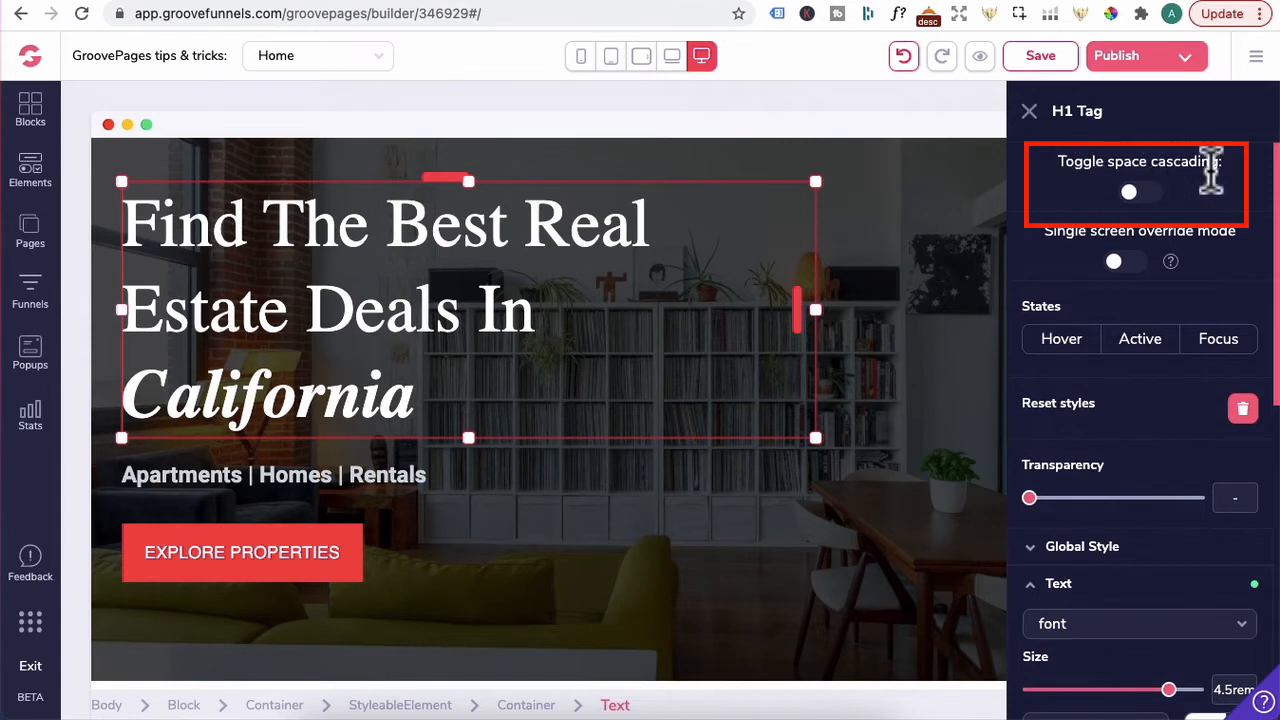
click(1140, 192)
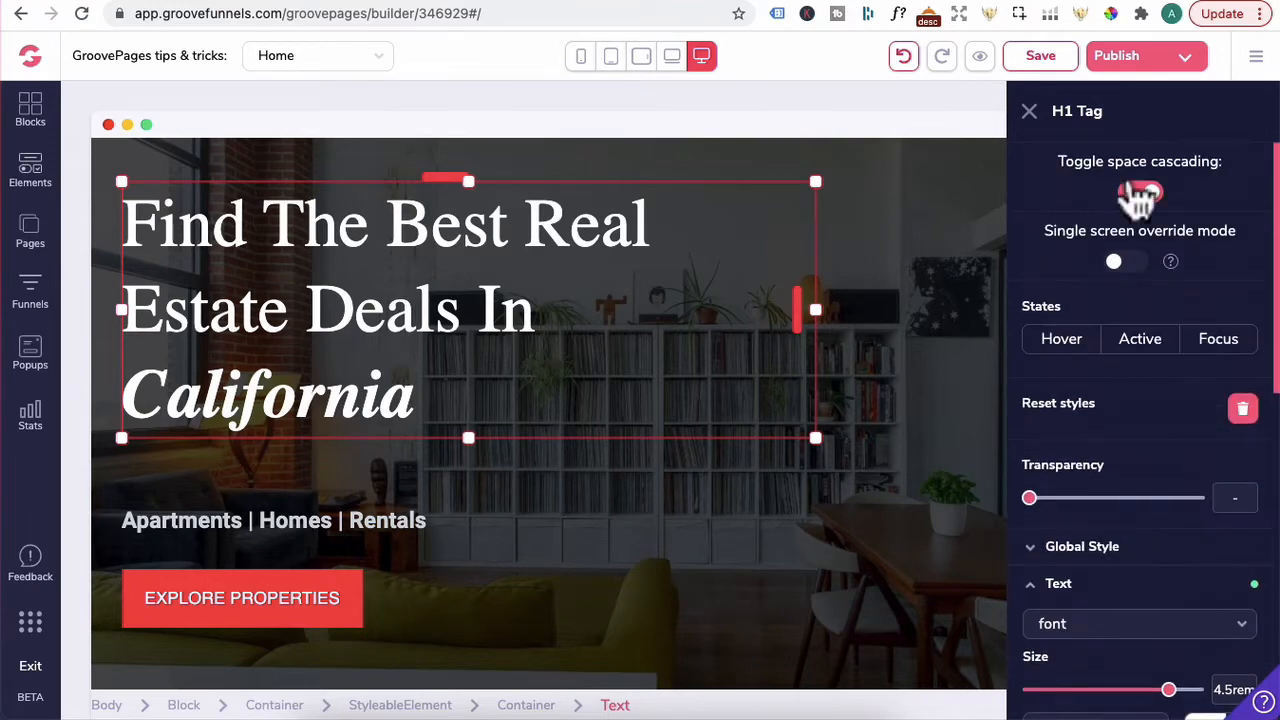
click(1140, 192)
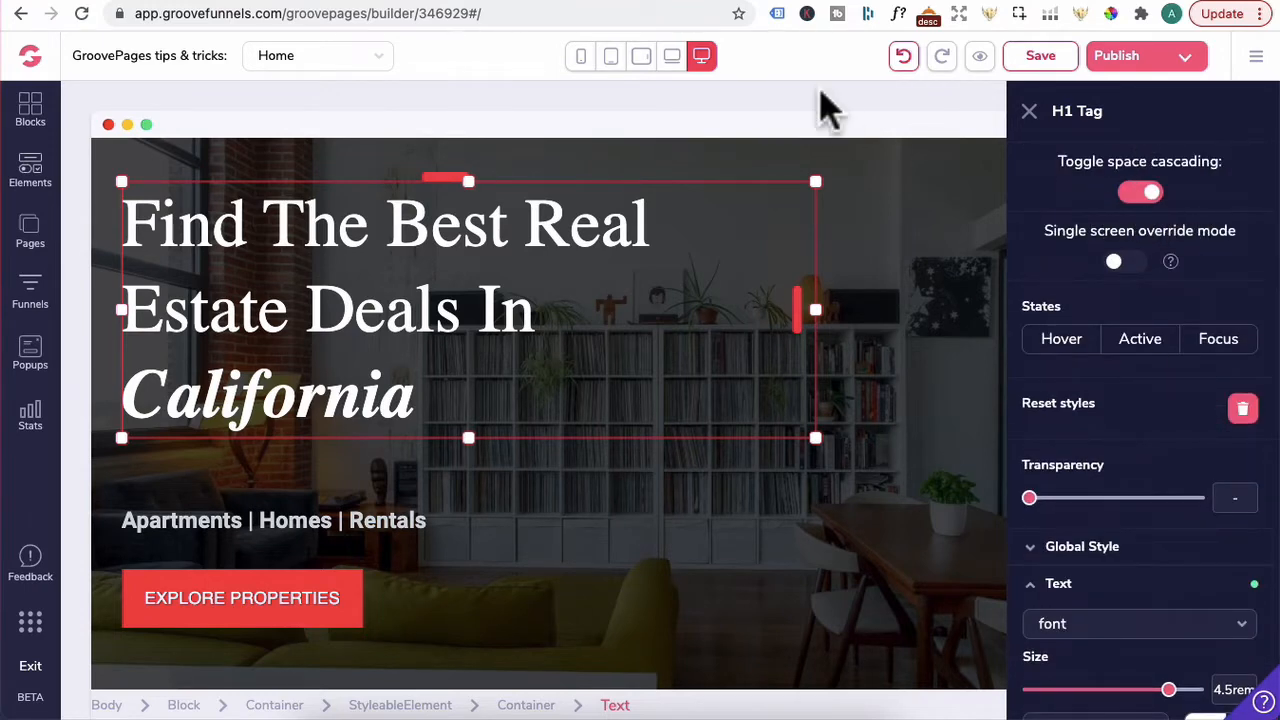
Step: Preview the page at landscape tablet, portrait tablet and phone widths, then return to desktop
click(671, 55)
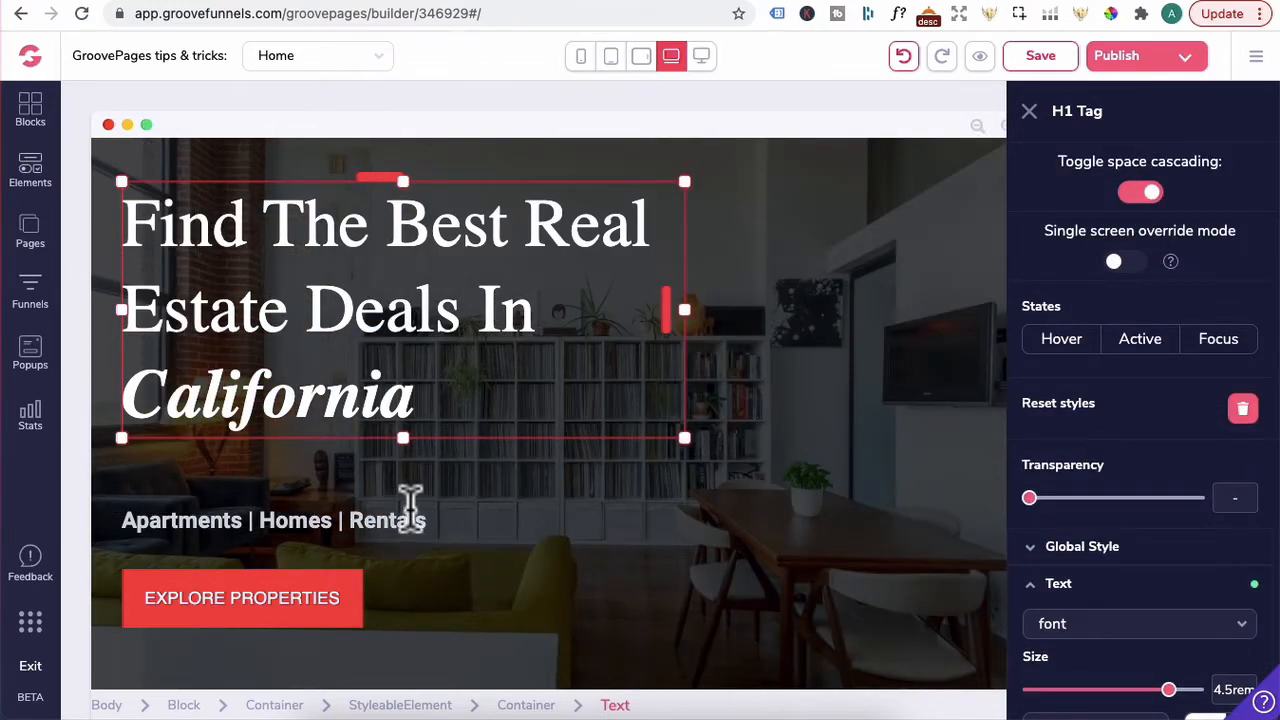
click(610, 56)
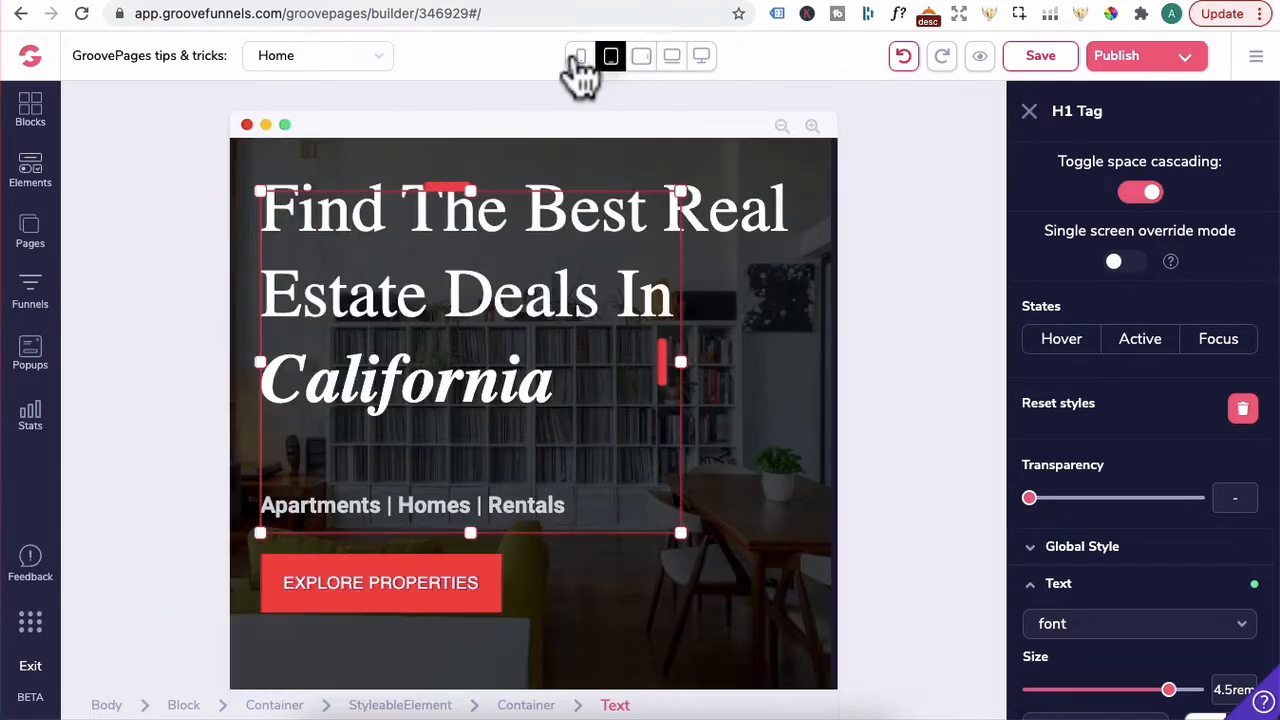
click(580, 56)
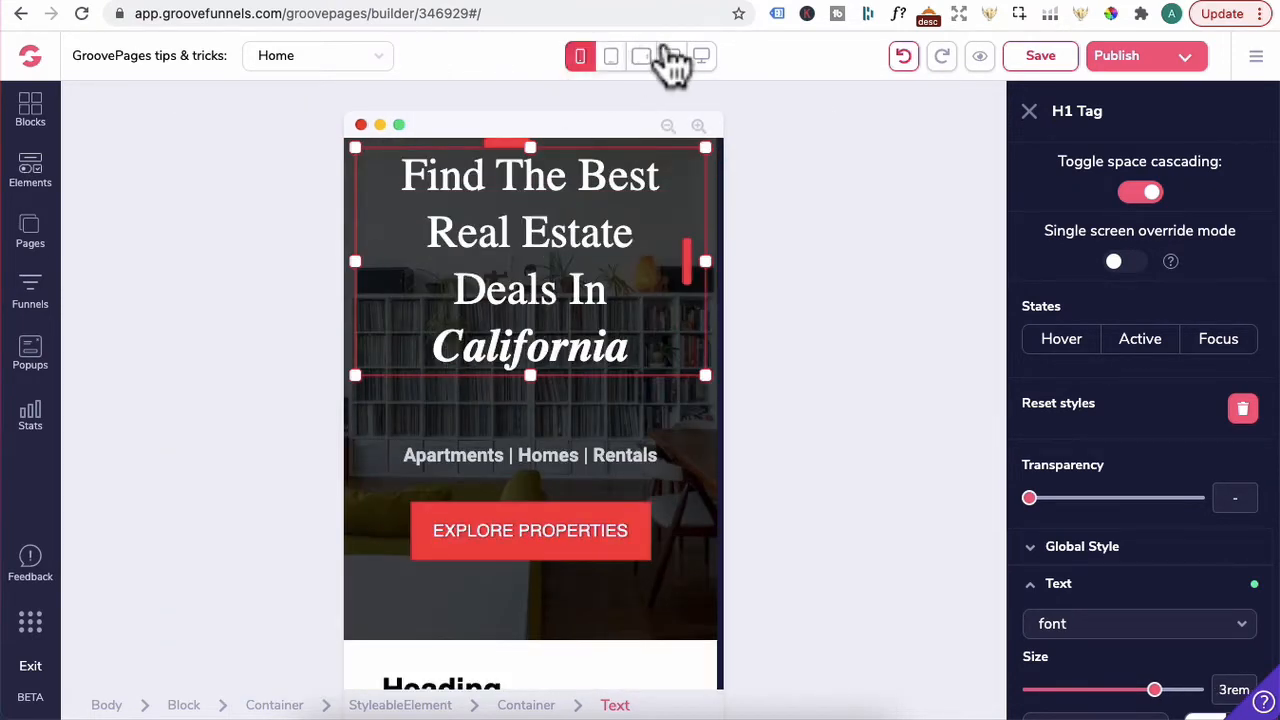
click(701, 55)
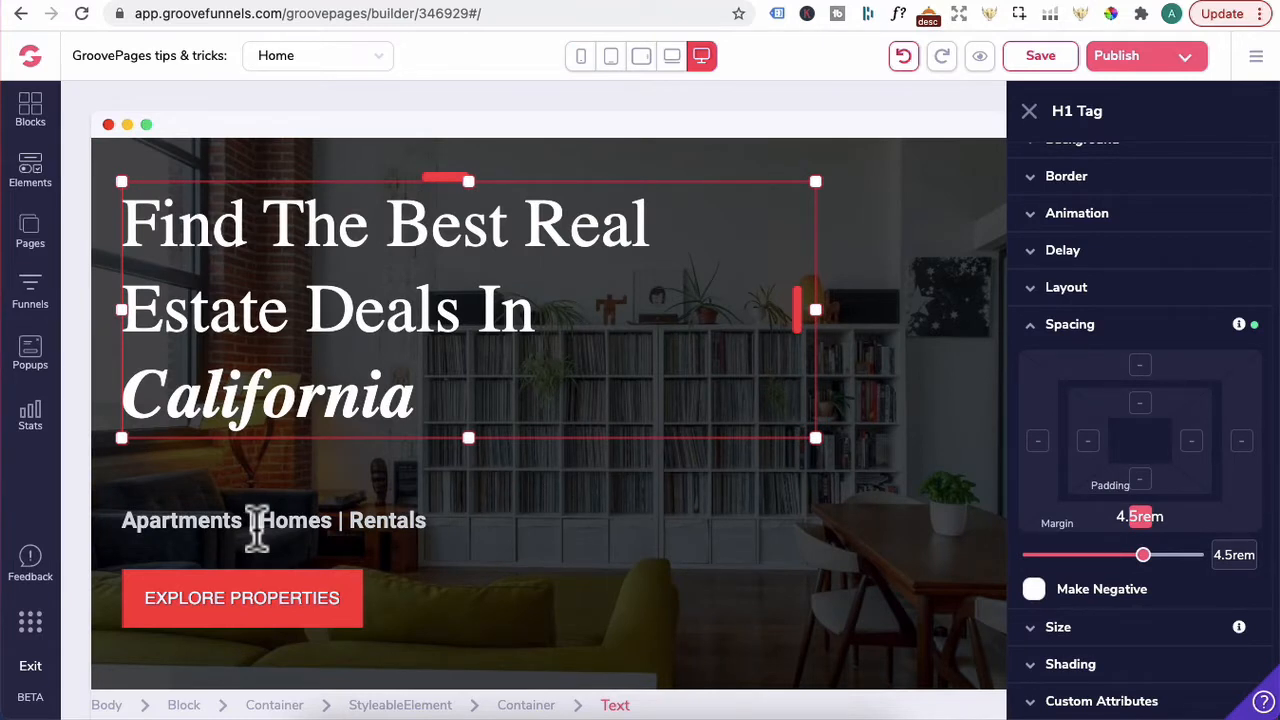
mouse_move(210, 595)
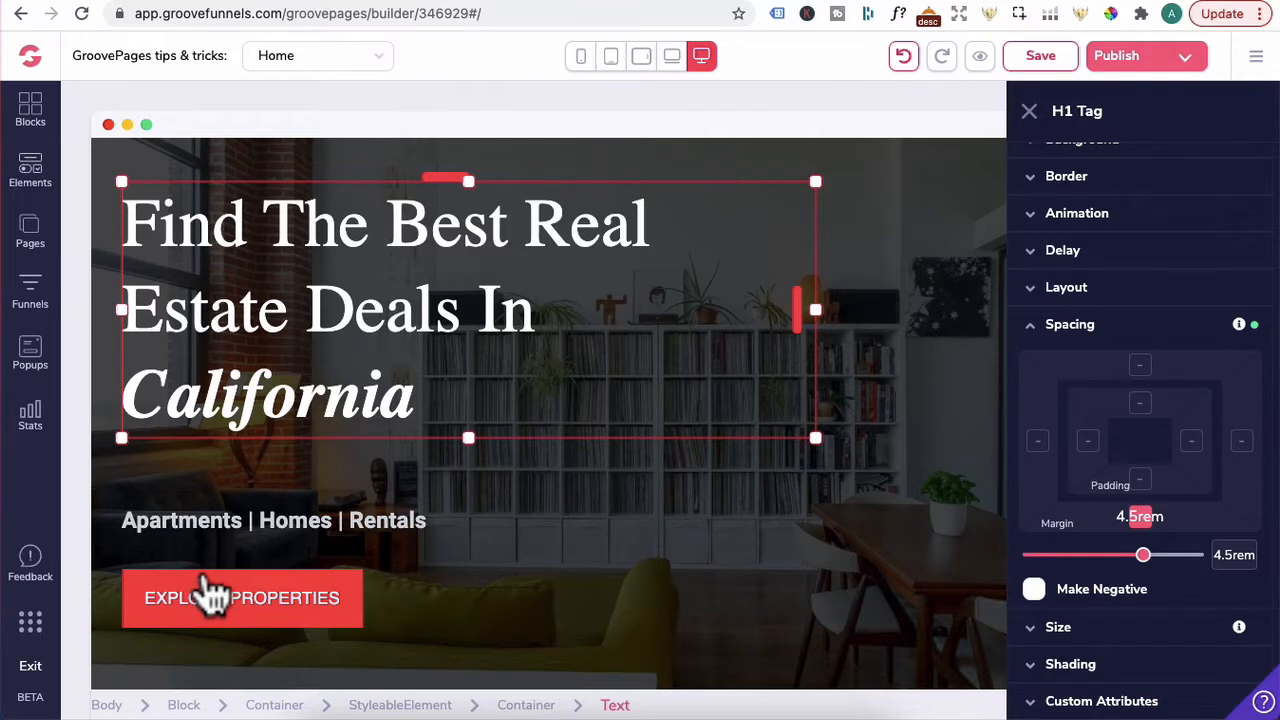
Step: Select the Explore Properties button at tablet width to review its padding
click(241, 597)
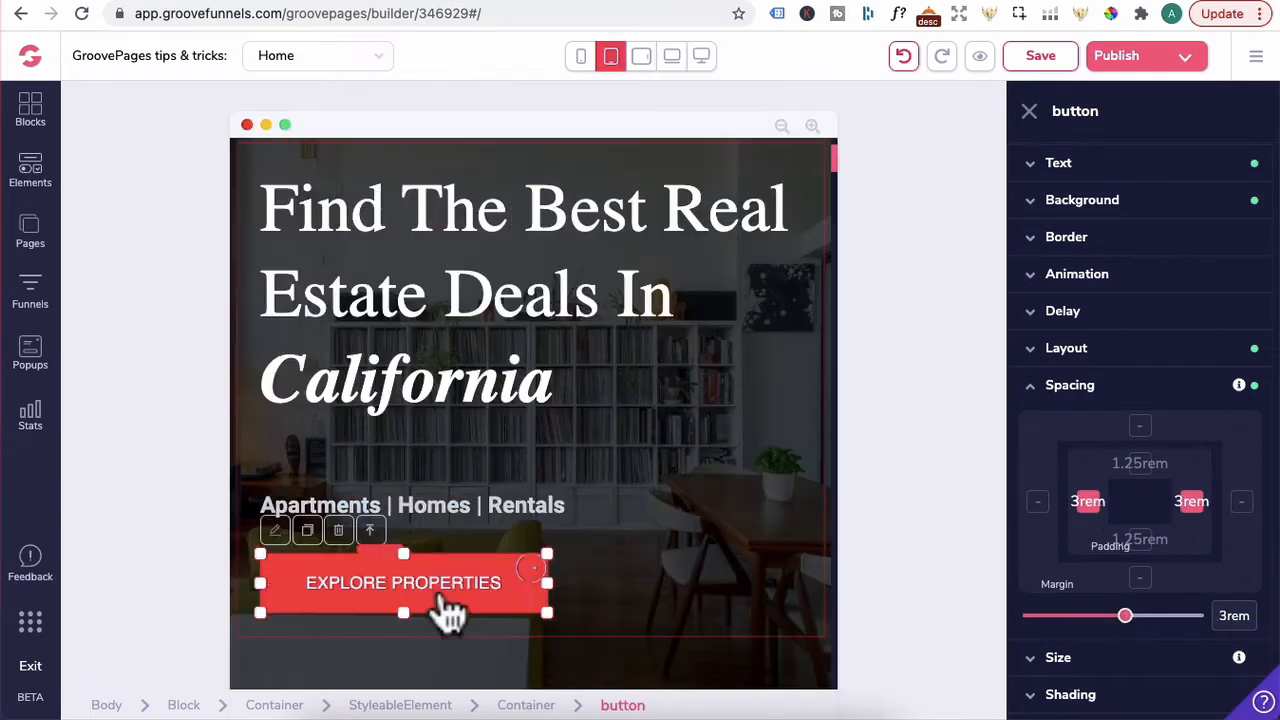
click(1040, 55)
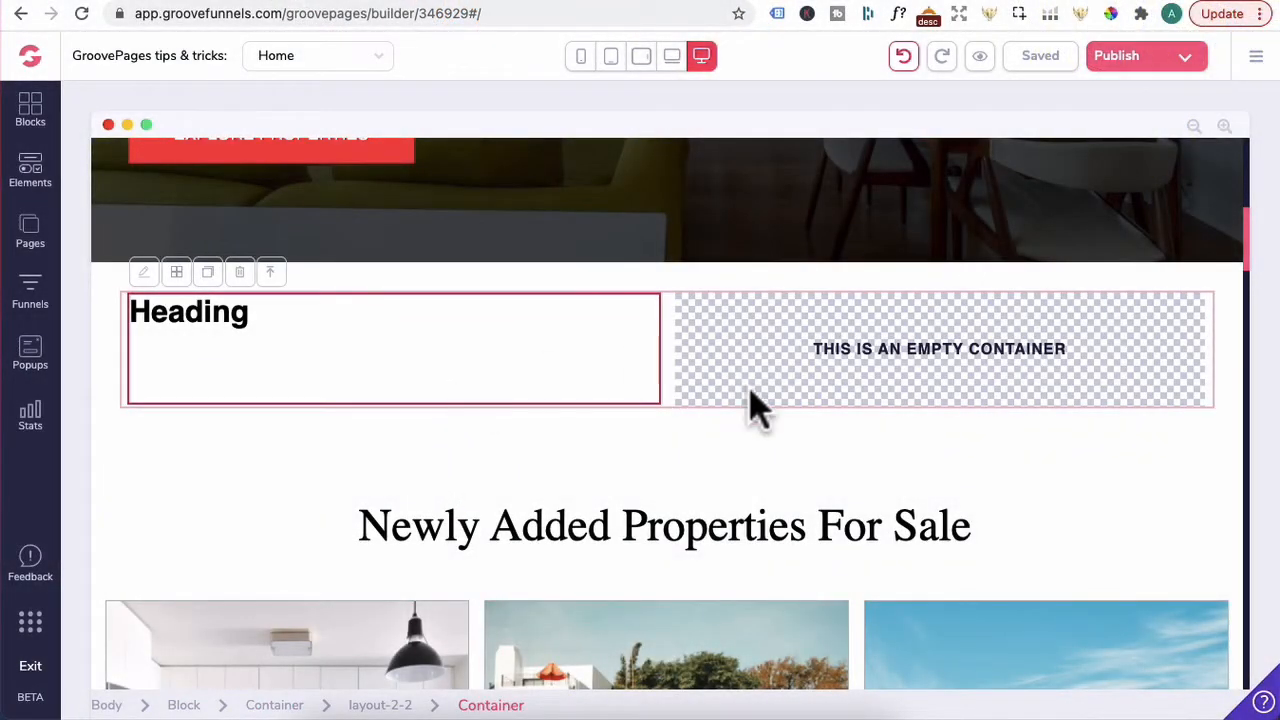
mouse_move(375, 385)
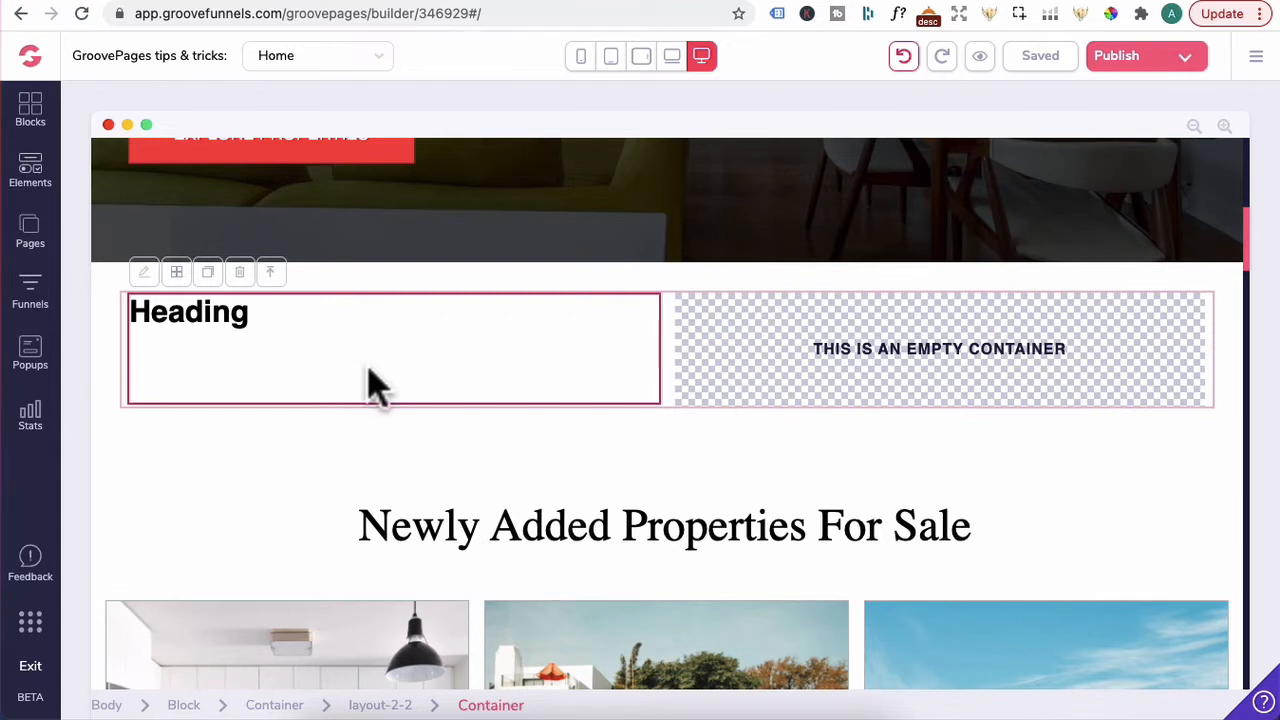
mouse_move(490, 330)
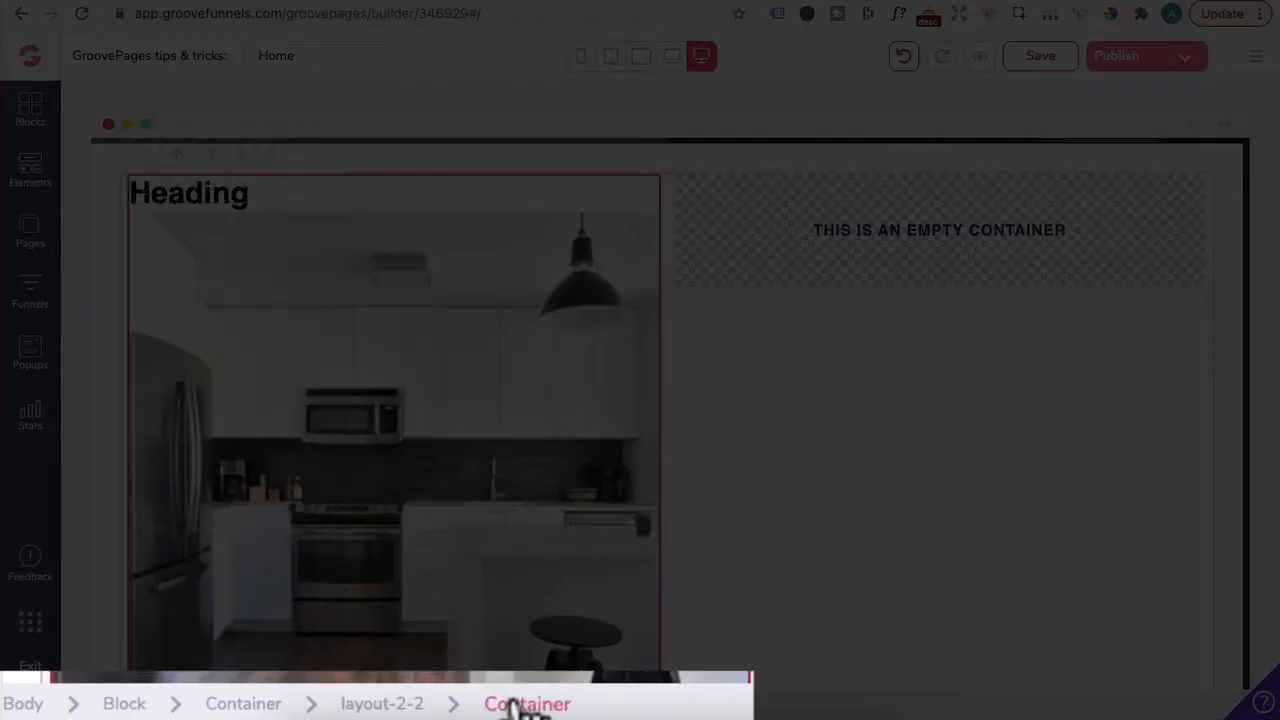
Step: Select the left column holding the kitchen photo and add inner padding
click(527, 703)
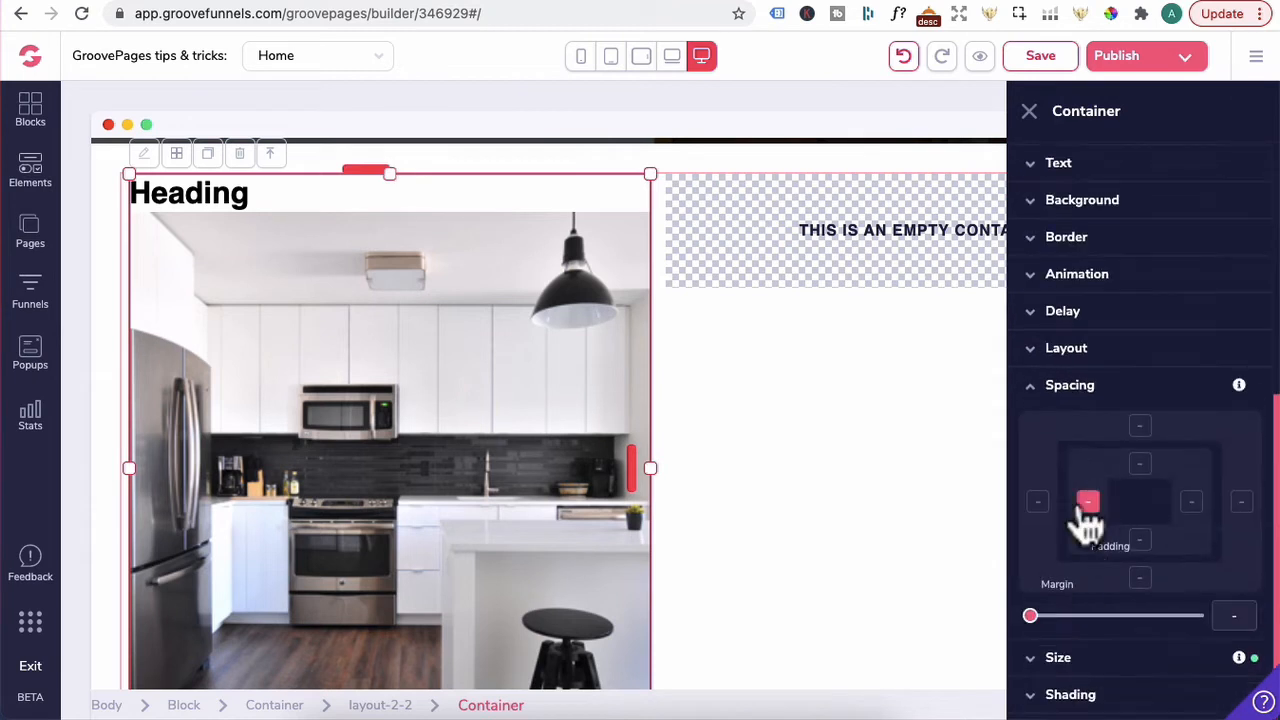
drag(1030, 615, 1095, 615)
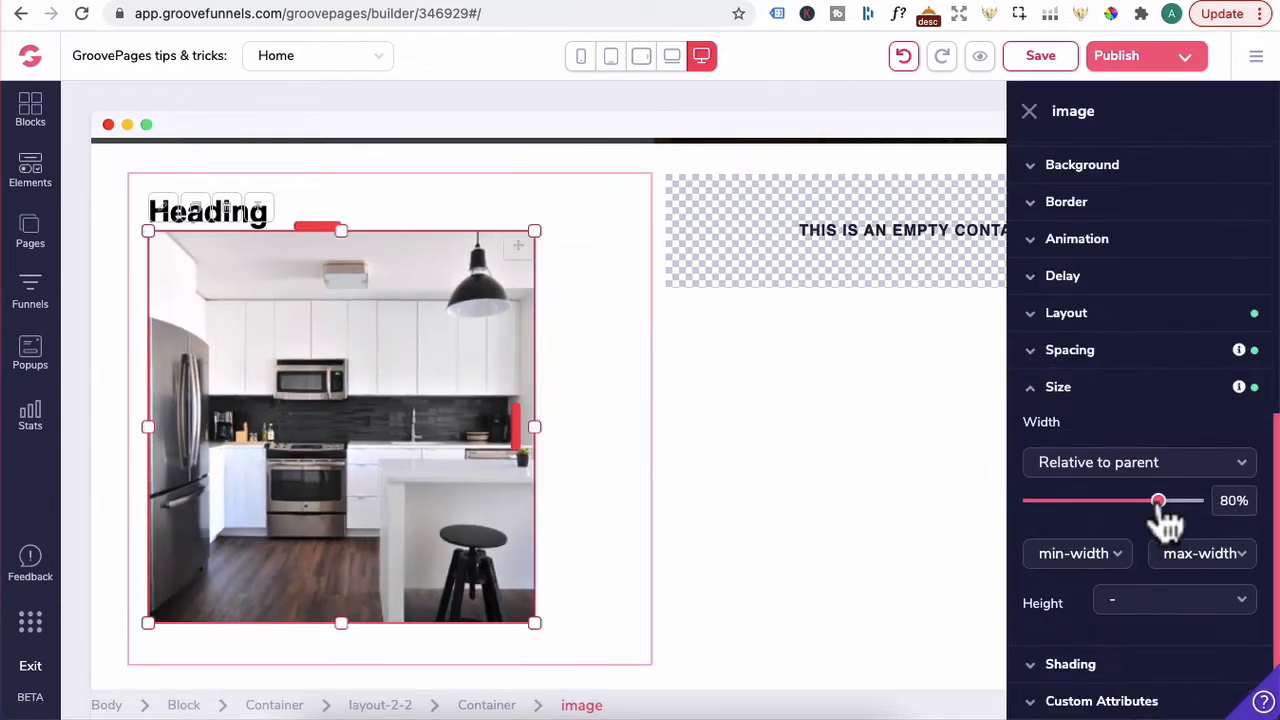
mouse_move(270, 435)
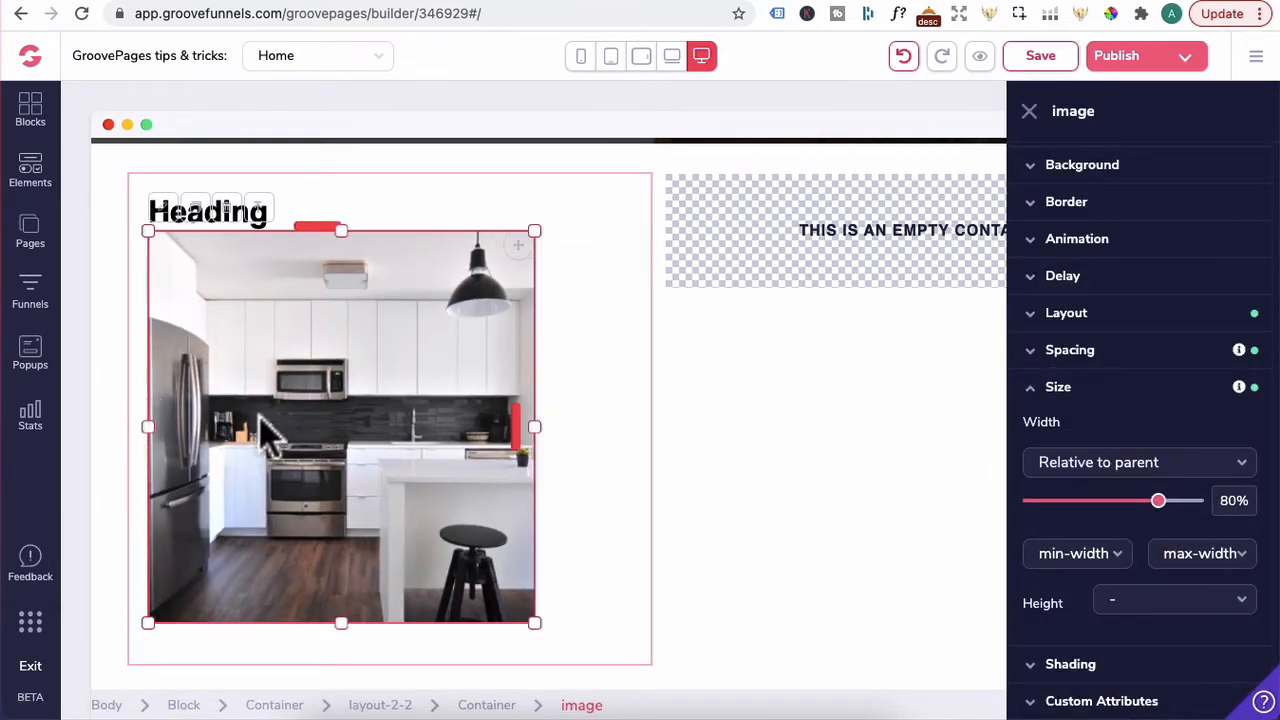
mouse_move(265, 465)
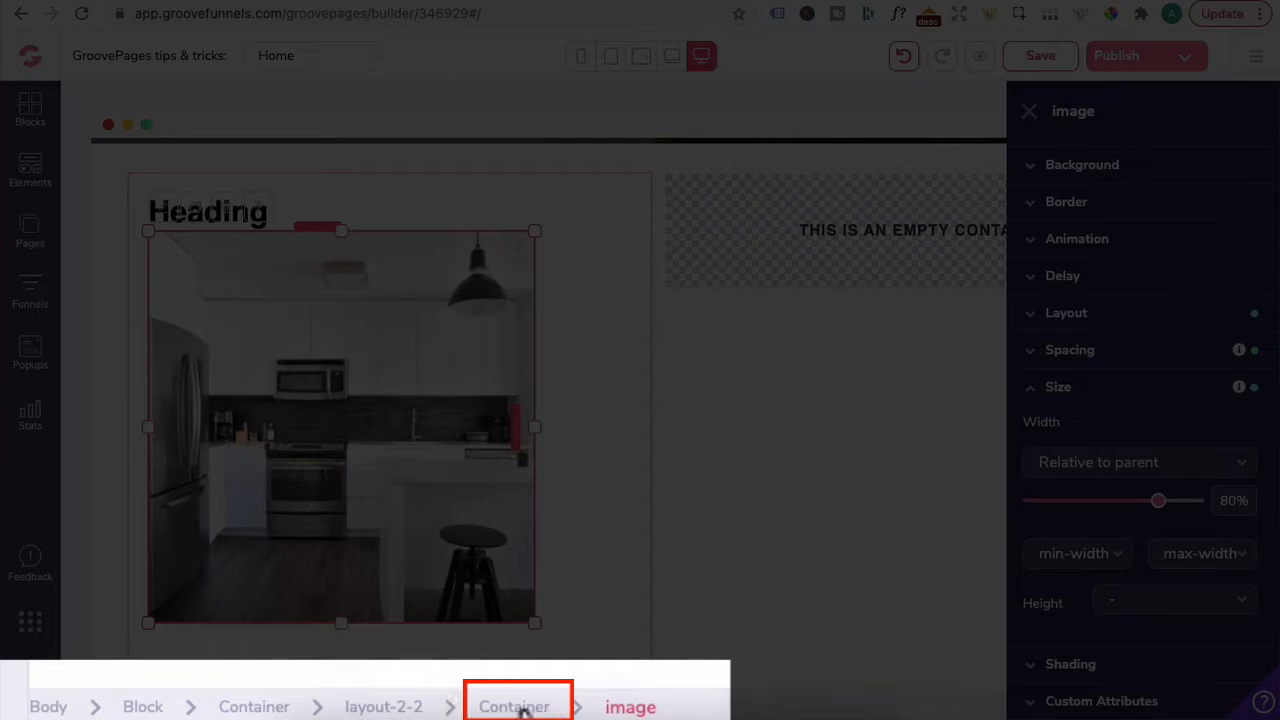
Step: Give the left column a vertical layout with the heading and photo centred
click(514, 706)
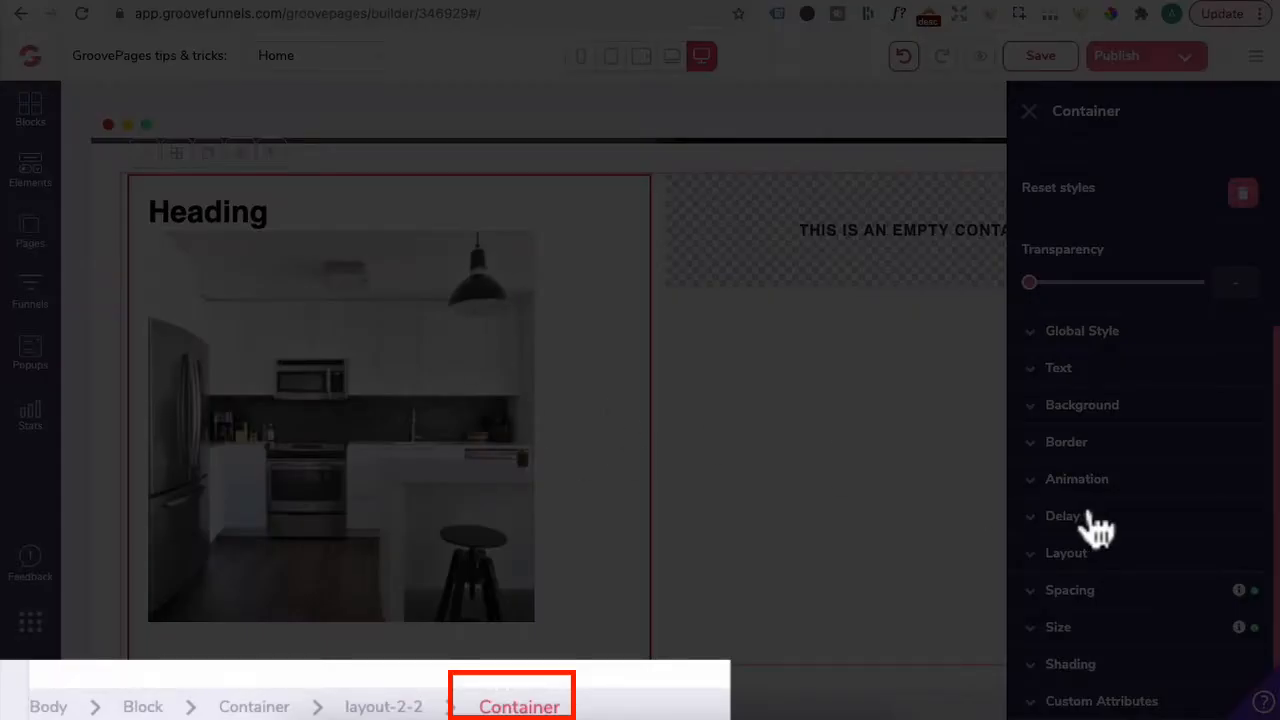
click(1066, 261)
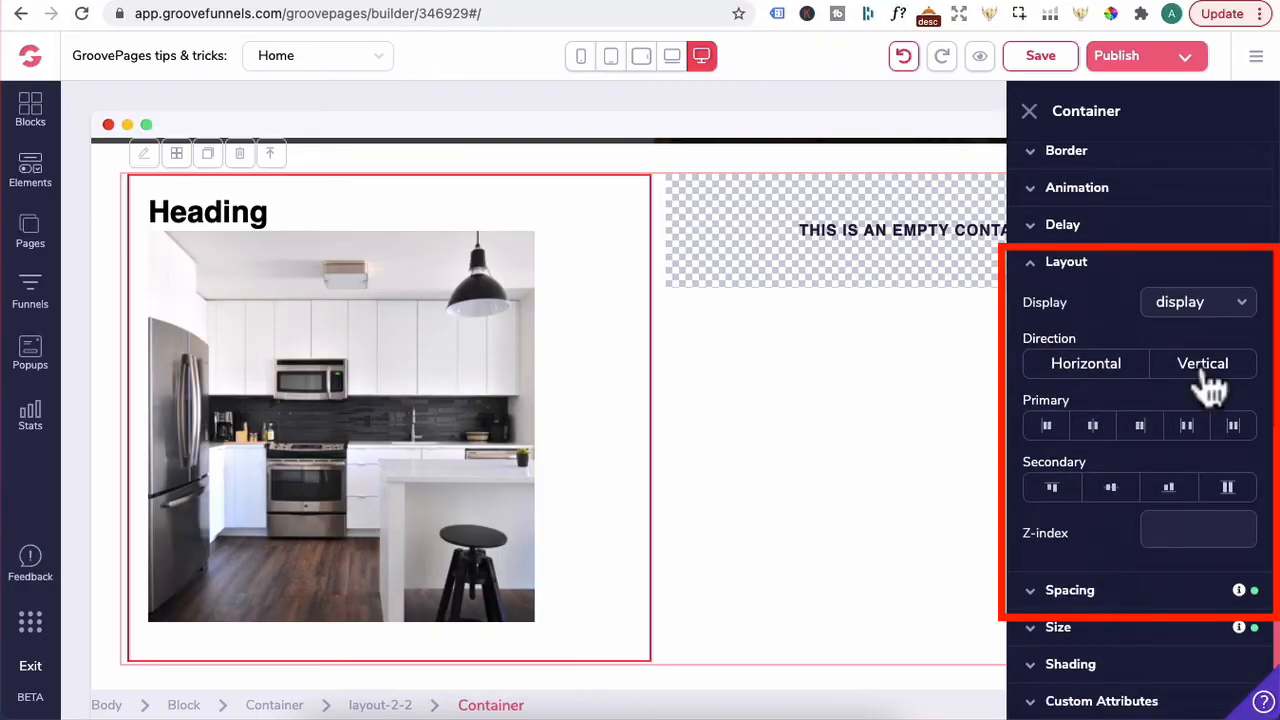
click(1204, 363)
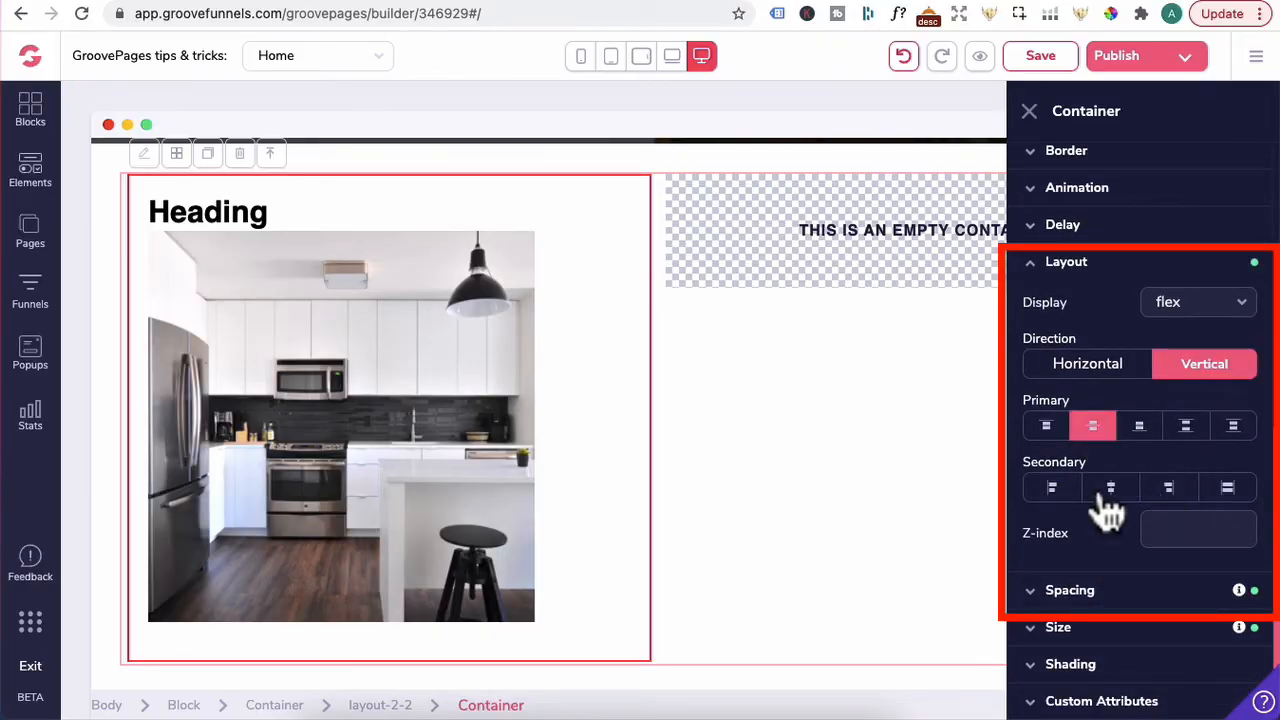
click(1110, 488)
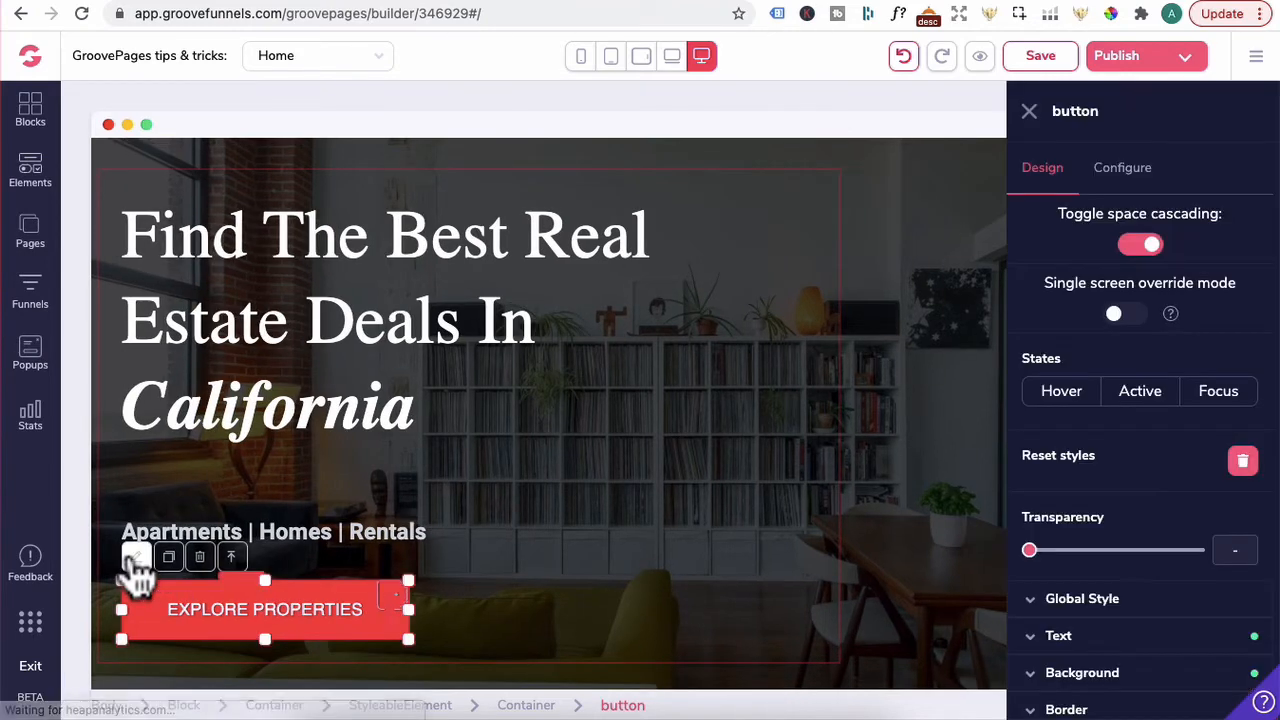
Step: Label the hero button 00113298 and link it to a tel: URL
click(1122, 167)
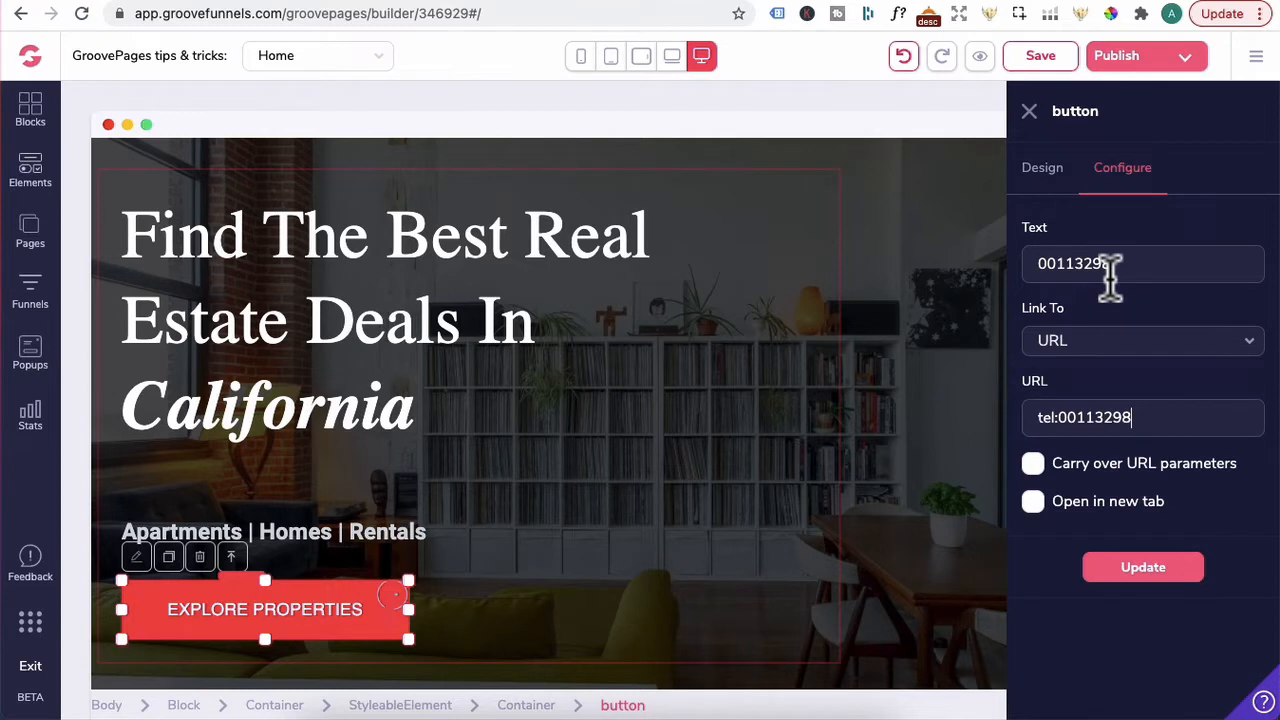
click(1142, 340)
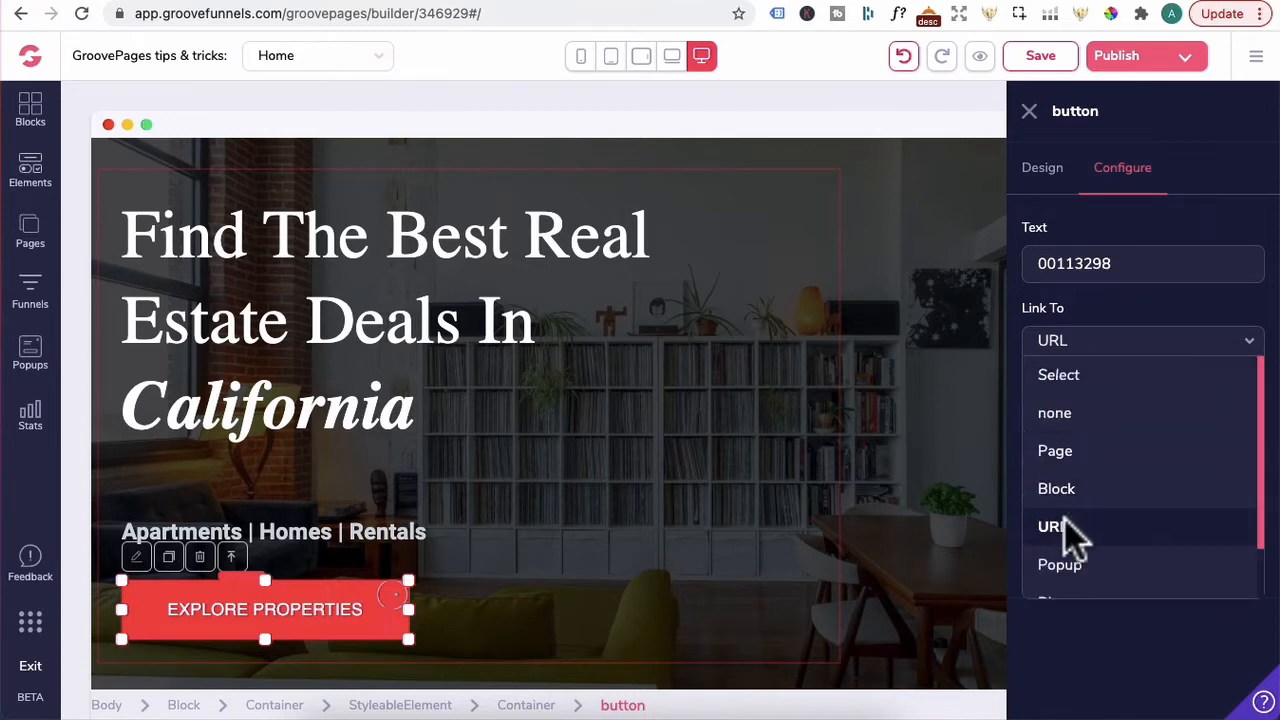
click(1050, 526)
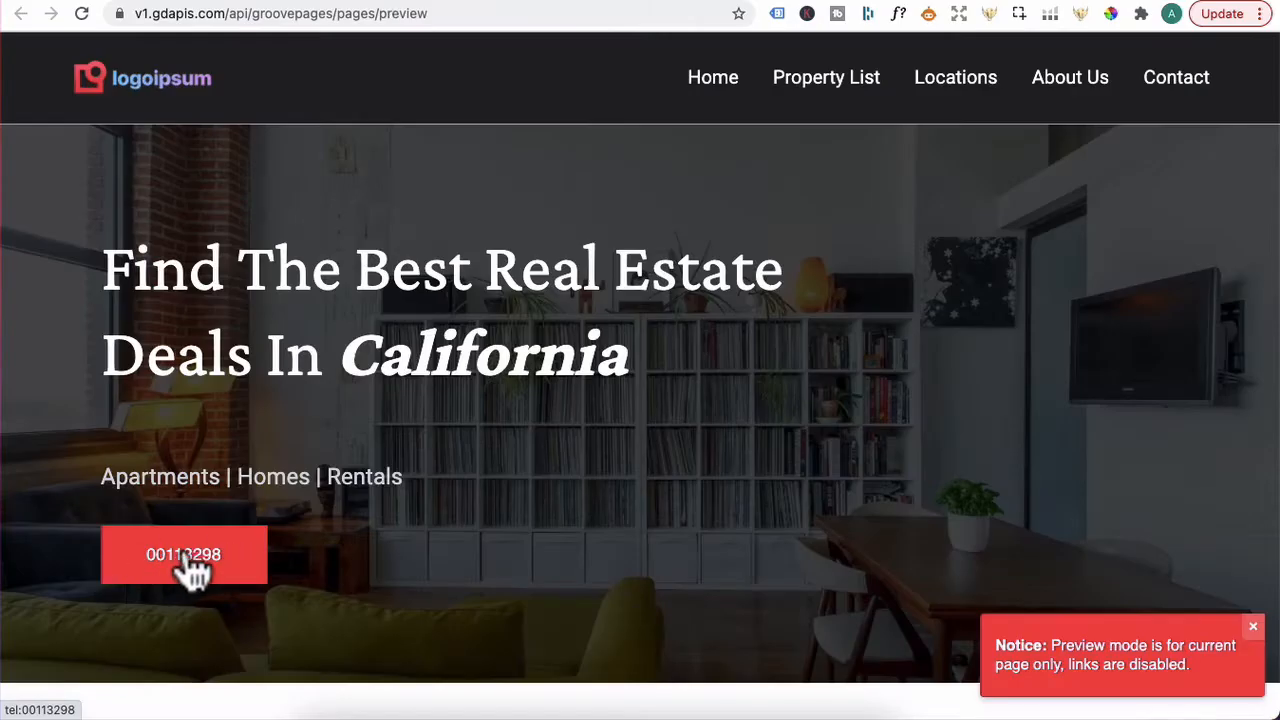
mouse_move(220, 580)
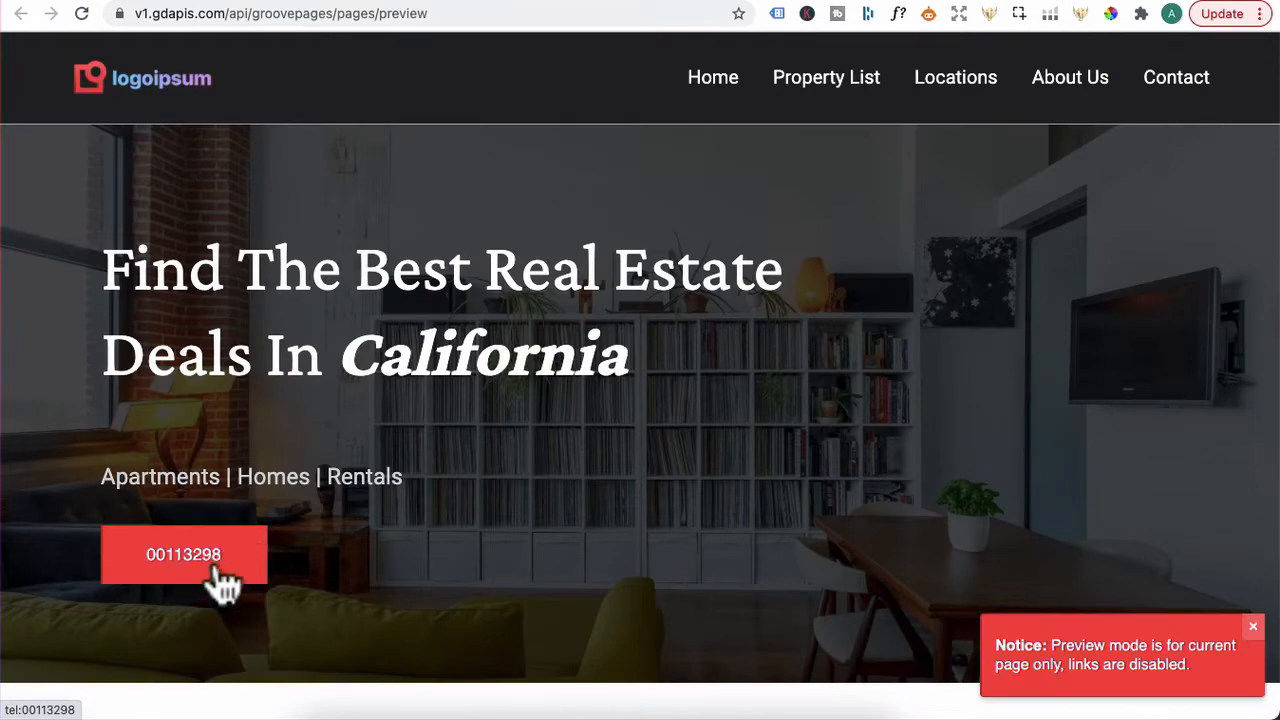
mouse_move(225, 110)
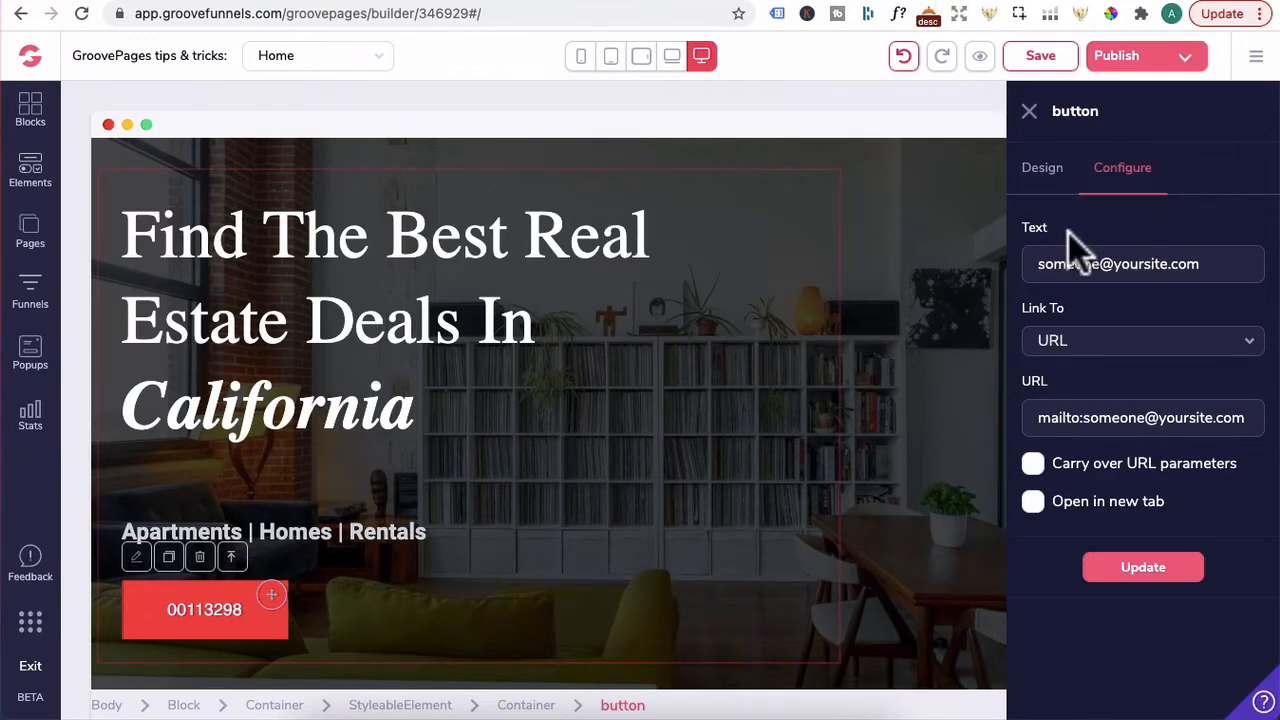
click(1140, 263)
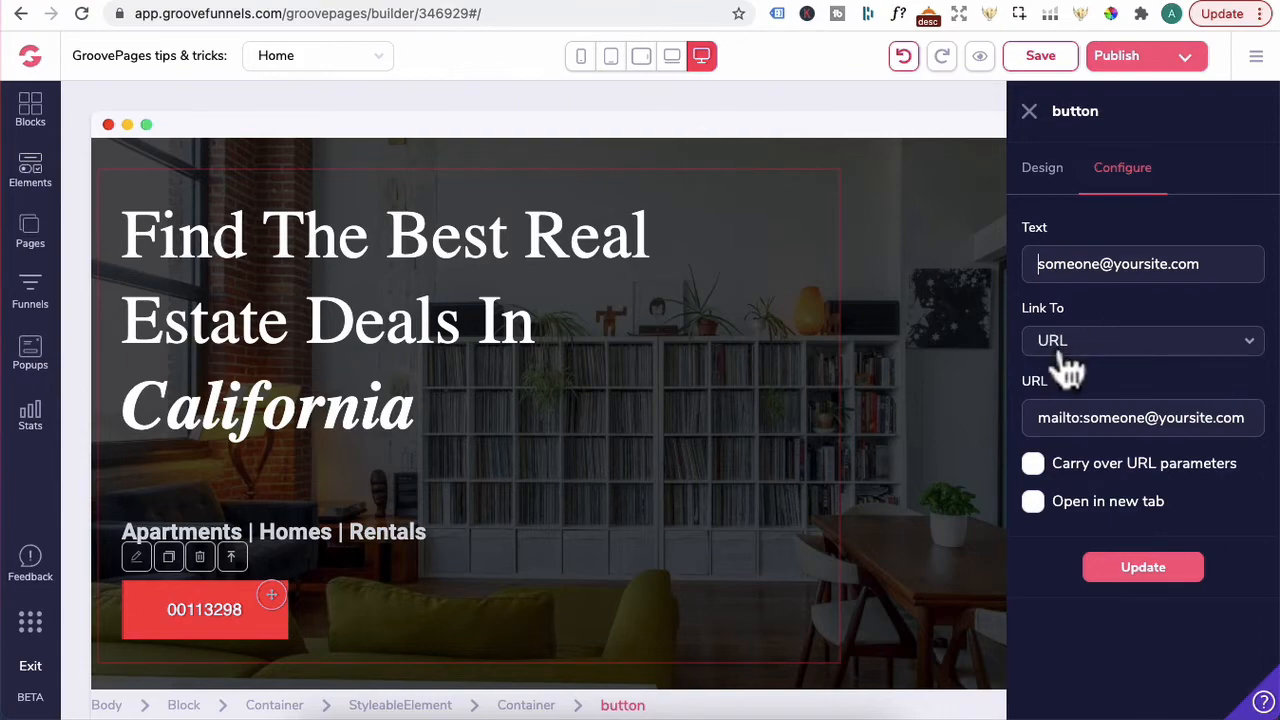
click(1142, 340)
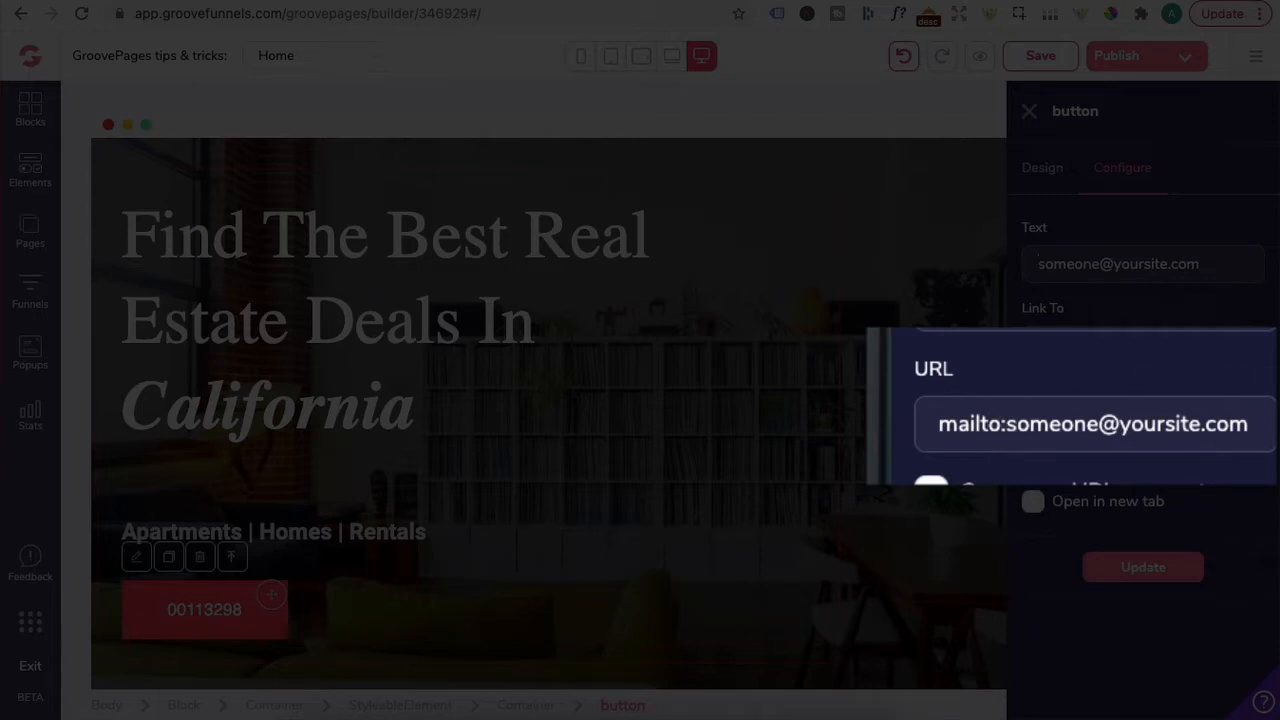
click(1143, 567)
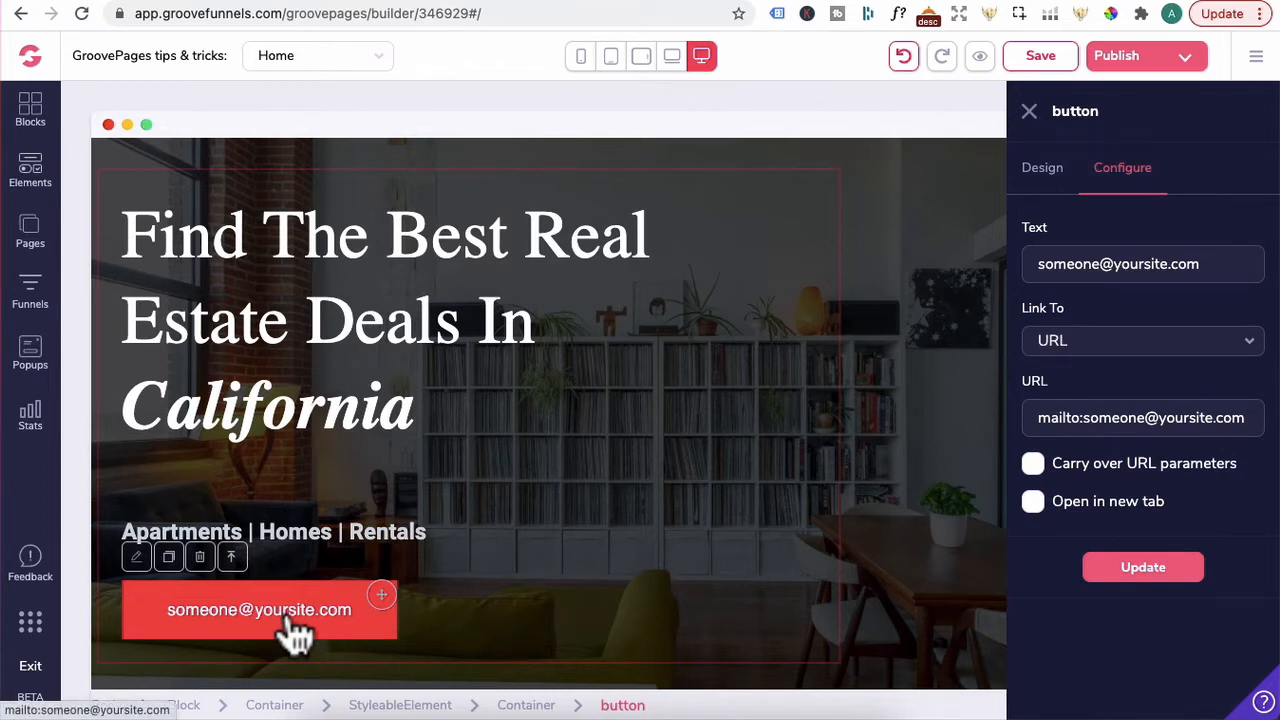
click(30, 170)
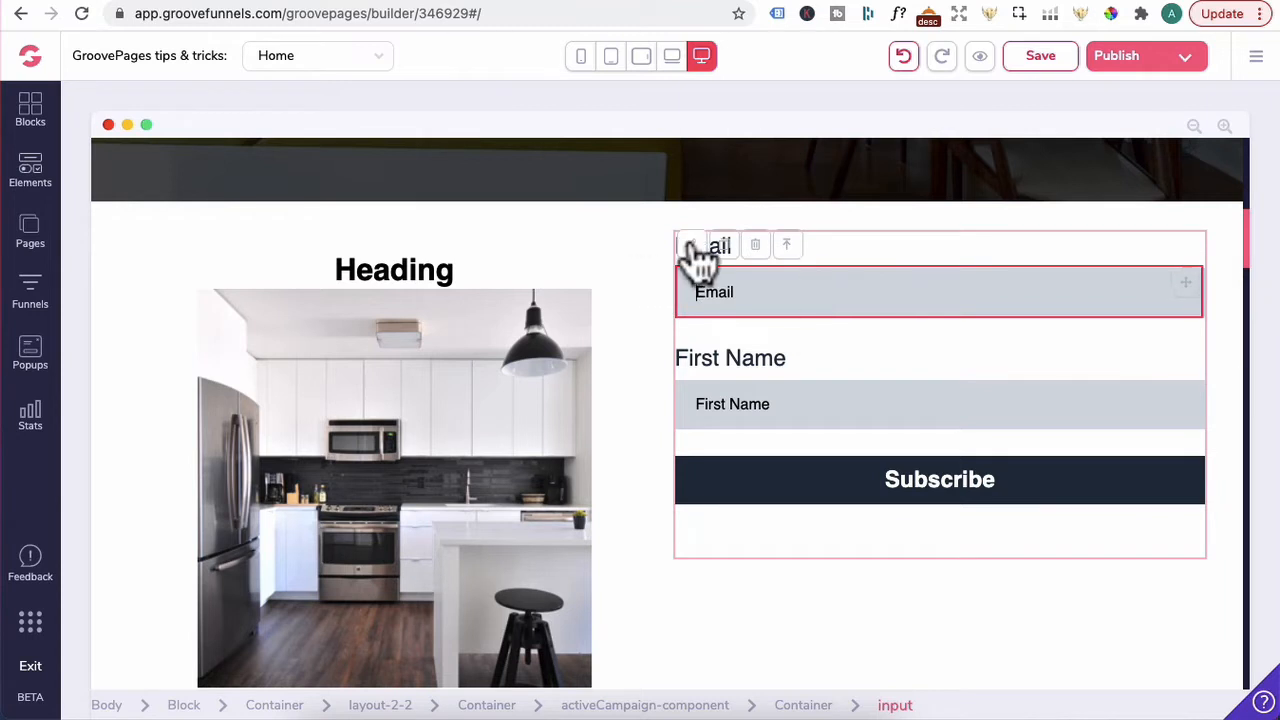
Step: Lighten the Email field background and shrink the First Name label's text size
click(697, 256)
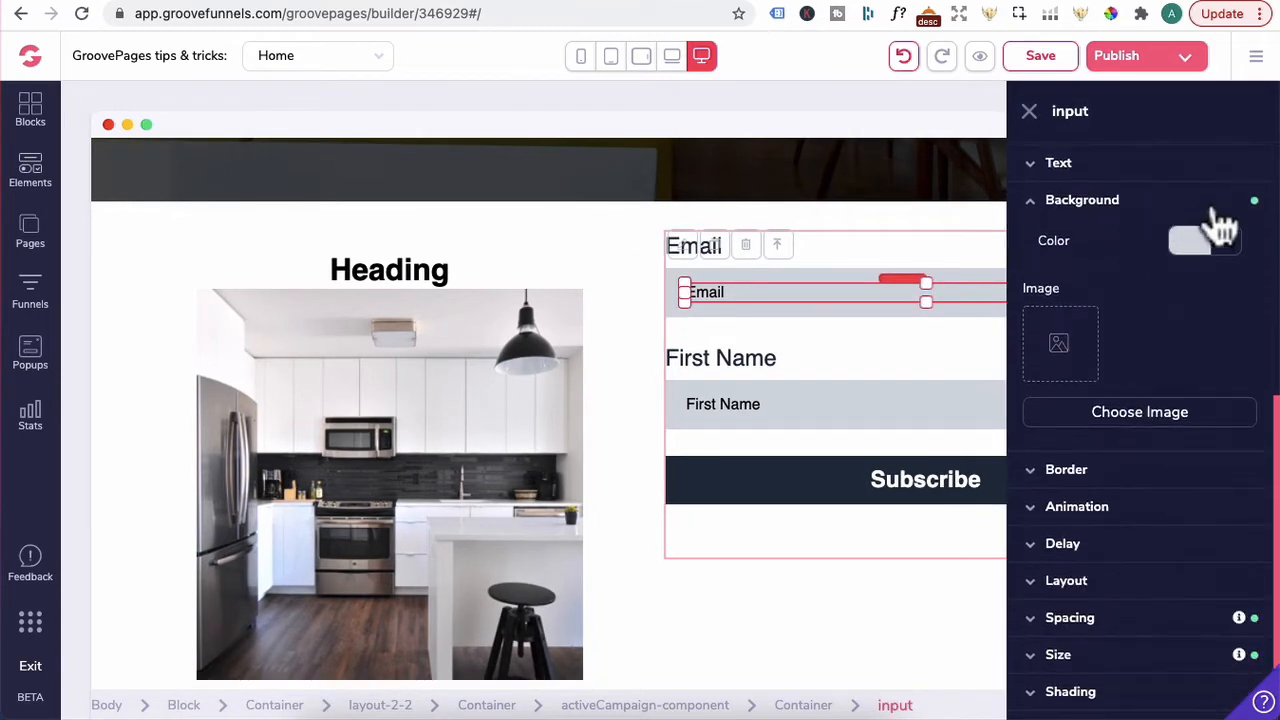
click(1189, 240)
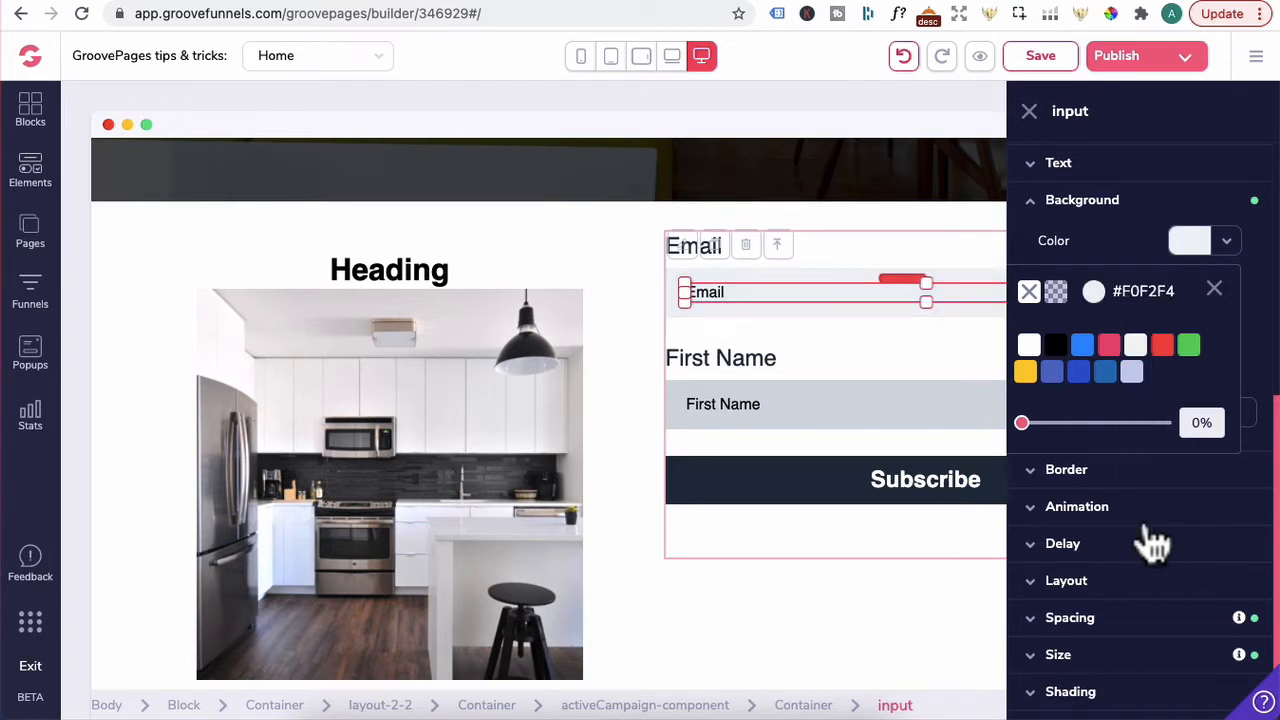
click(722, 357)
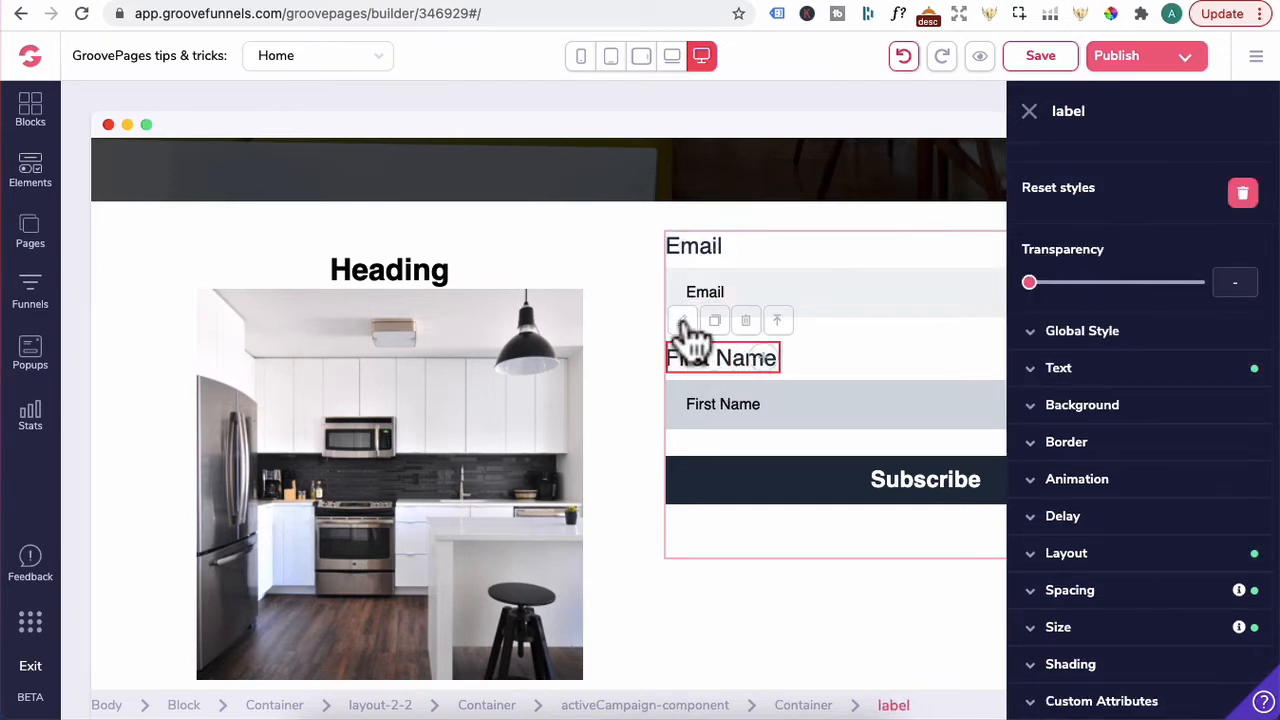
click(1058, 367)
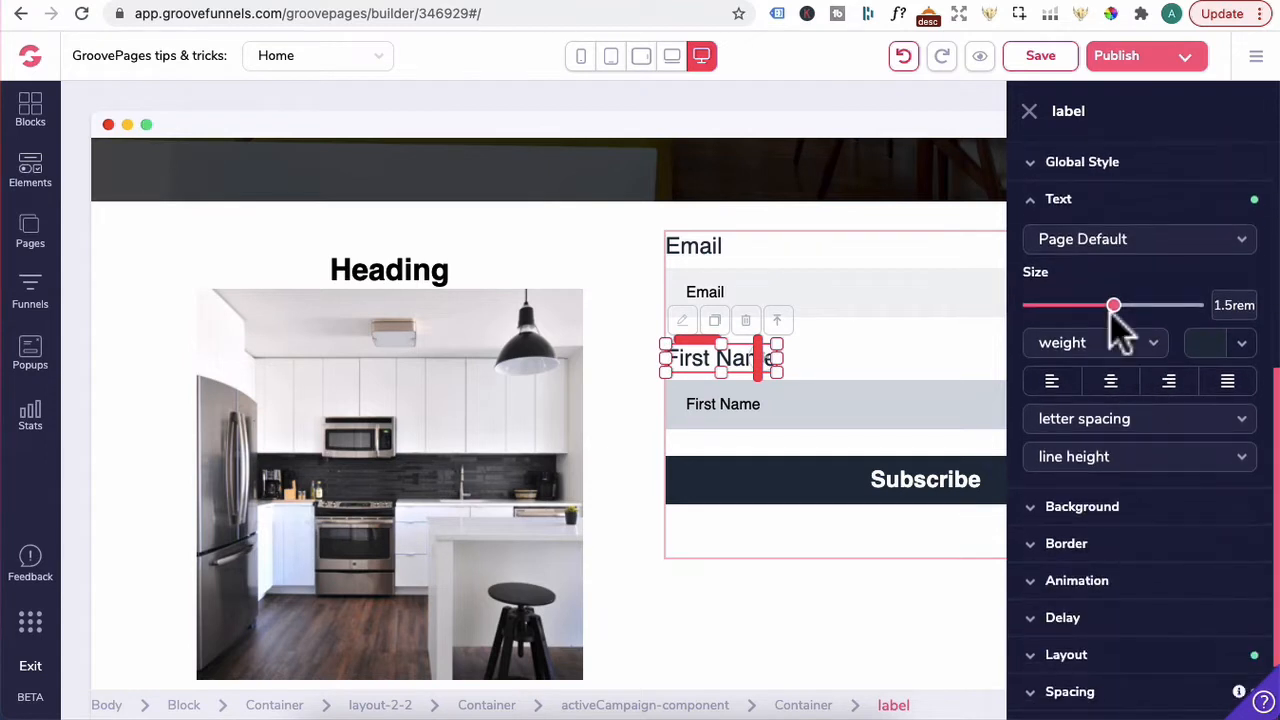
drag(1114, 305, 1085, 305)
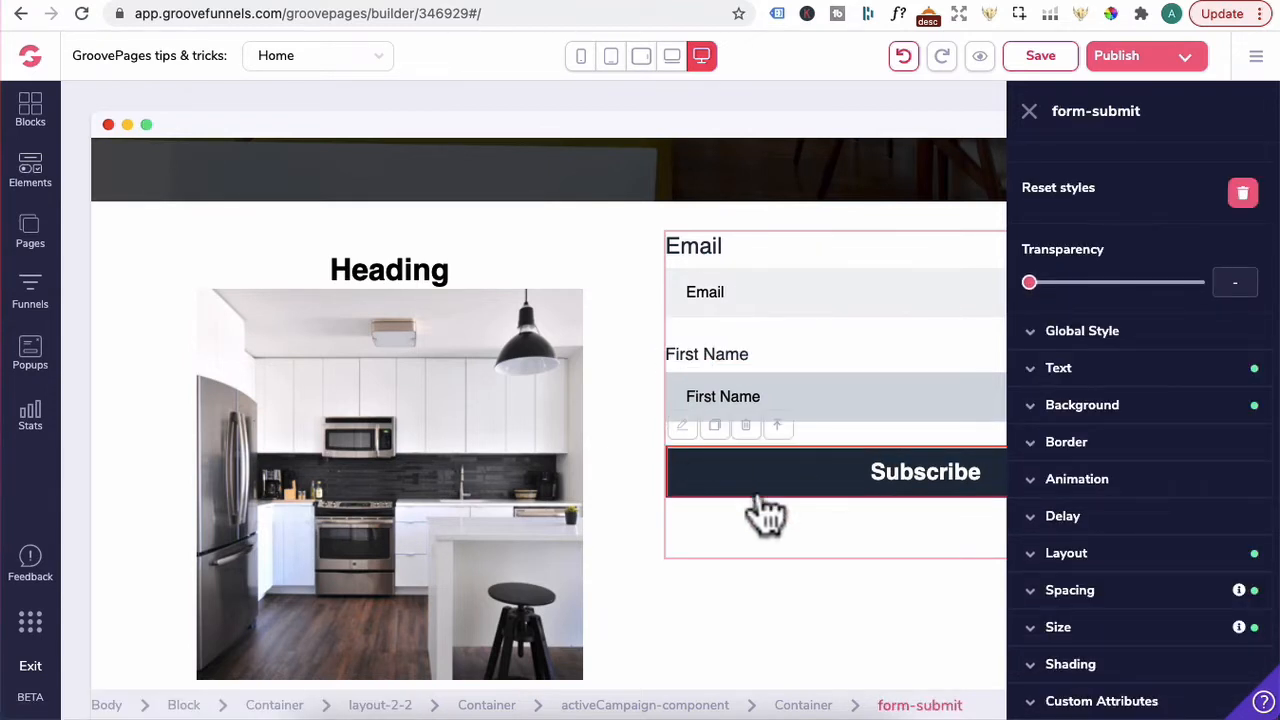
Step: Give the Subscribe button a green background and white text
click(1082, 405)
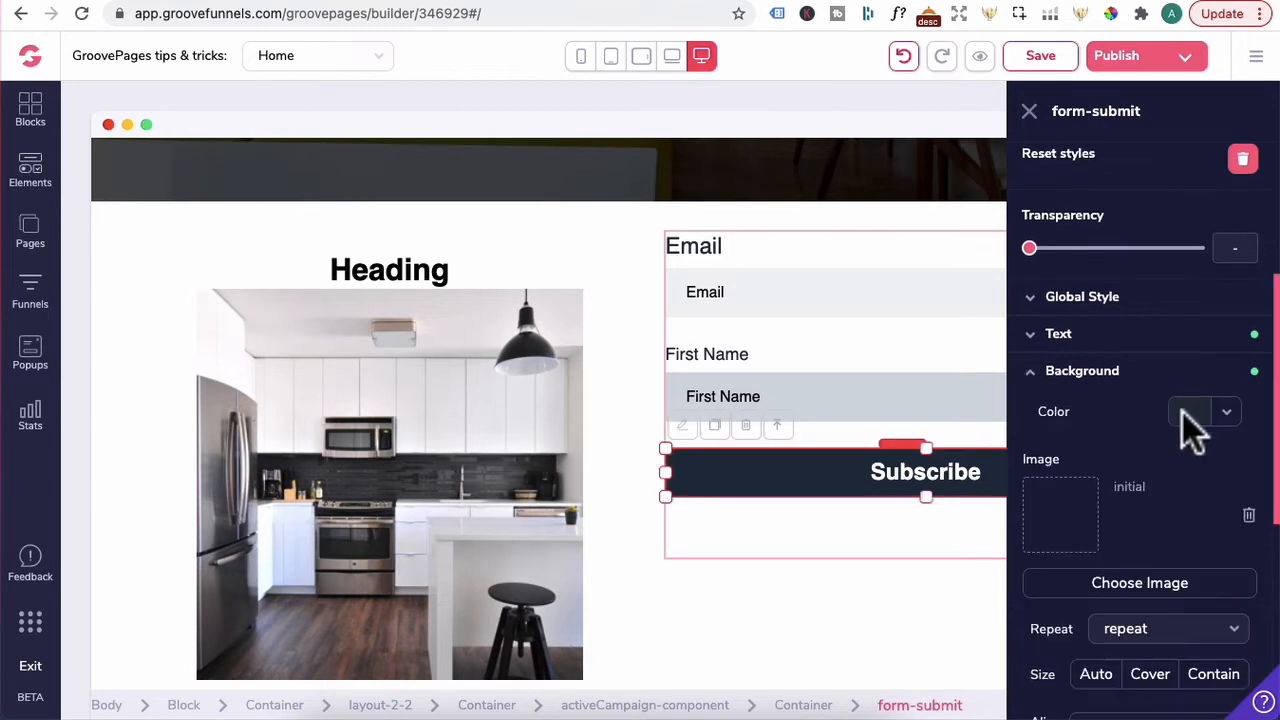
click(1190, 411)
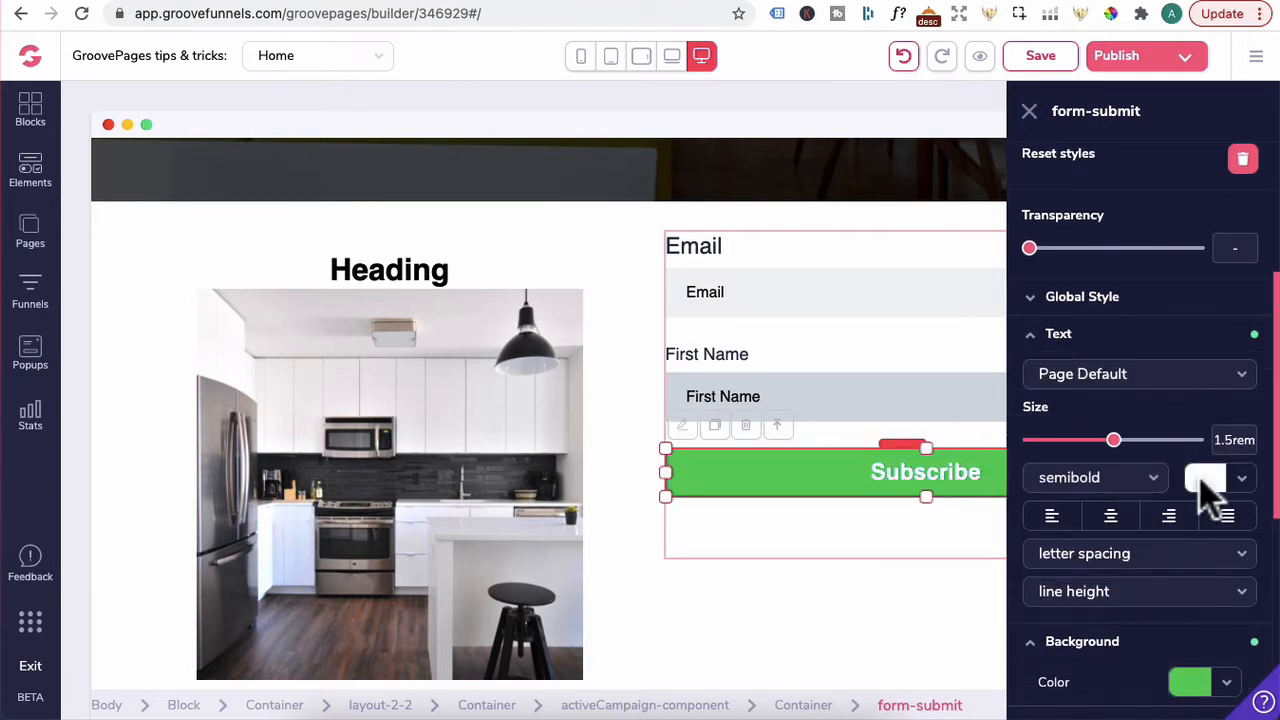
click(1205, 477)
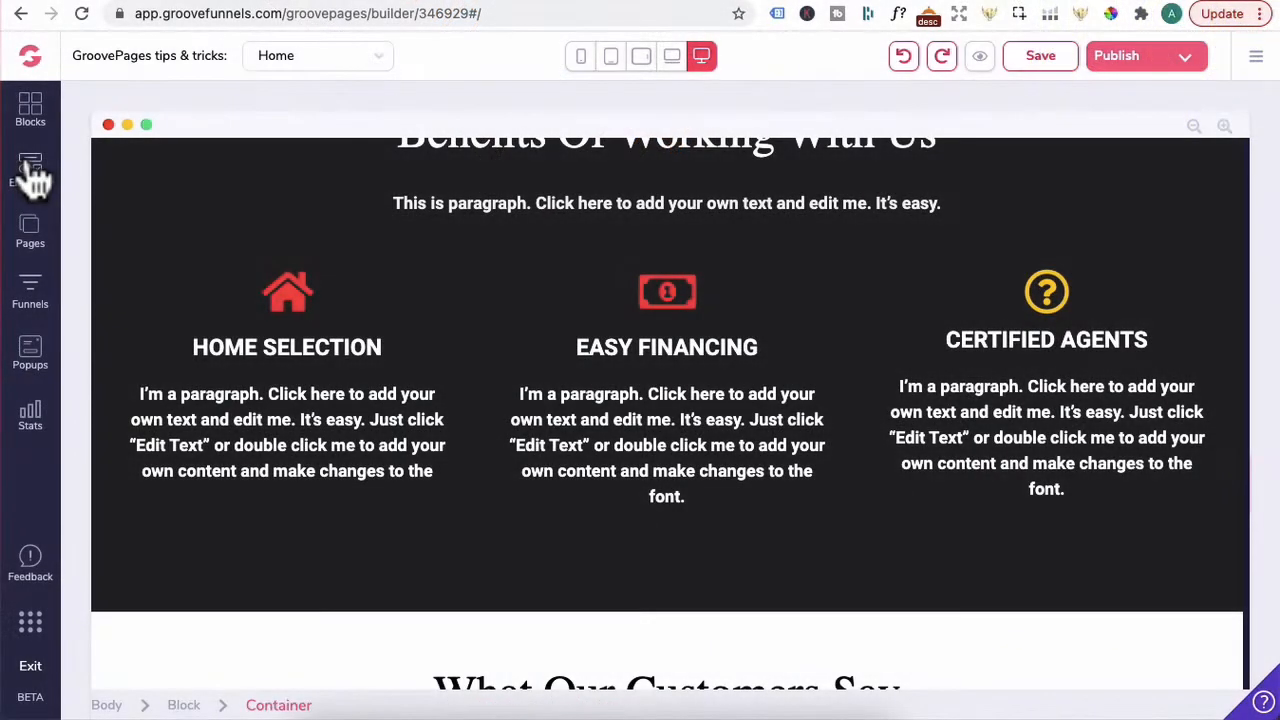
Step: Swap the question-mark icon above CERTIFIED AGENTS for the Facebook icon
click(30, 170)
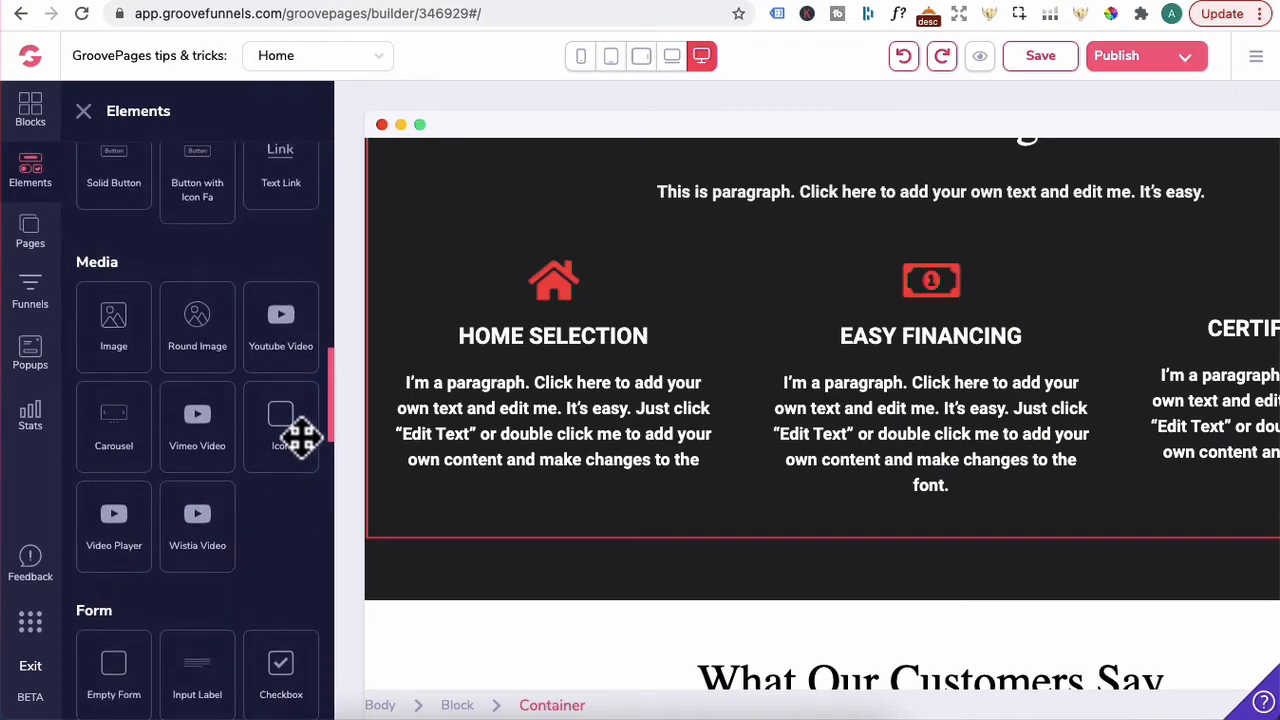
mouse_move(245, 181)
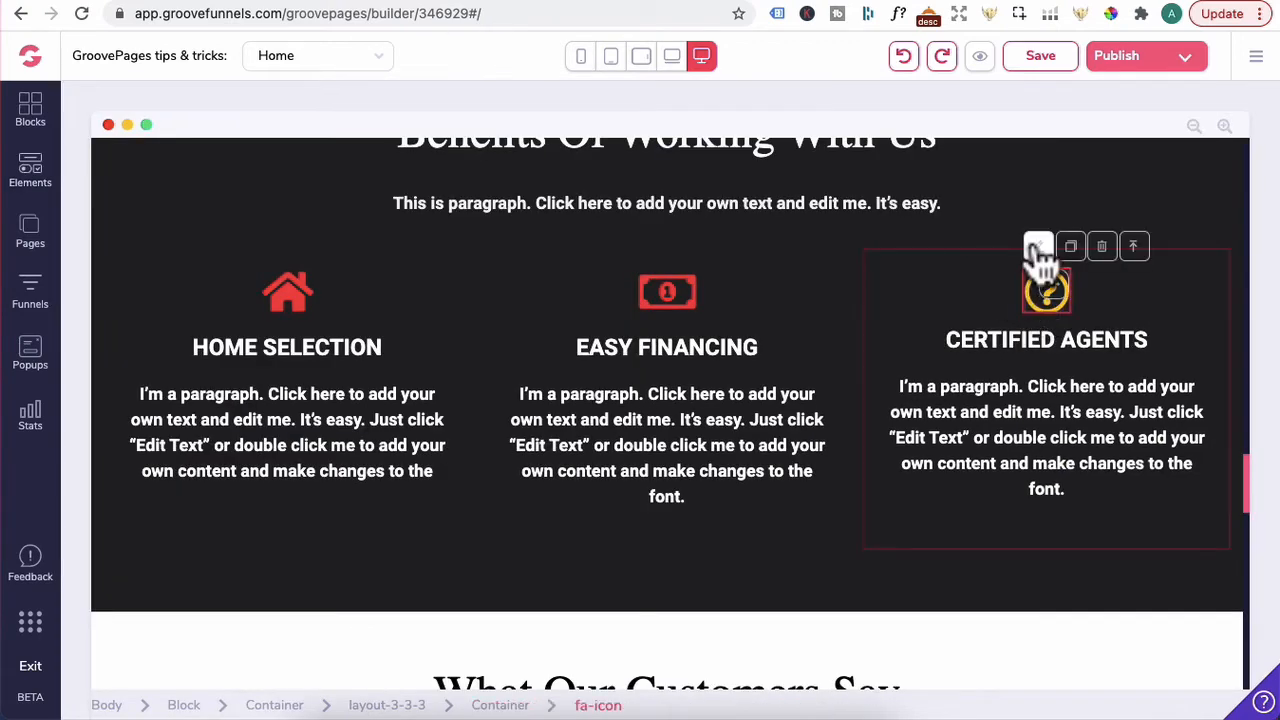
click(1038, 246)
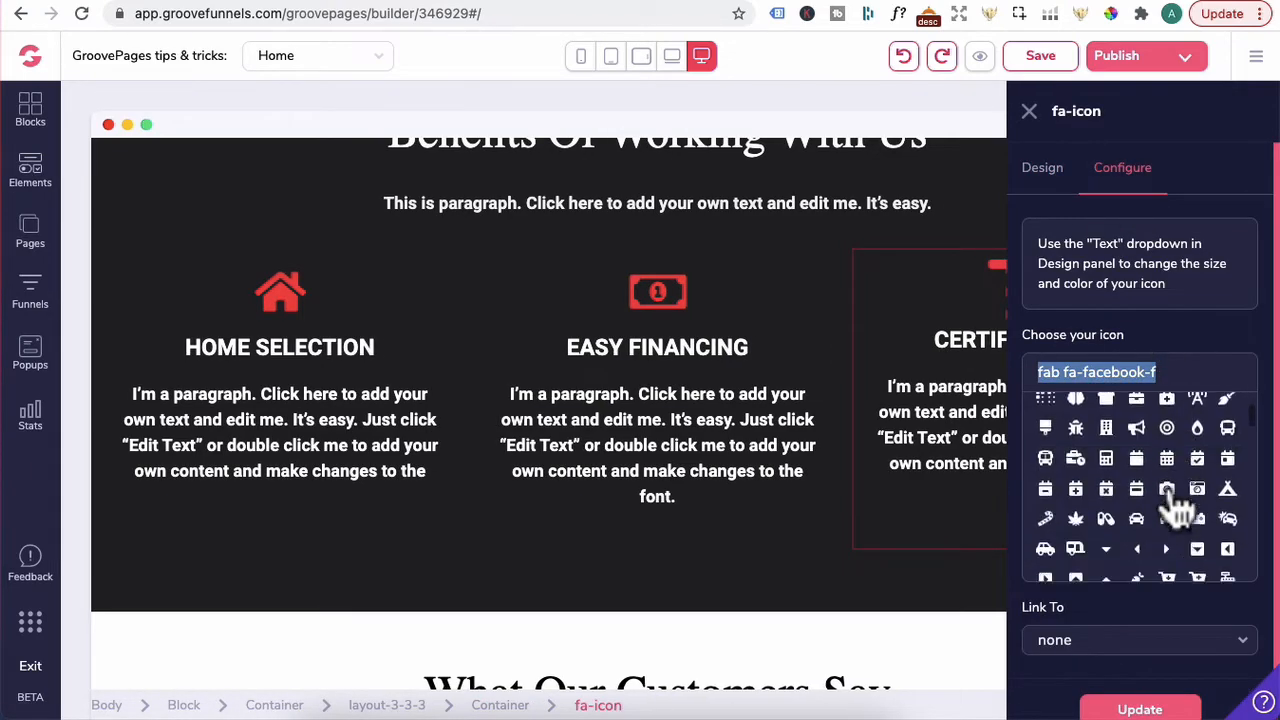
text(faceboo)
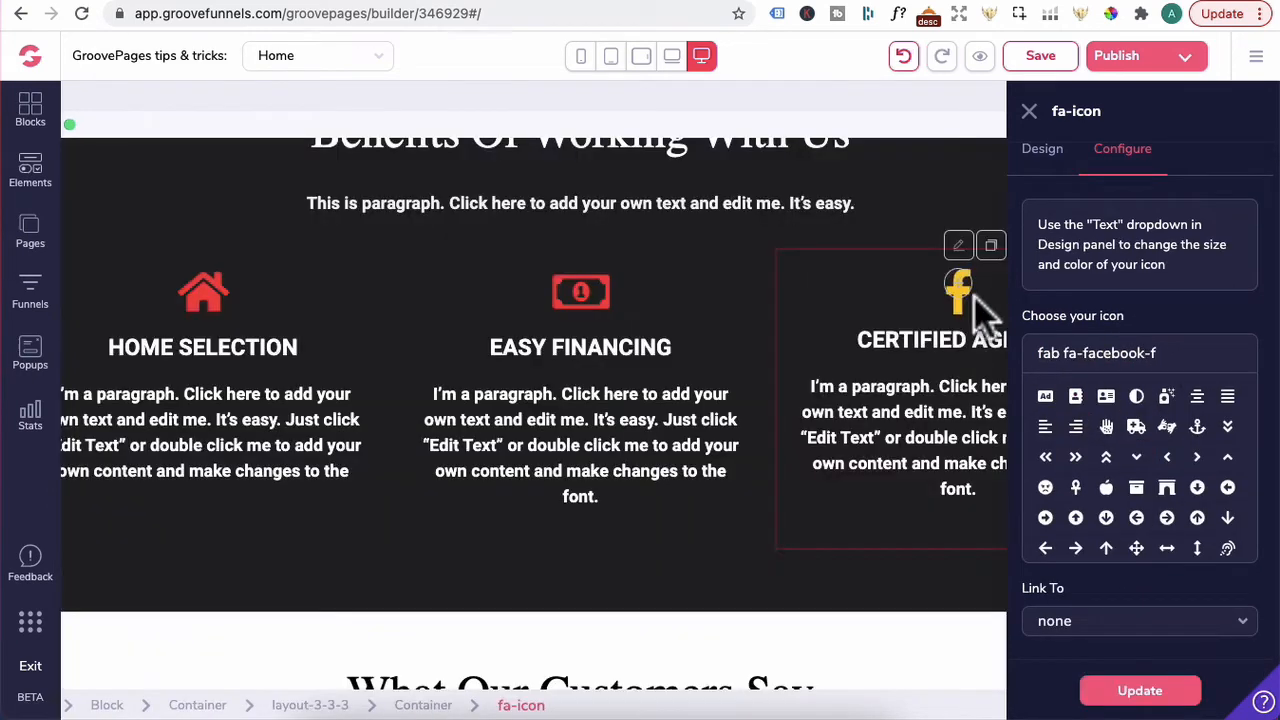
click(1042, 148)
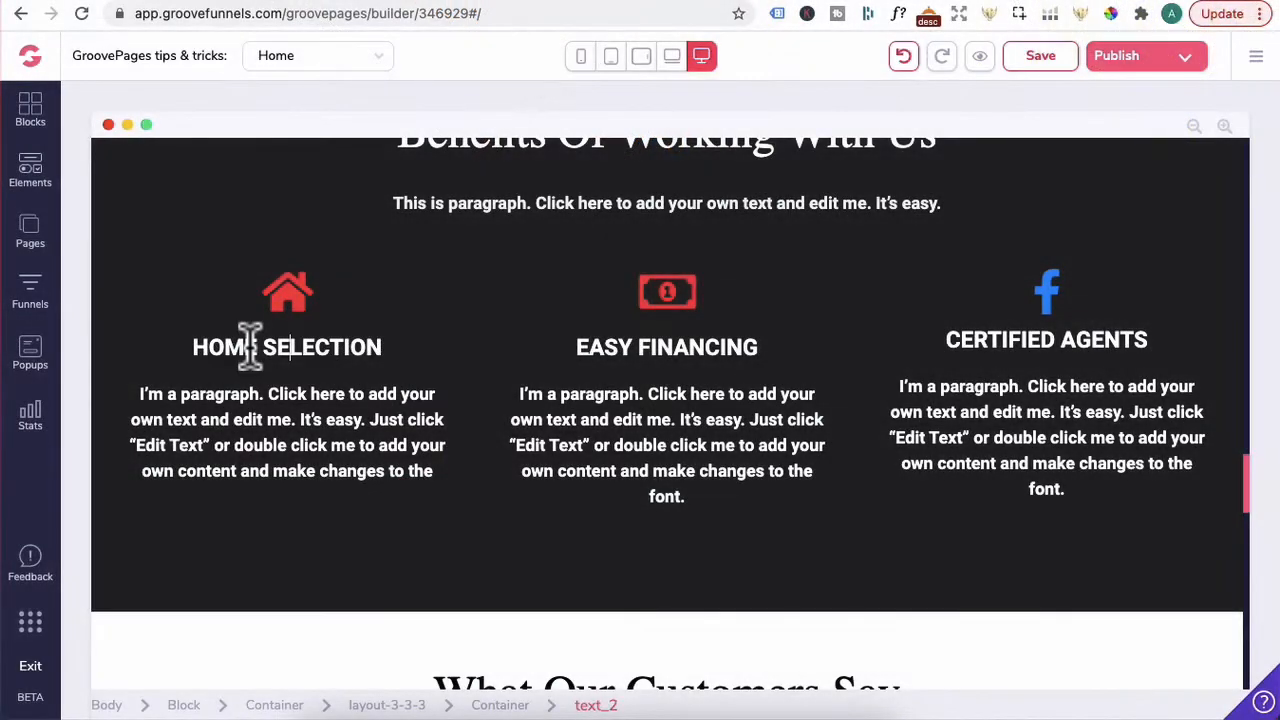
mouse_move(435, 355)
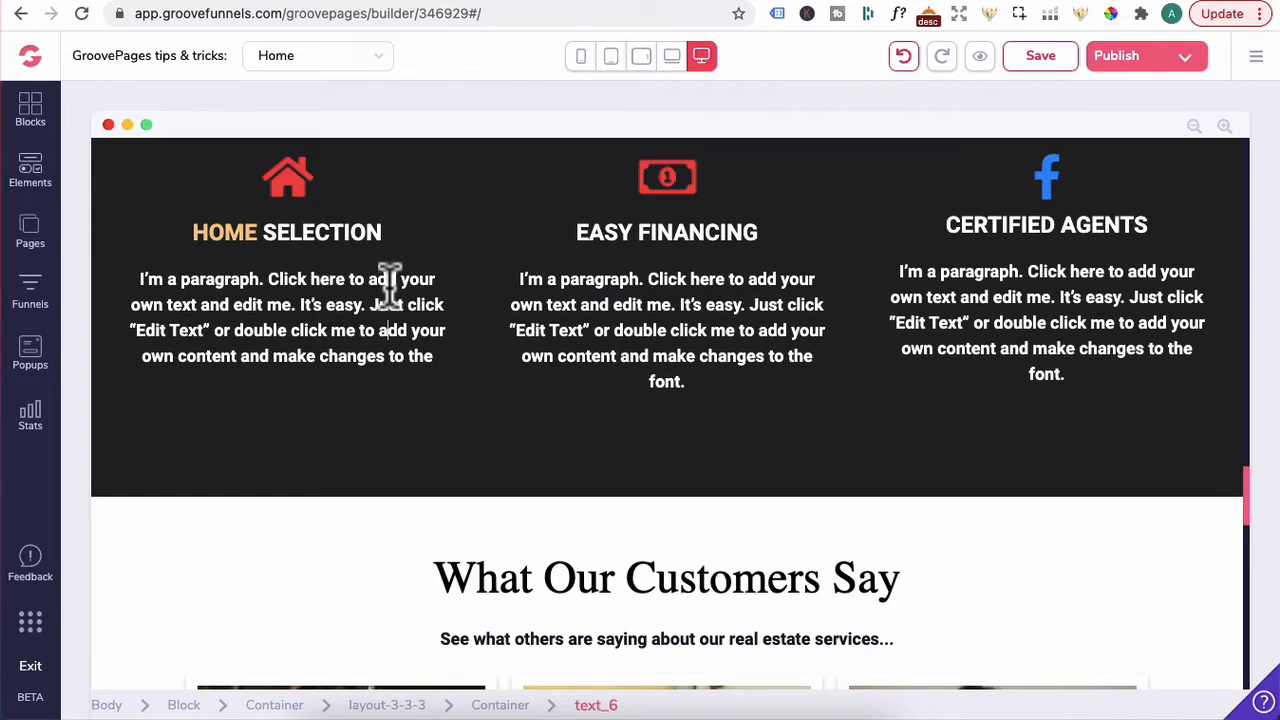
Step: Select the word HOME in the HOME SELECTION heading to colour it gold
double_click(330, 278)
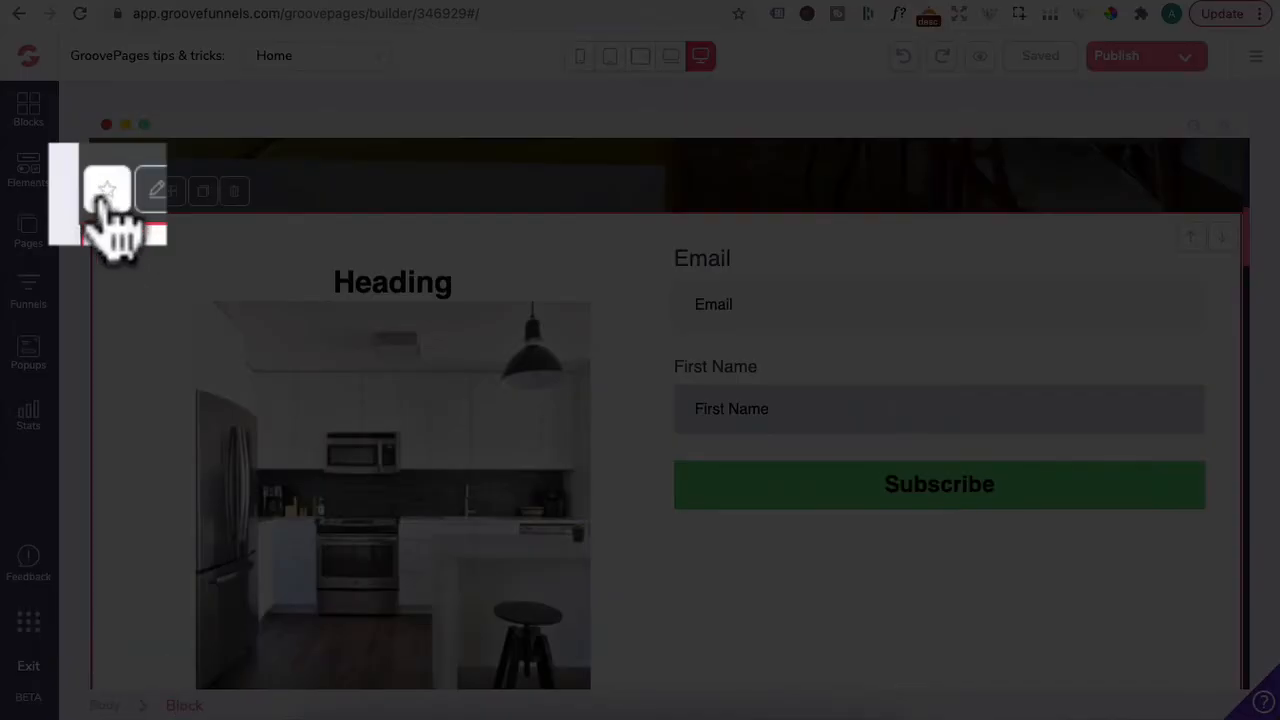
Step: Save the kitchen image and signup block into a new 'Random' block category
click(106, 190)
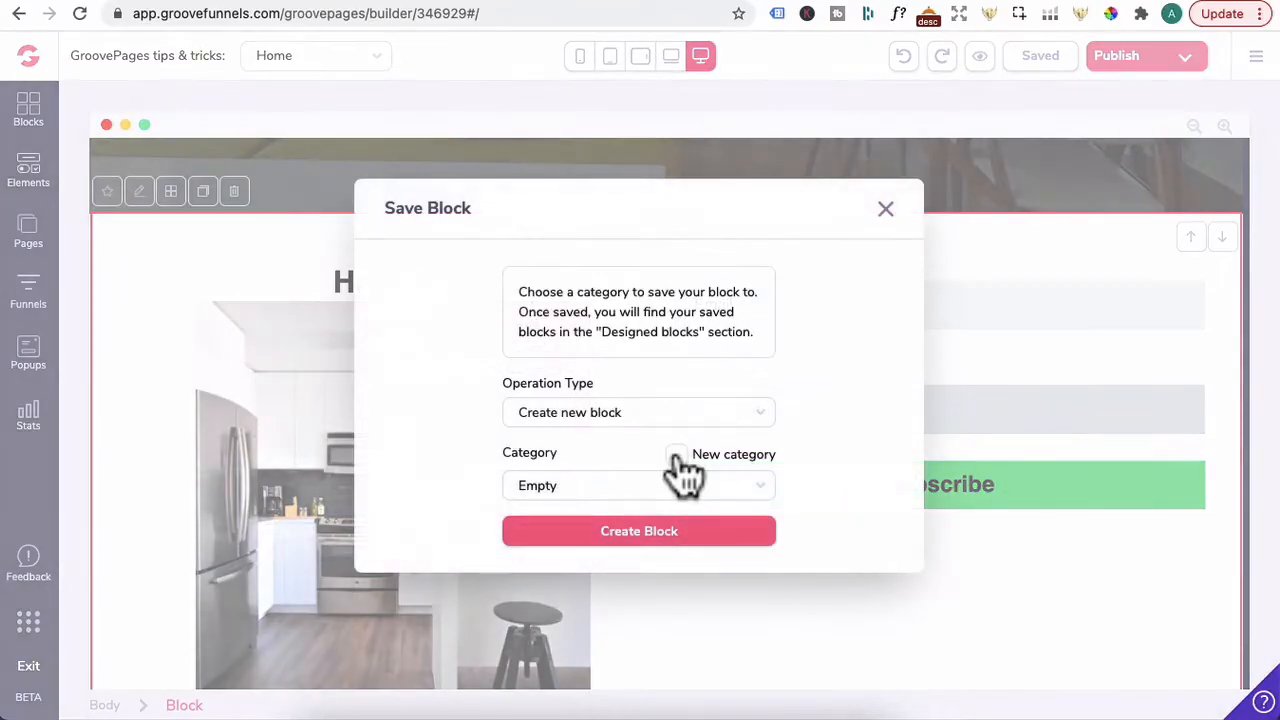
click(677, 454)
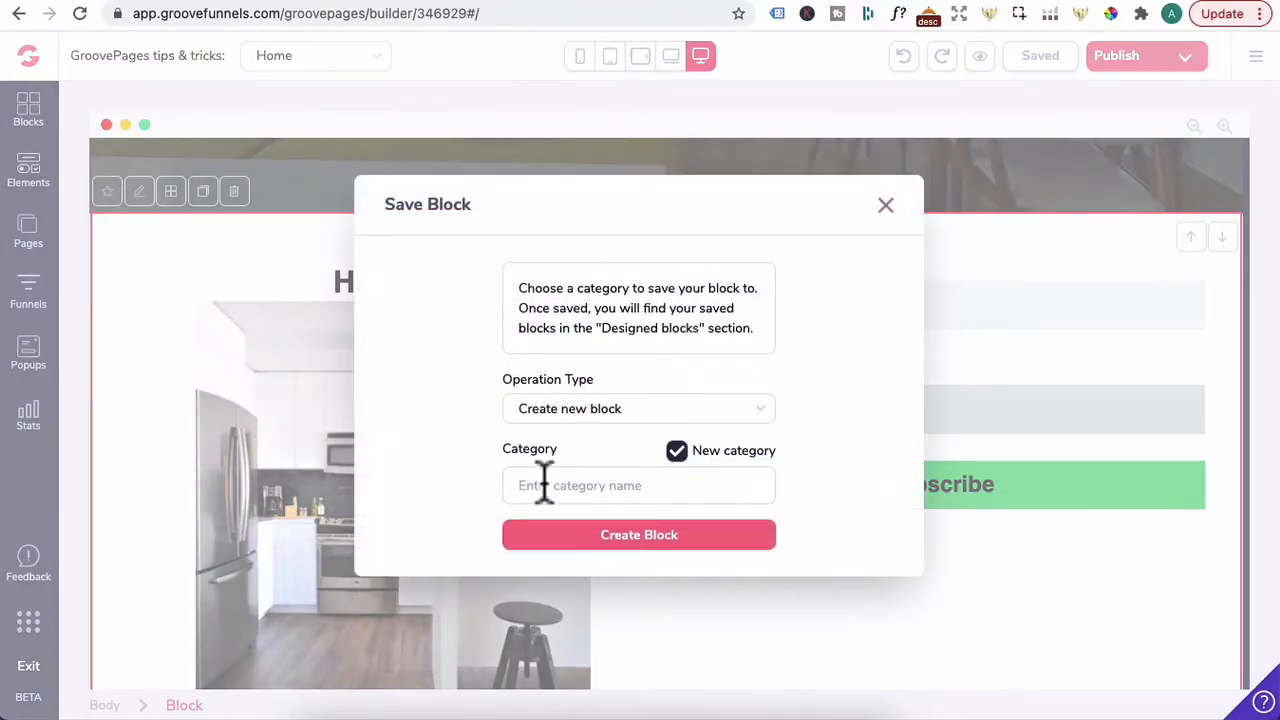
text(Random)
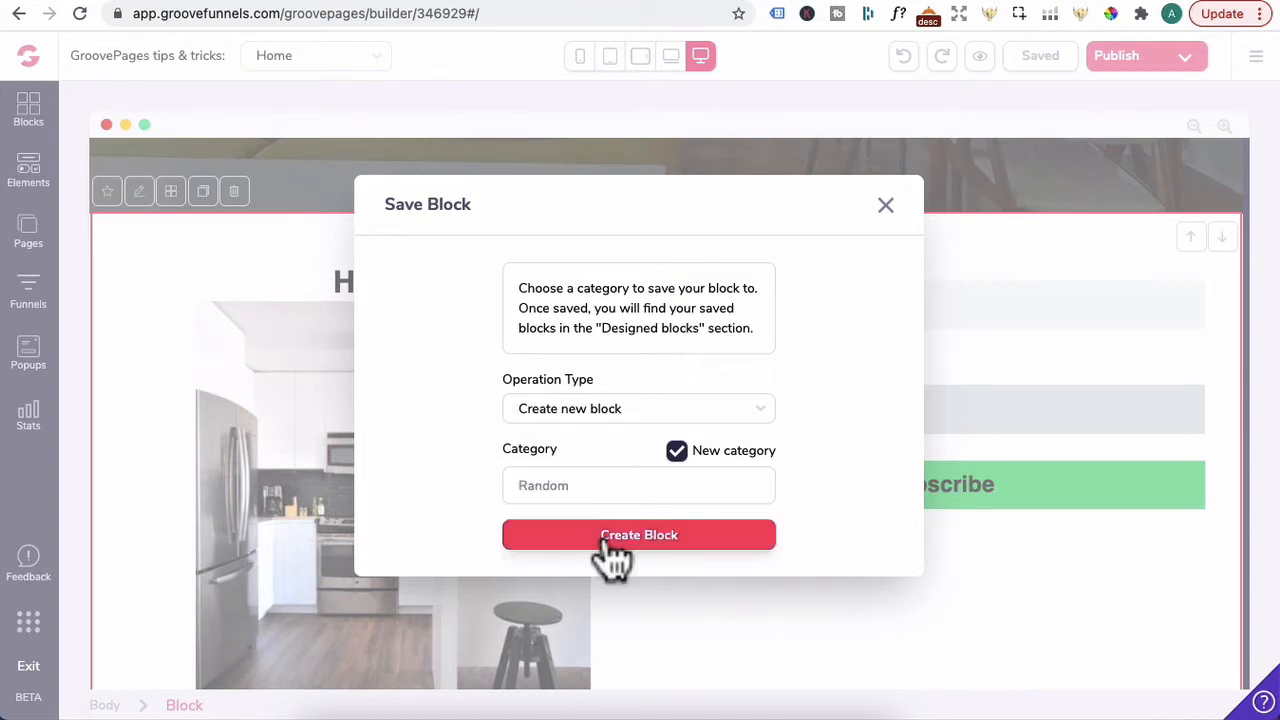
click(638, 534)
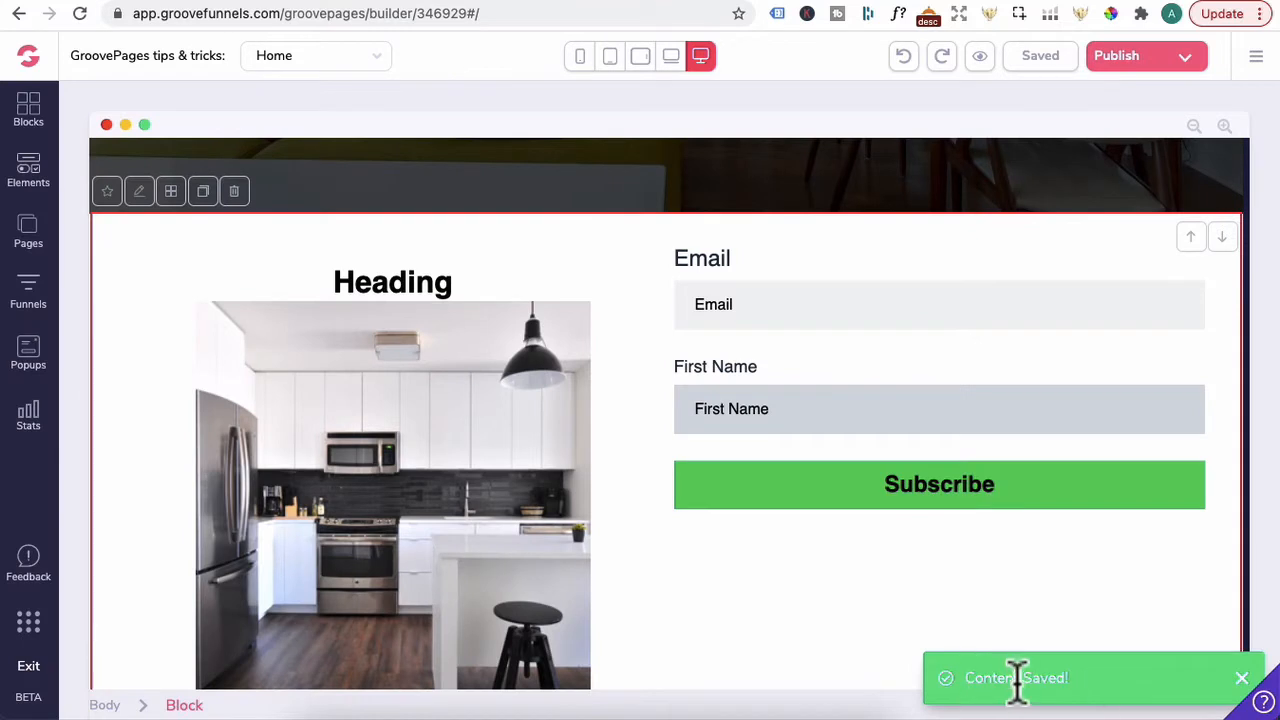
click(28, 105)
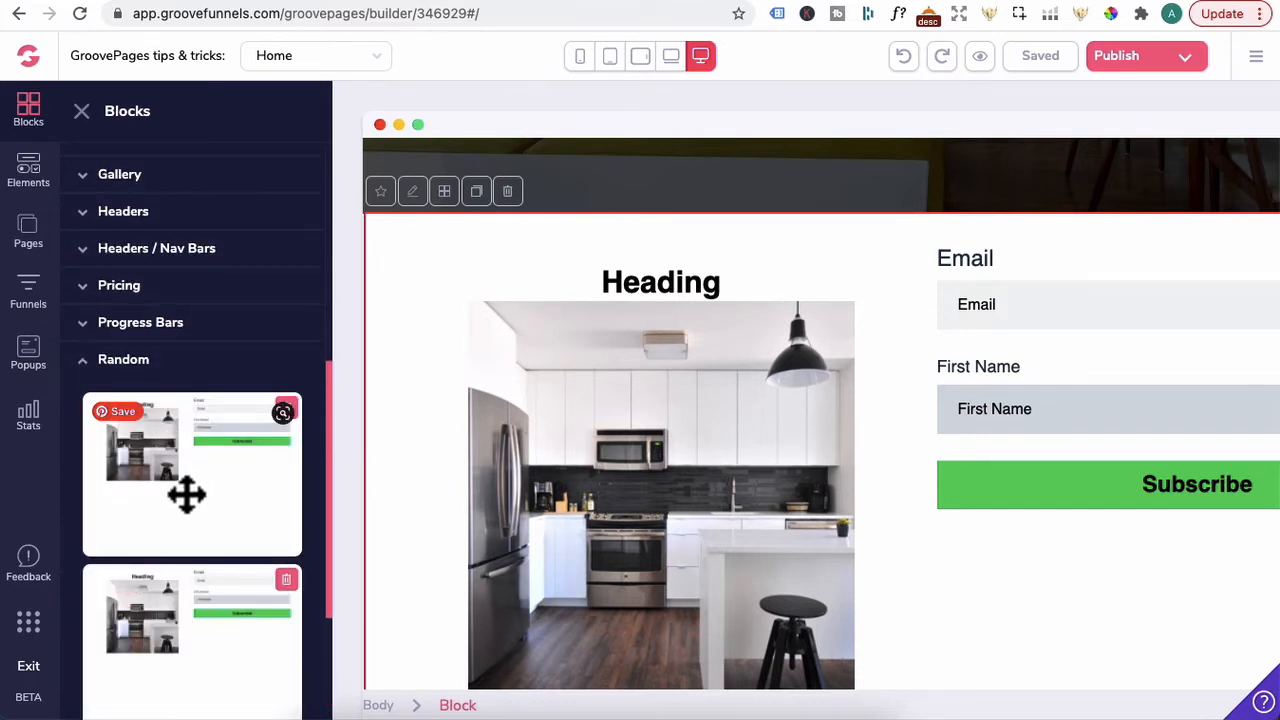
mouse_move(322, 548)
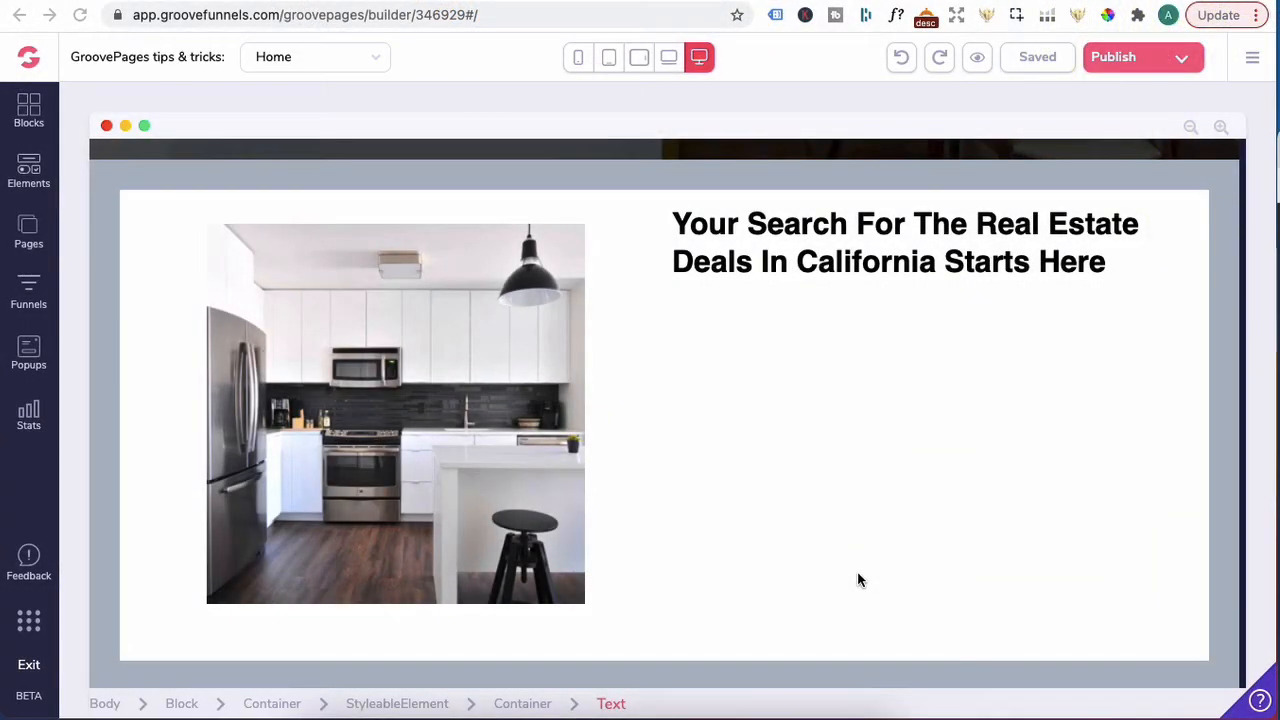
mouse_move(910, 493)
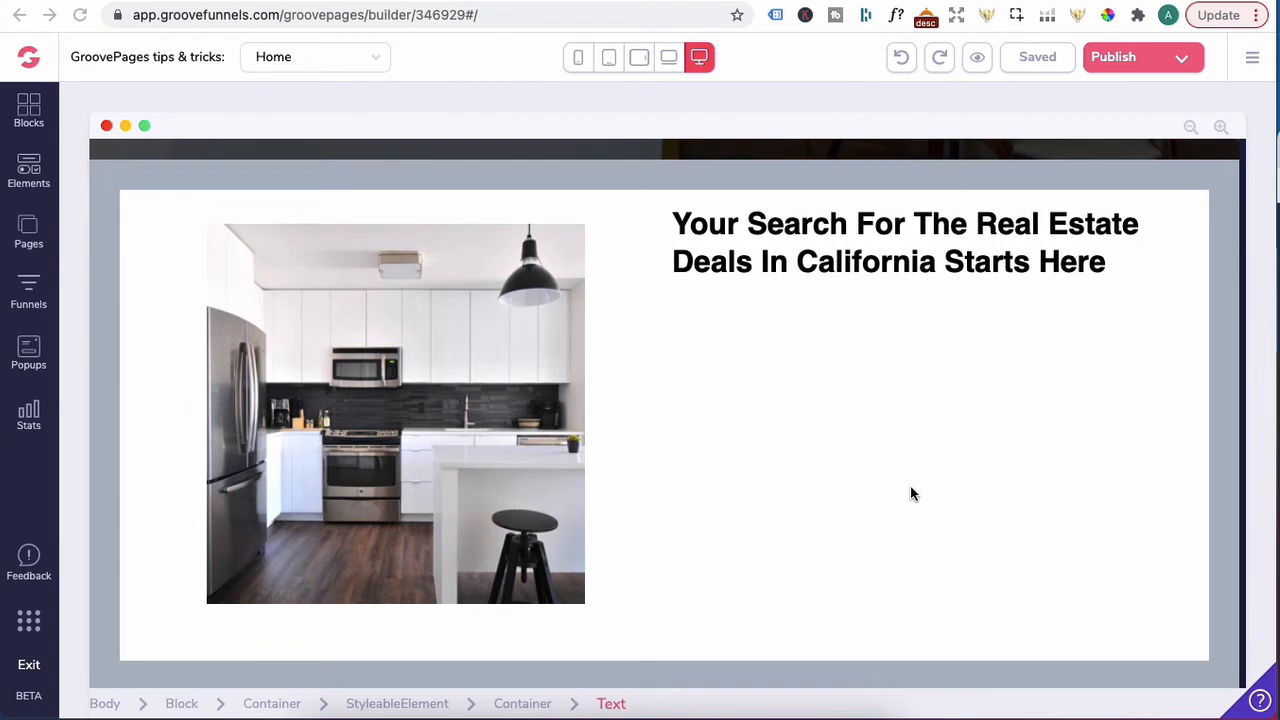
mouse_move(323, 480)
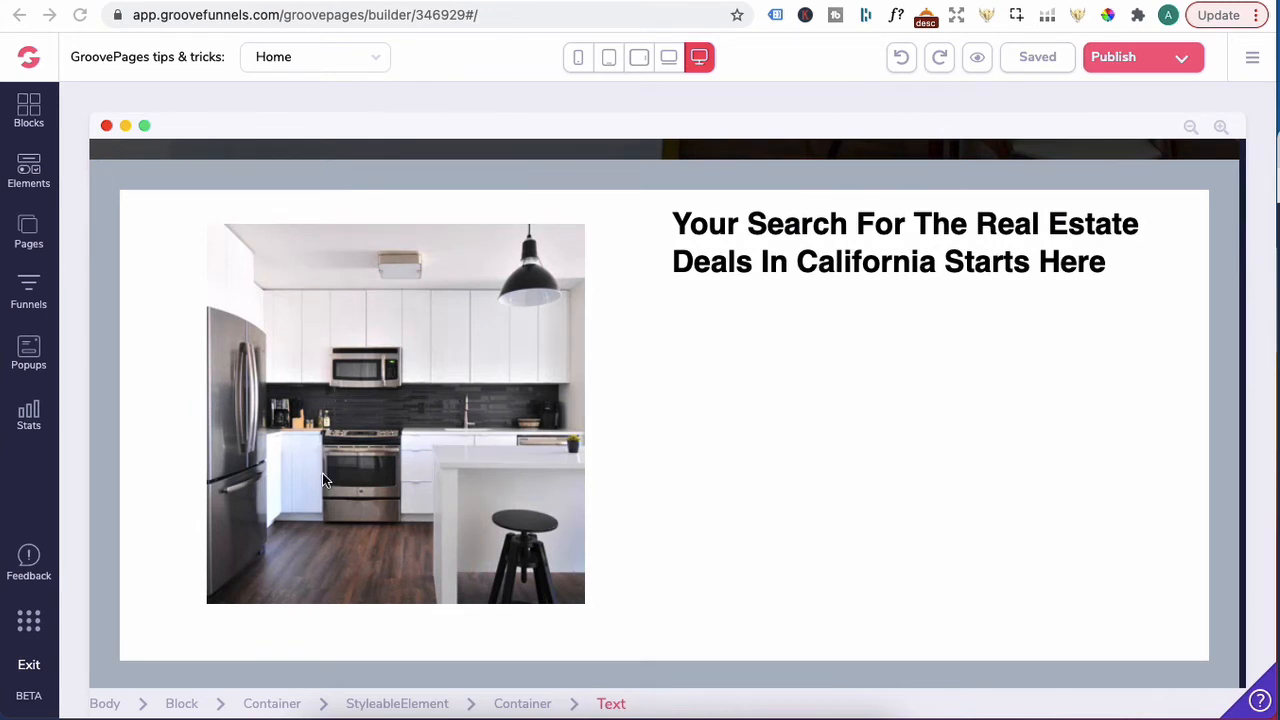
mouse_move(858, 248)
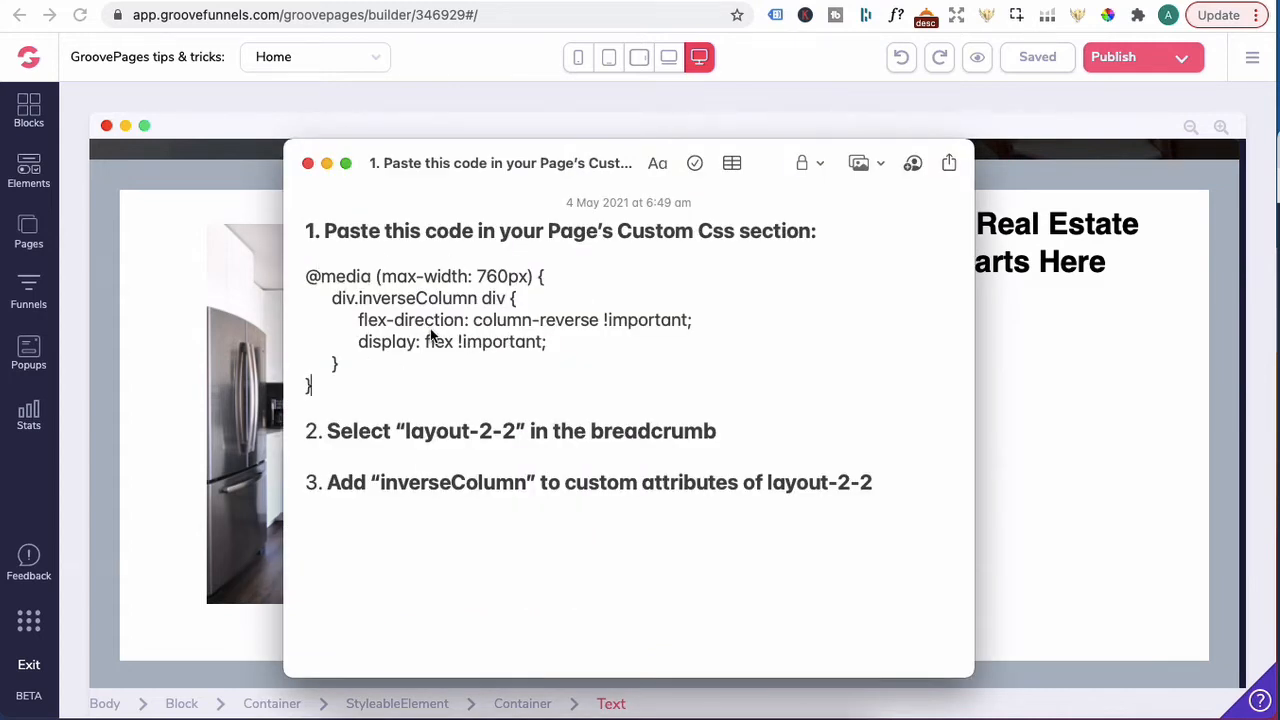
mouse_move(613, 345)
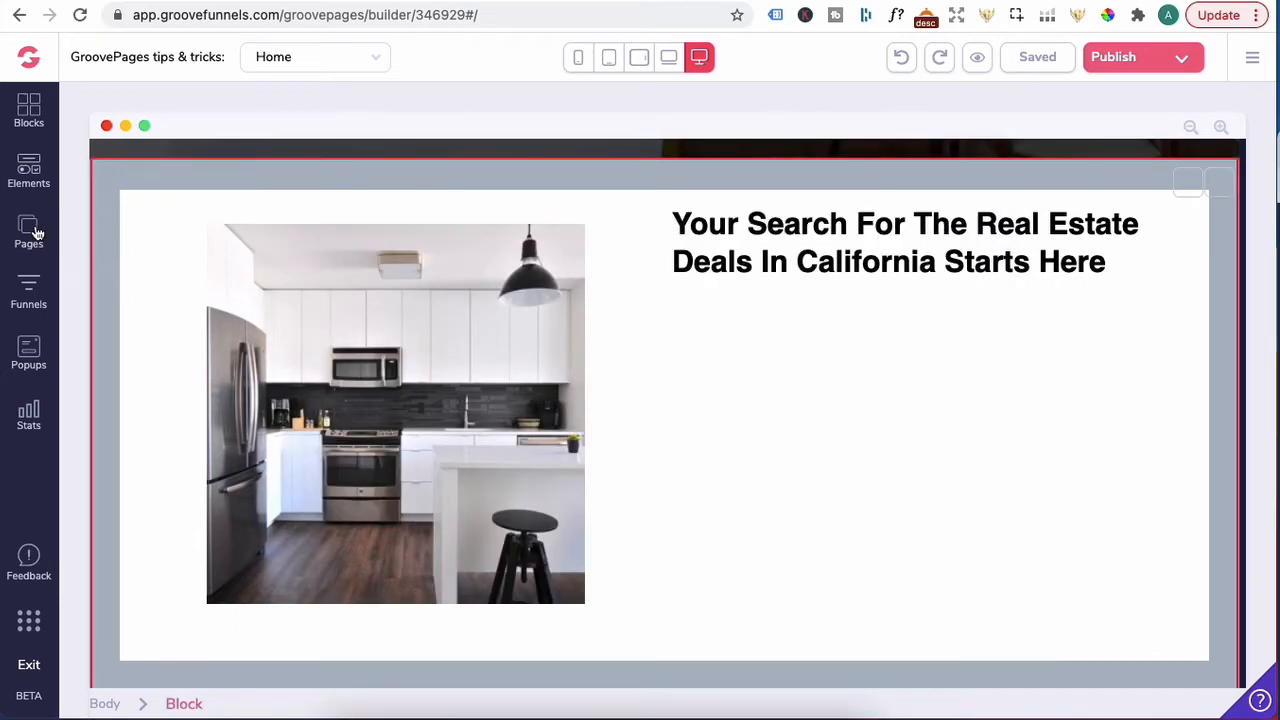
Step: Paste the column-reversing mobile media query into the Home page's Custom CSS and save
click(28, 232)
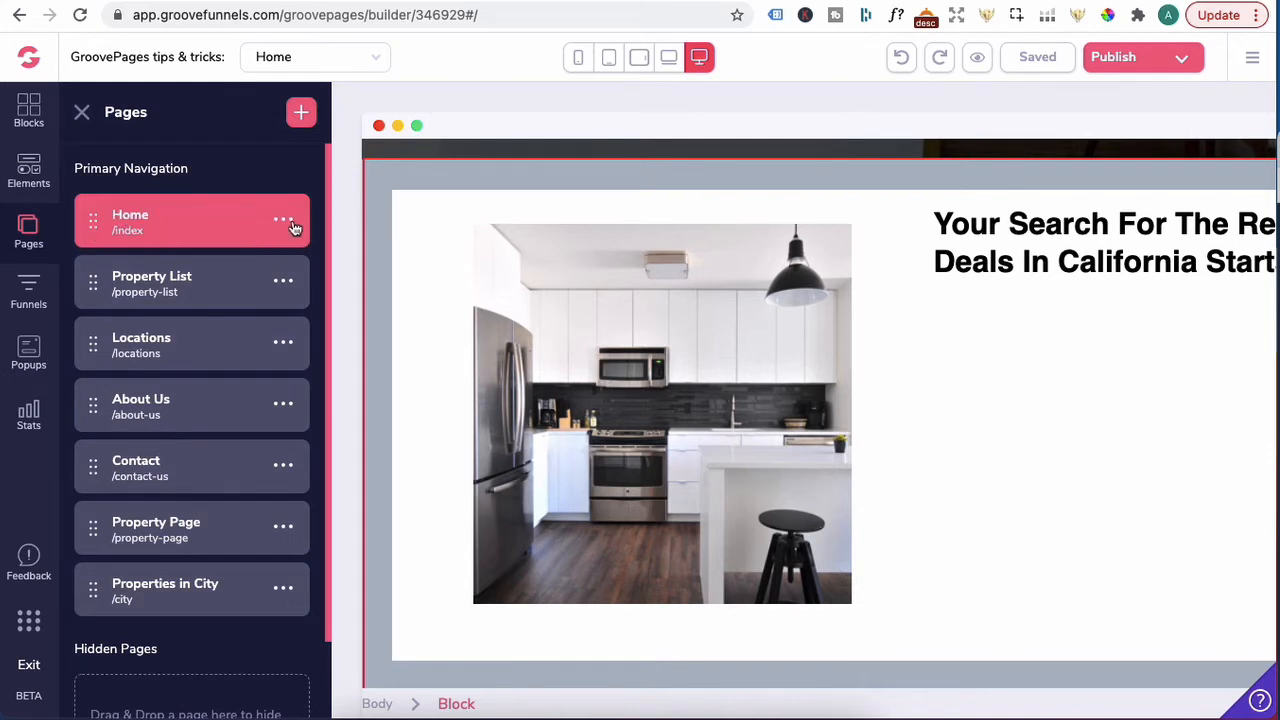
click(283, 219)
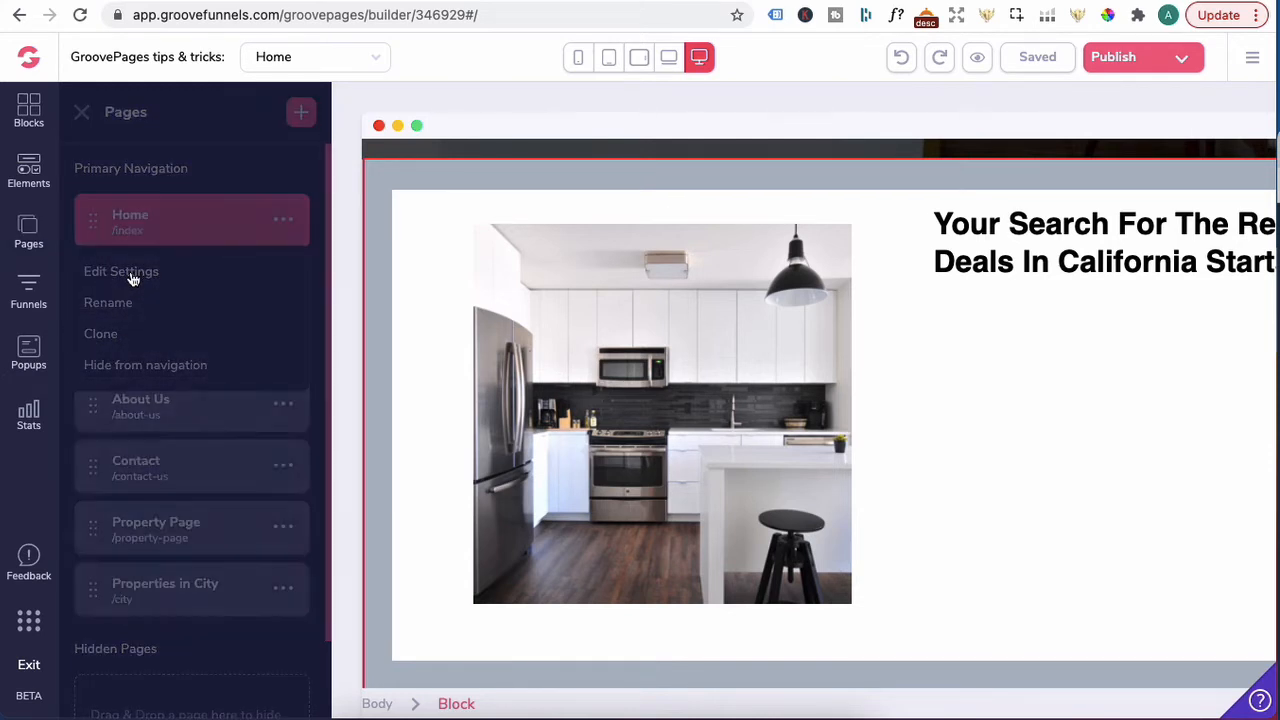
click(121, 271)
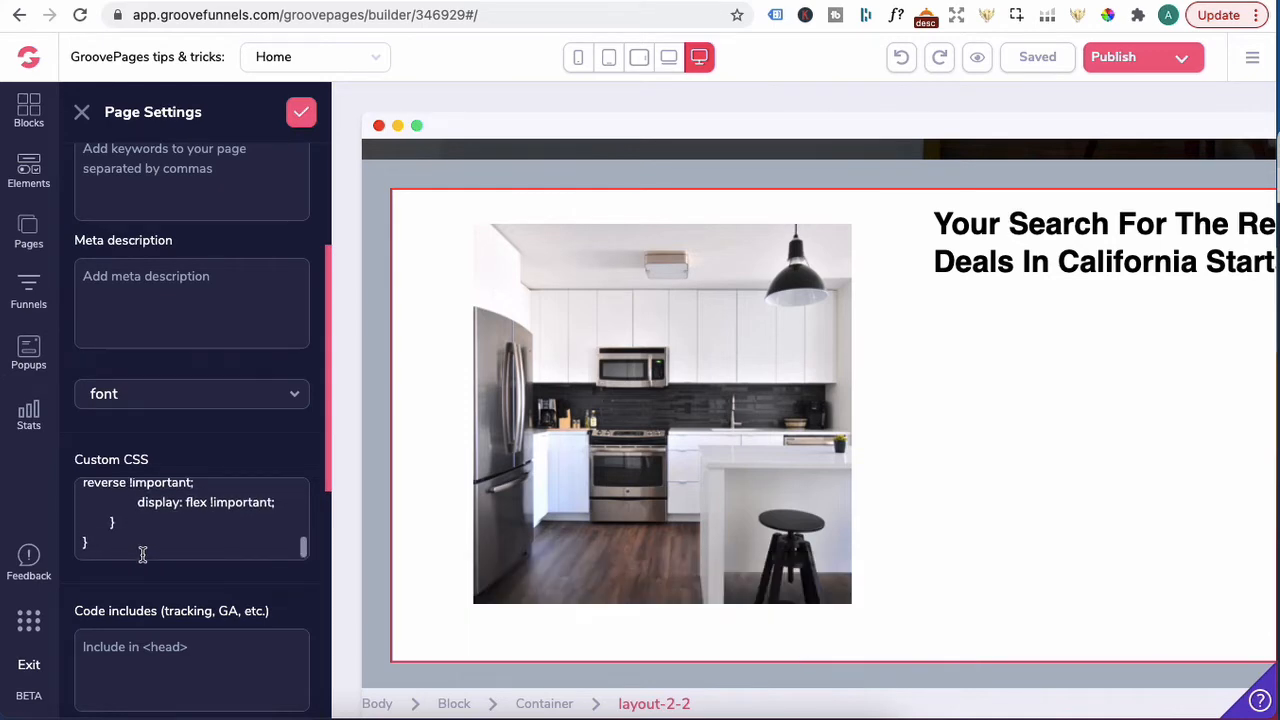
click(28, 235)
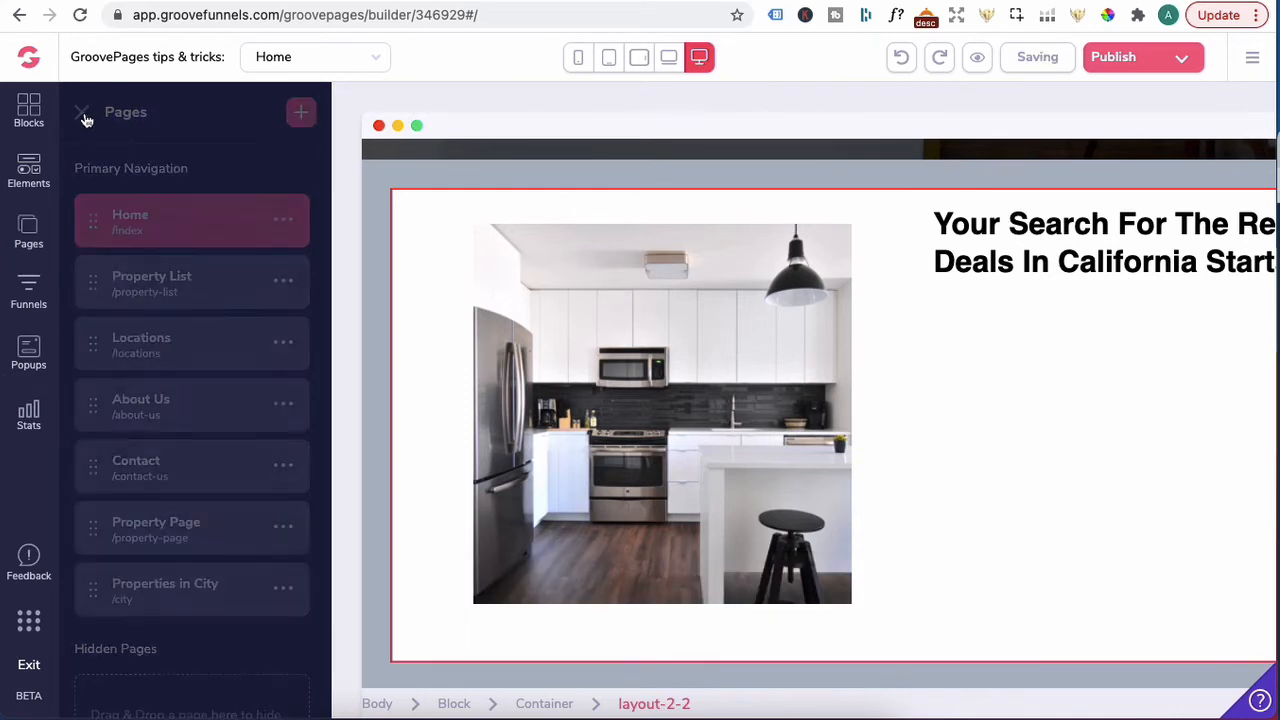
click(82, 111)
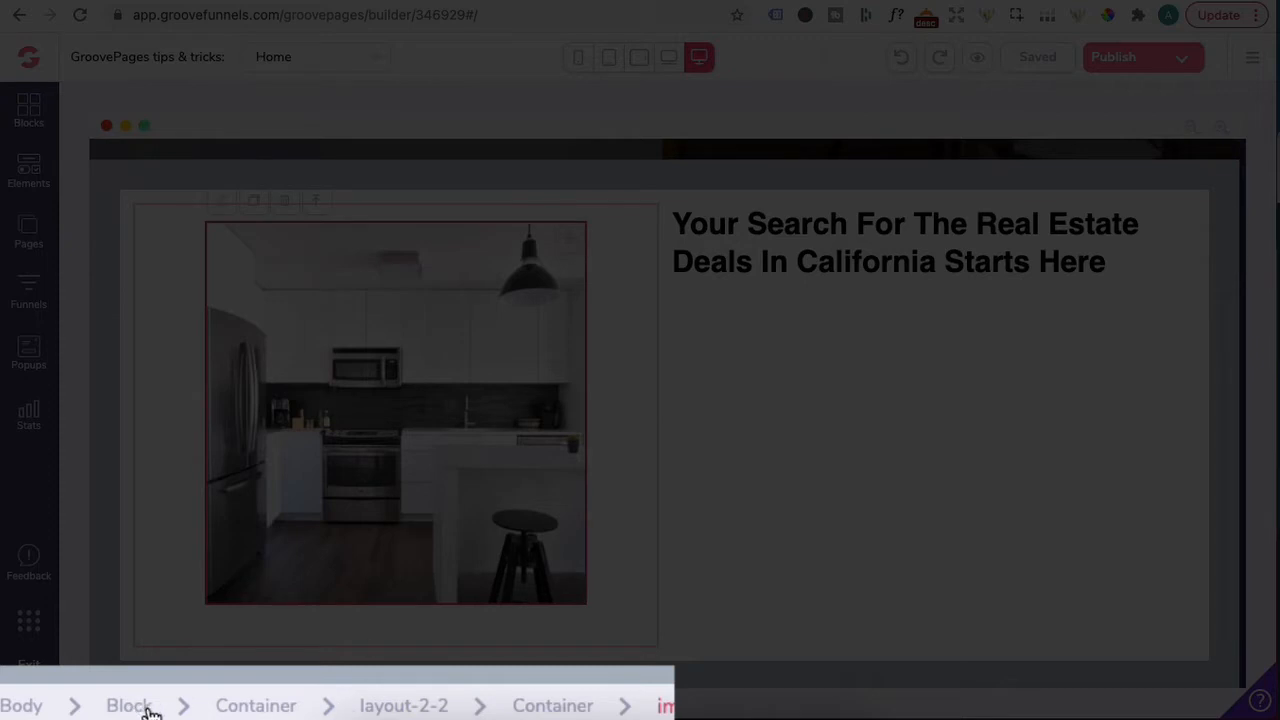
Step: Add the class inverseColumn to the layout-2-2 kitchen-photo row and save the page
click(403, 705)
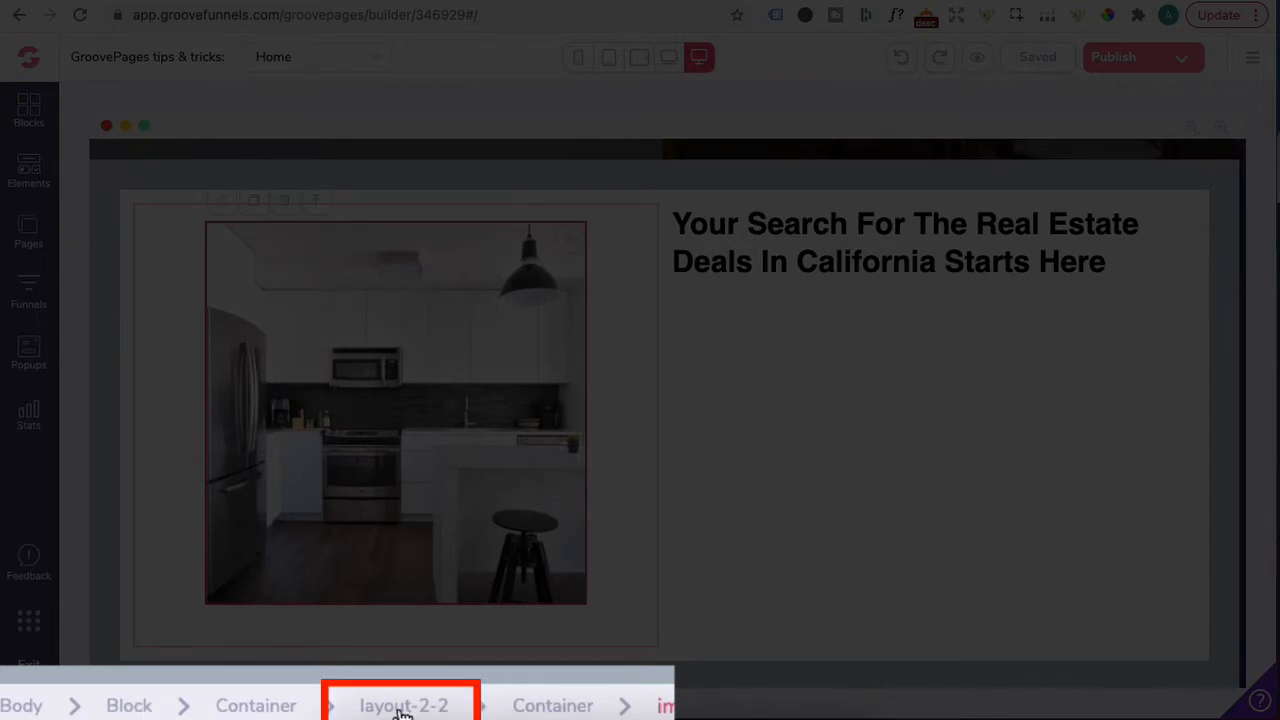
click(402, 705)
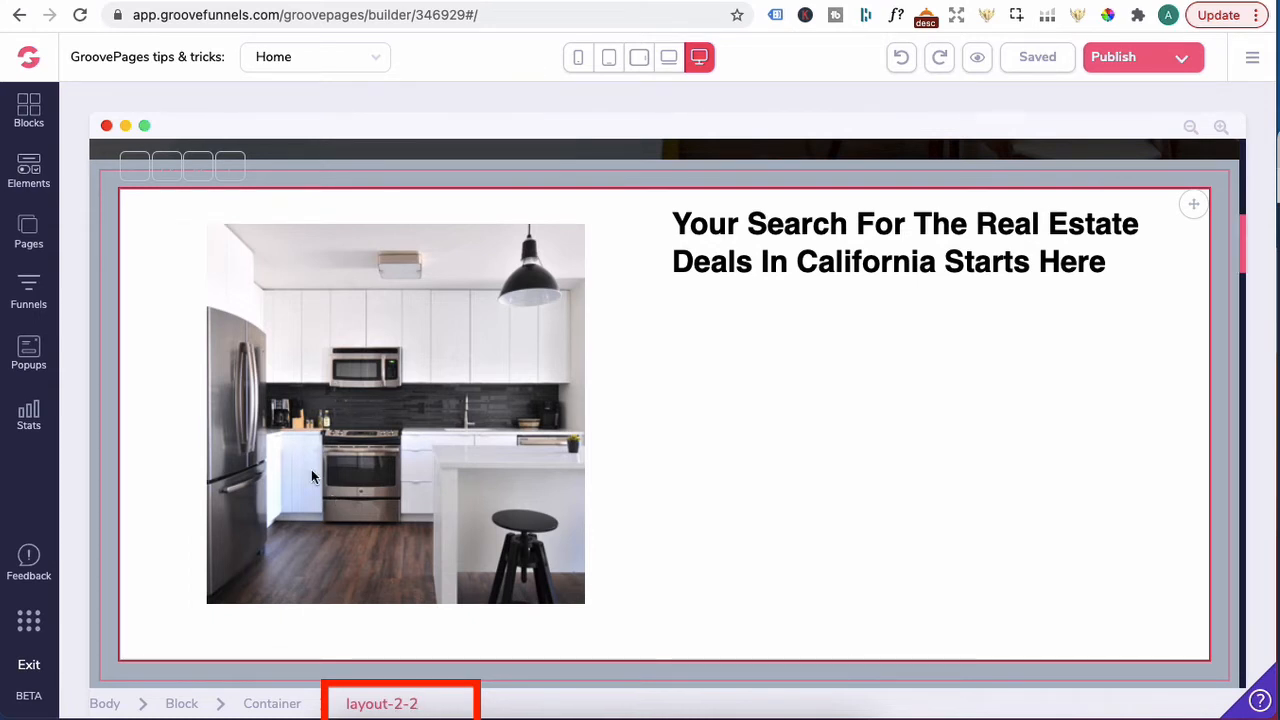
click(134, 167)
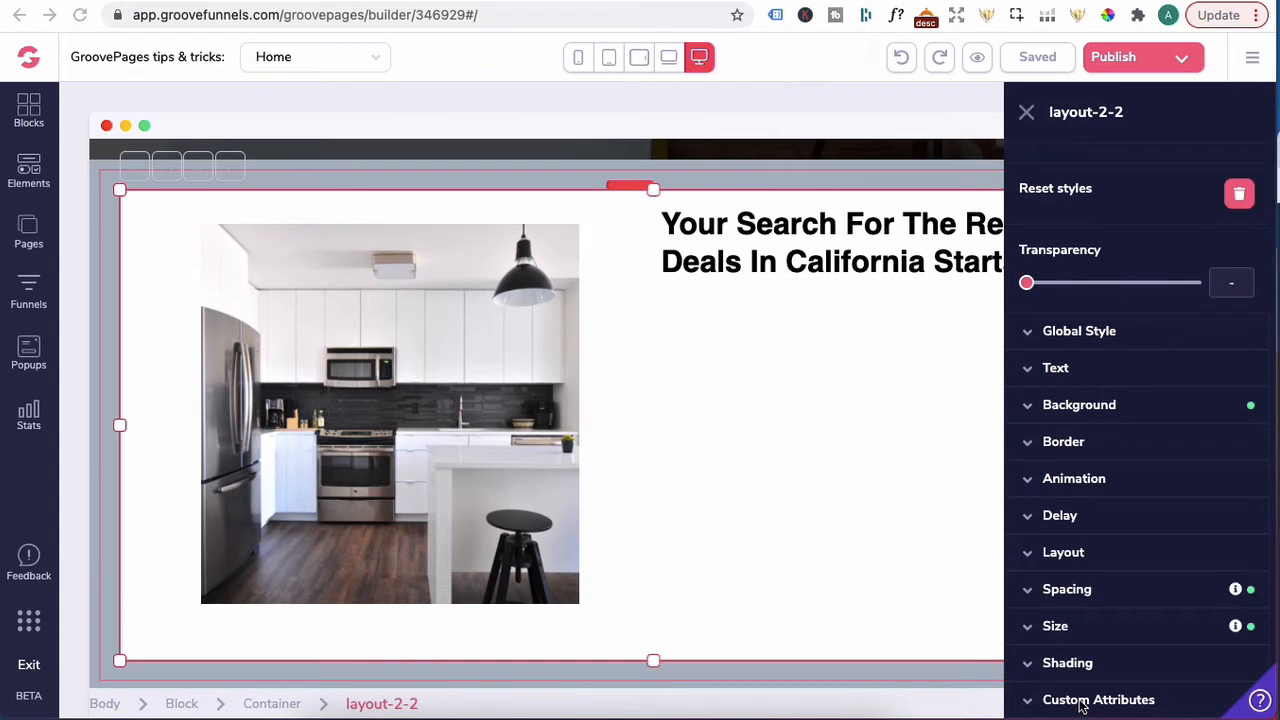
click(1098, 699)
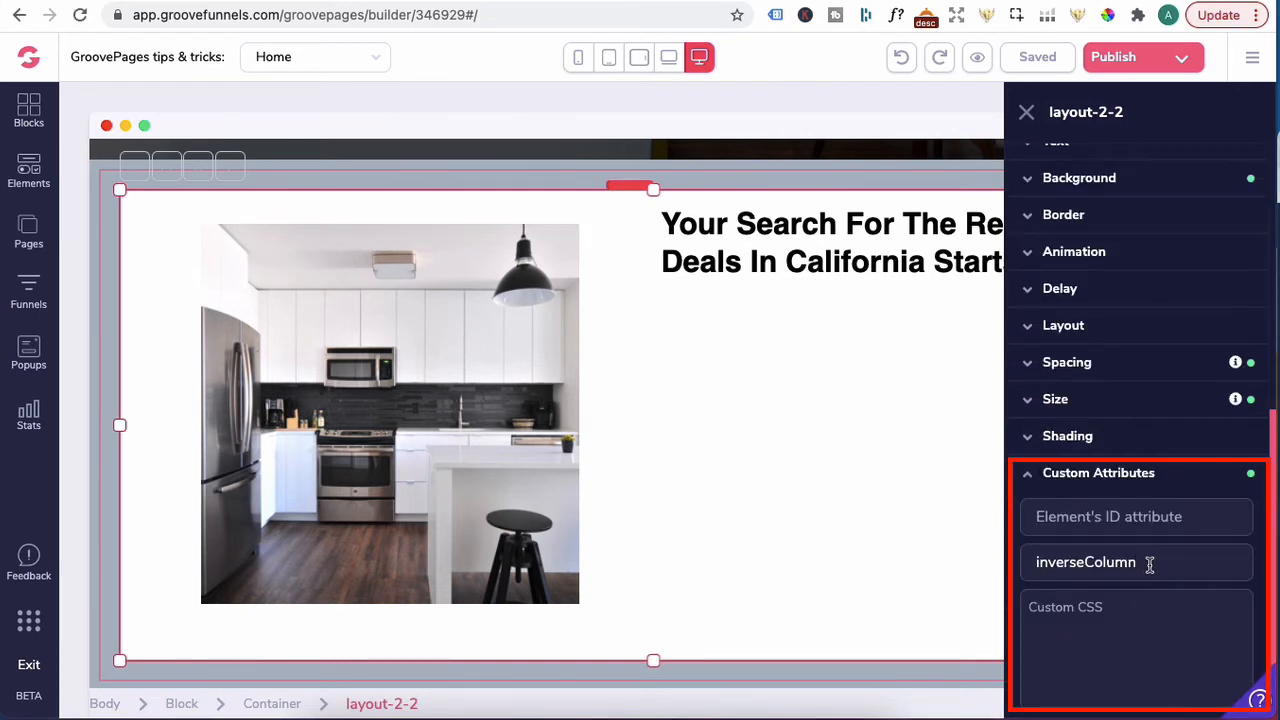
click(1026, 112)
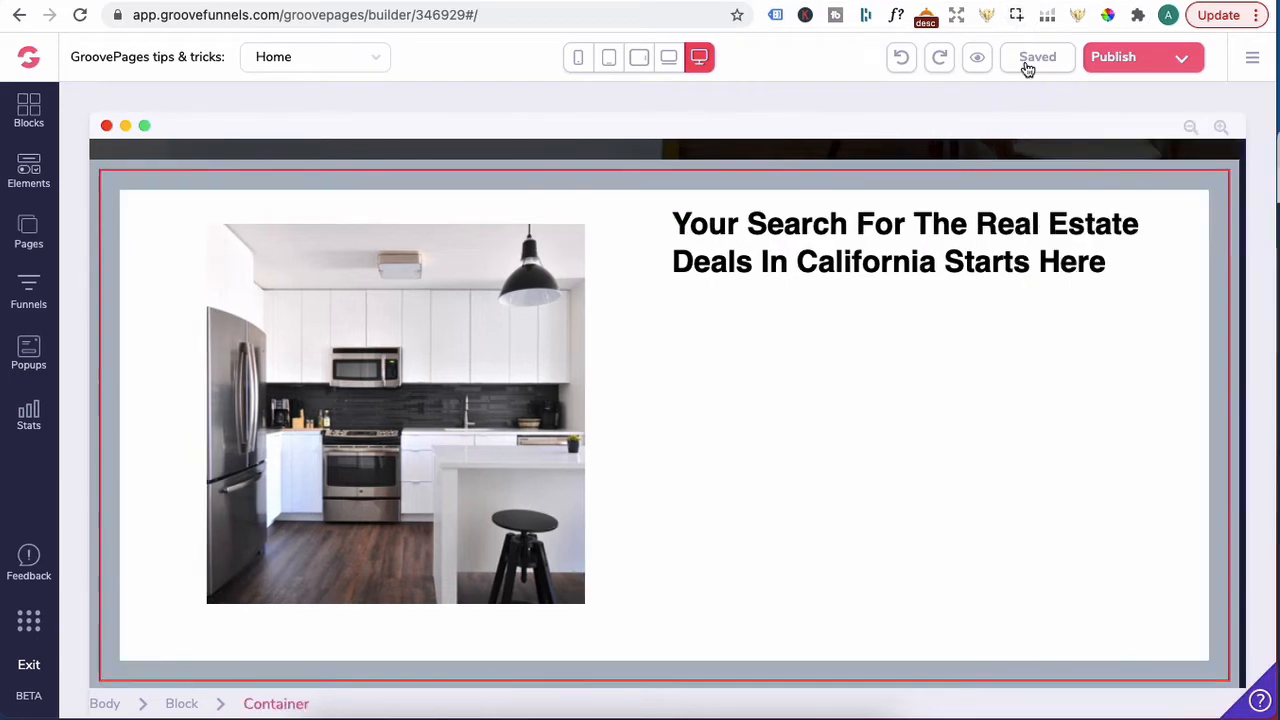
click(977, 57)
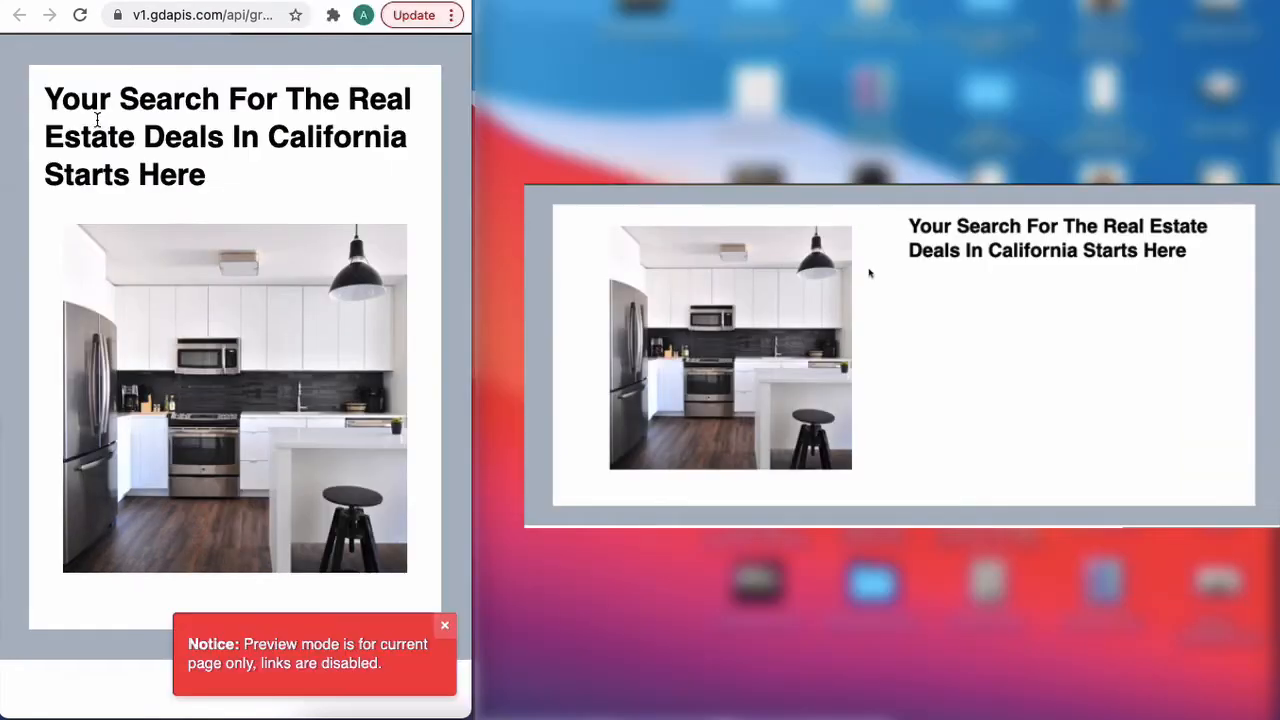
mouse_move(170, 85)
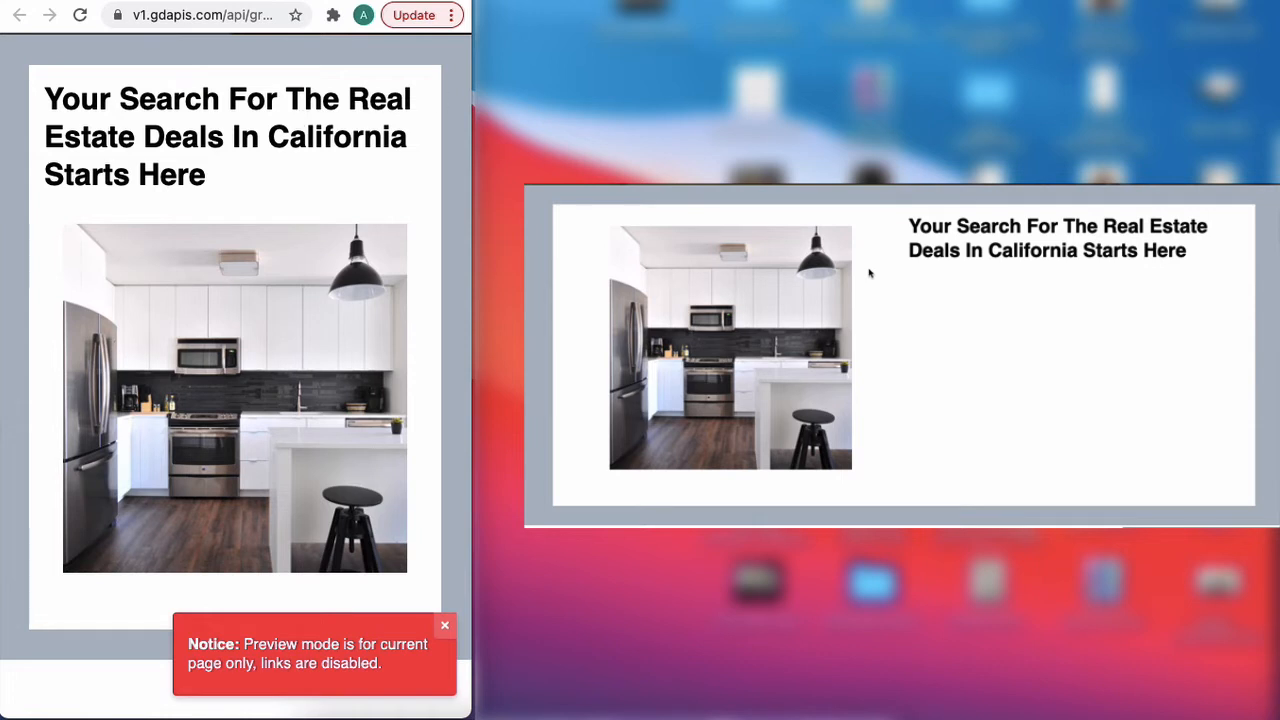
mouse_move(197, 340)
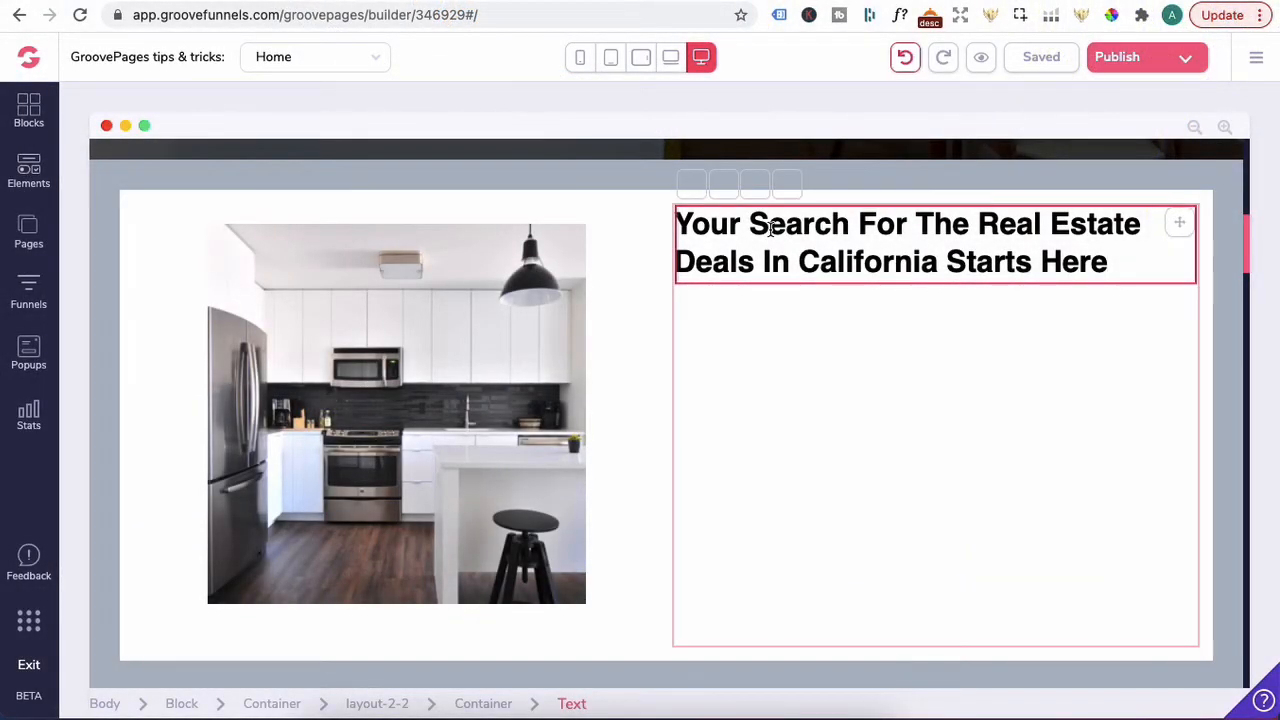
Step: Change the California real estate search heading from Heading 2 to Normal paragraph text
click(900, 242)
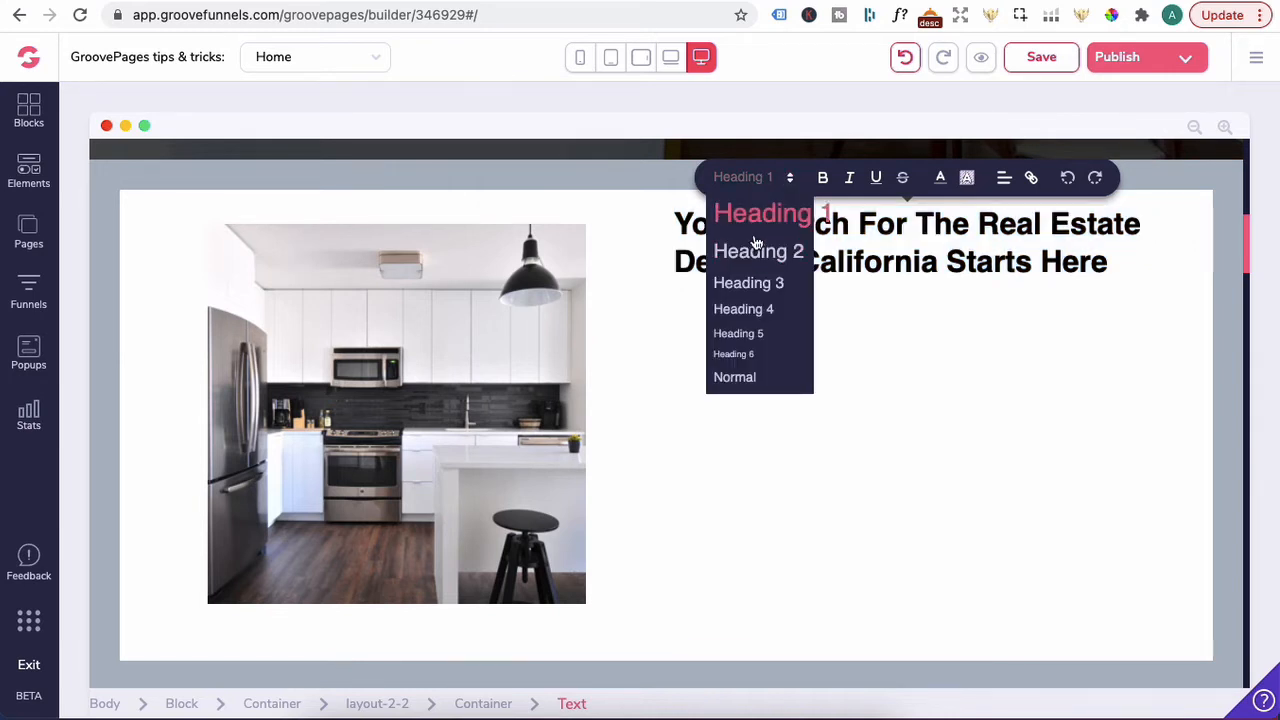
mouse_move(748, 282)
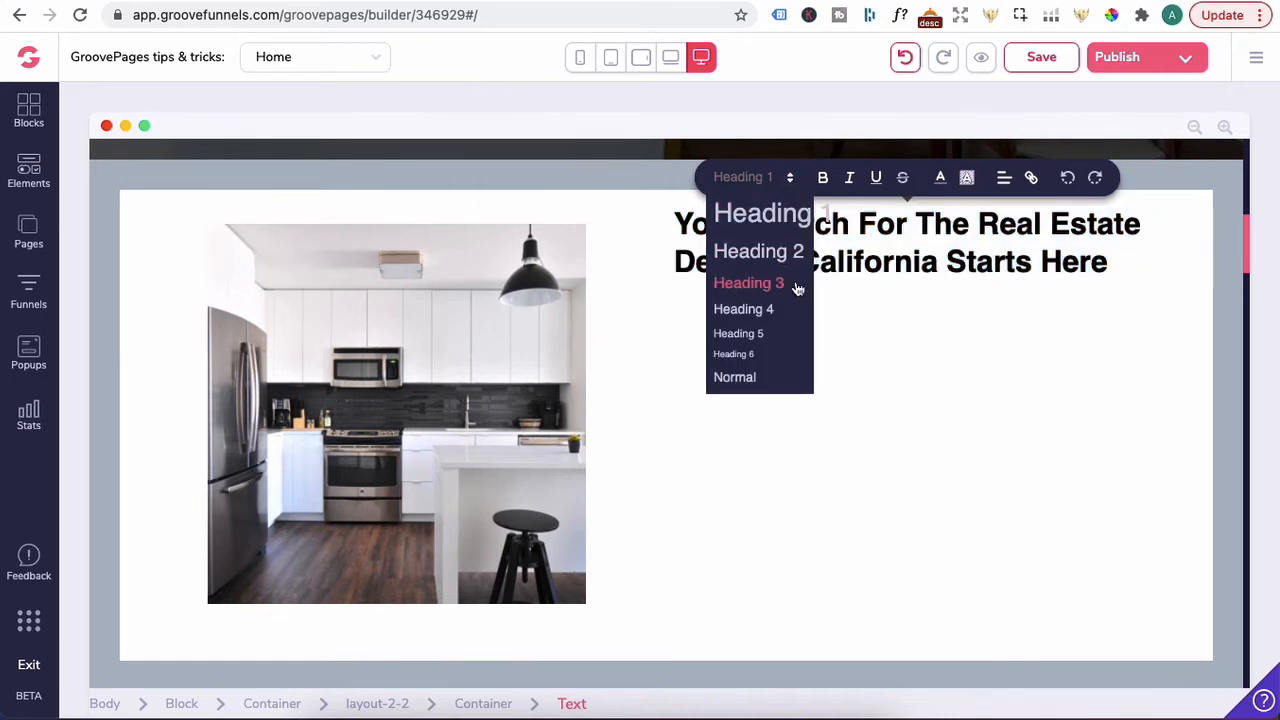
mouse_move(758, 251)
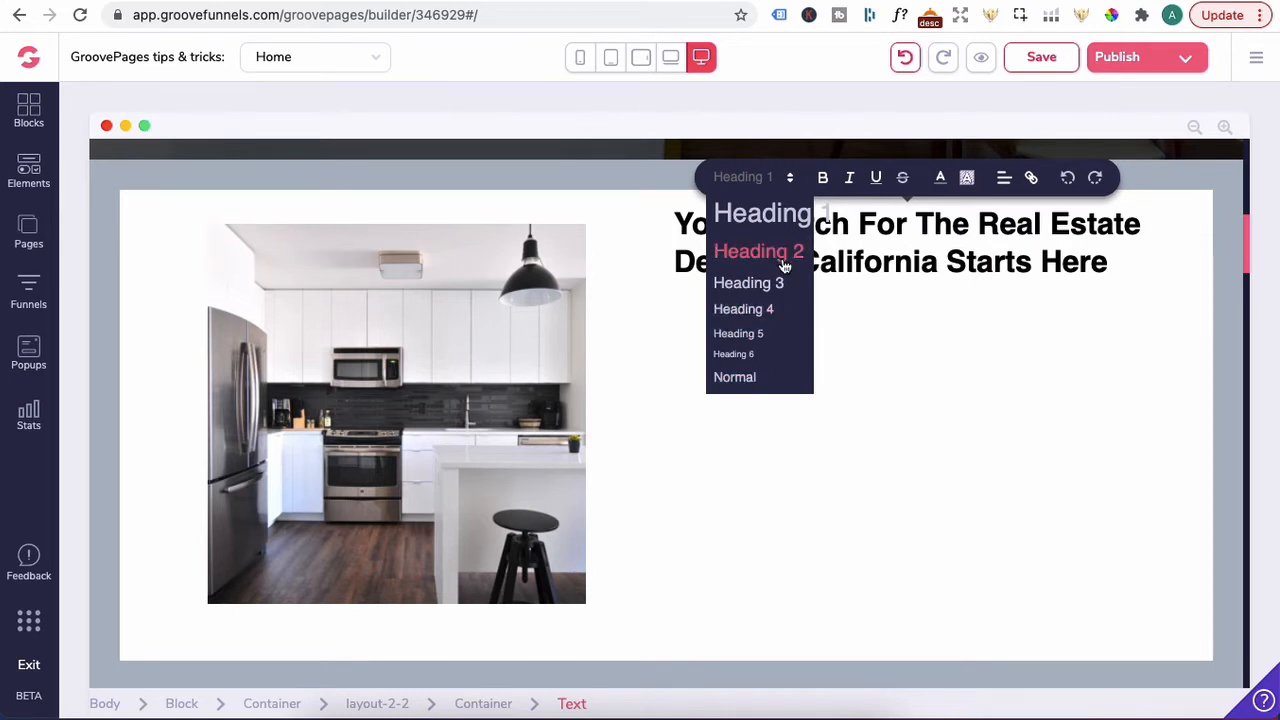
click(758, 251)
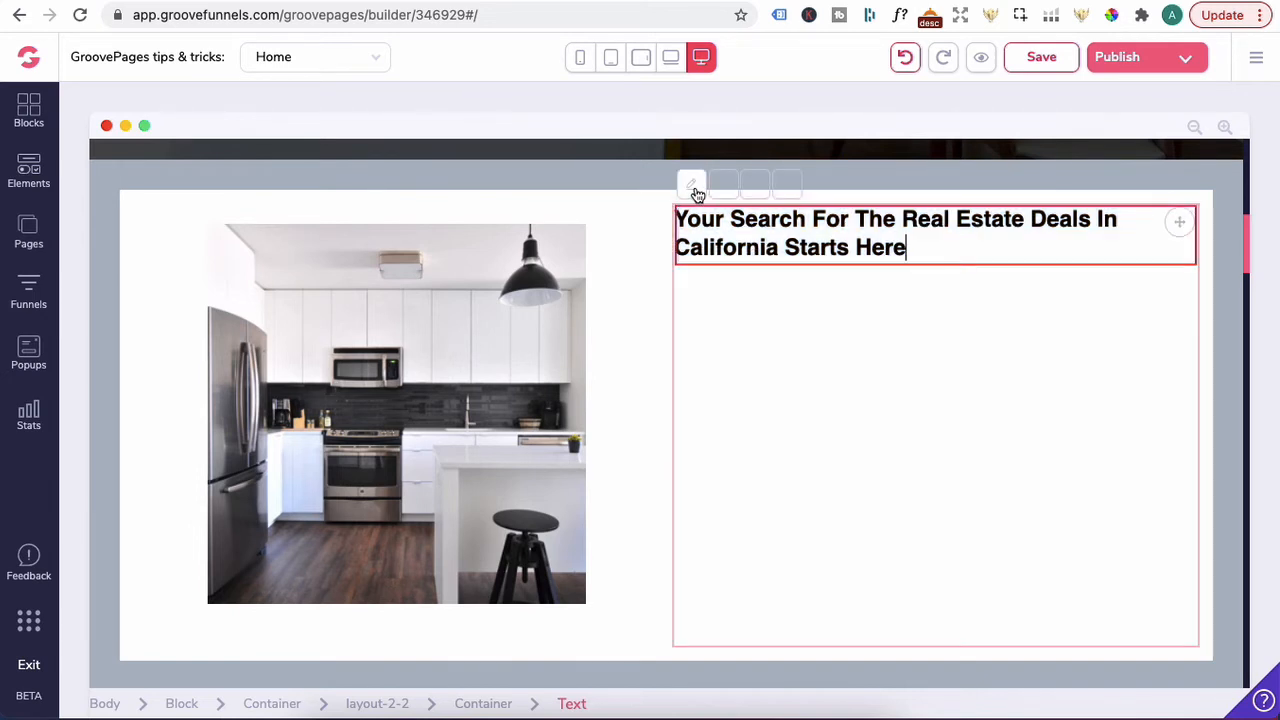
click(691, 183)
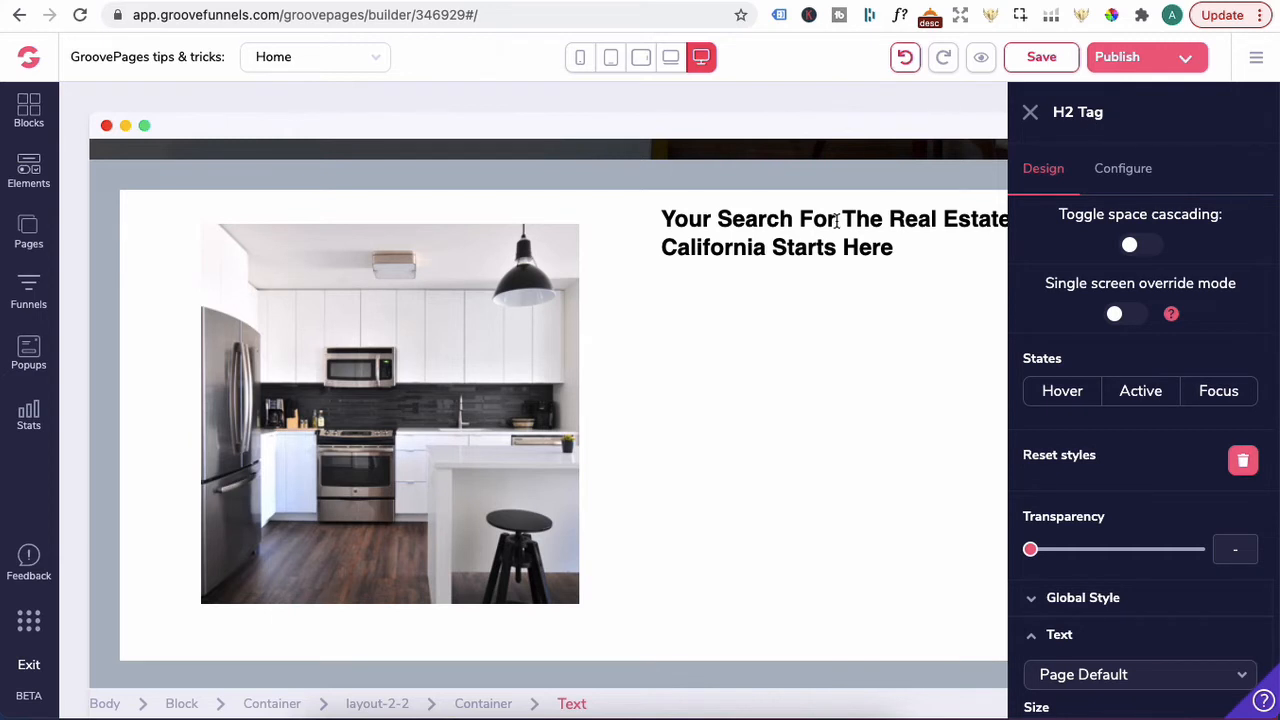
click(720, 177)
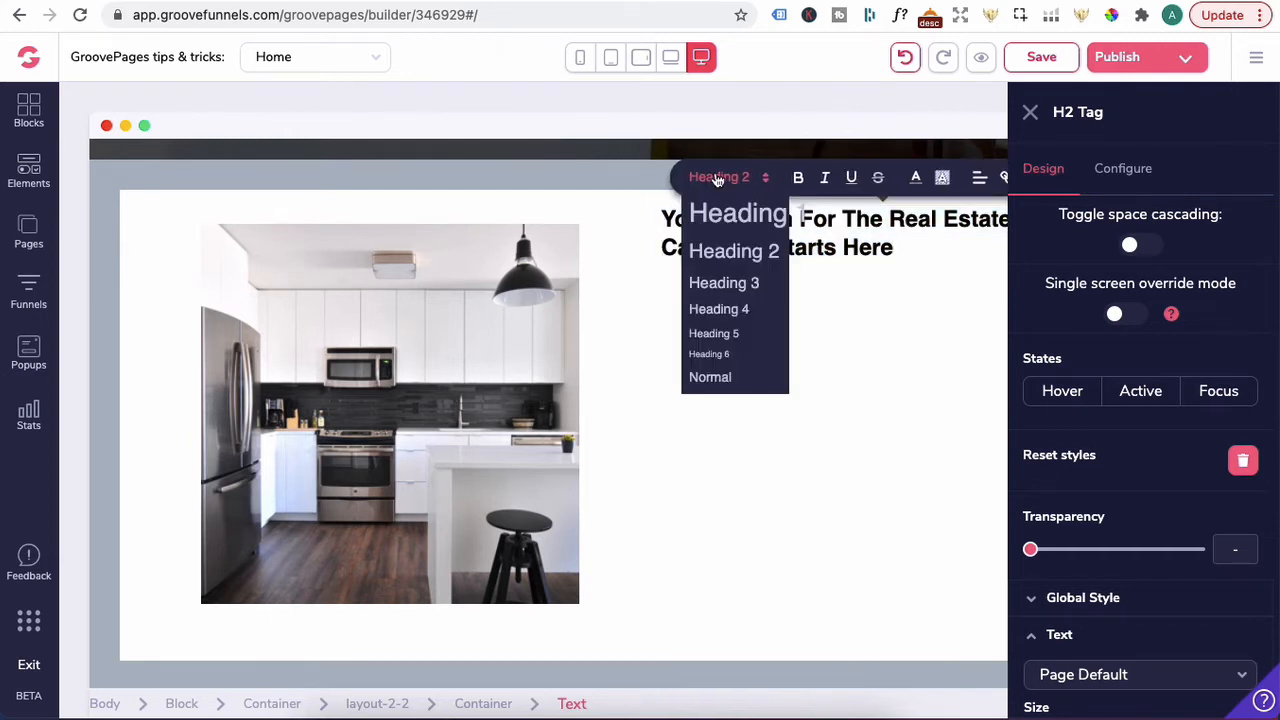
click(710, 377)
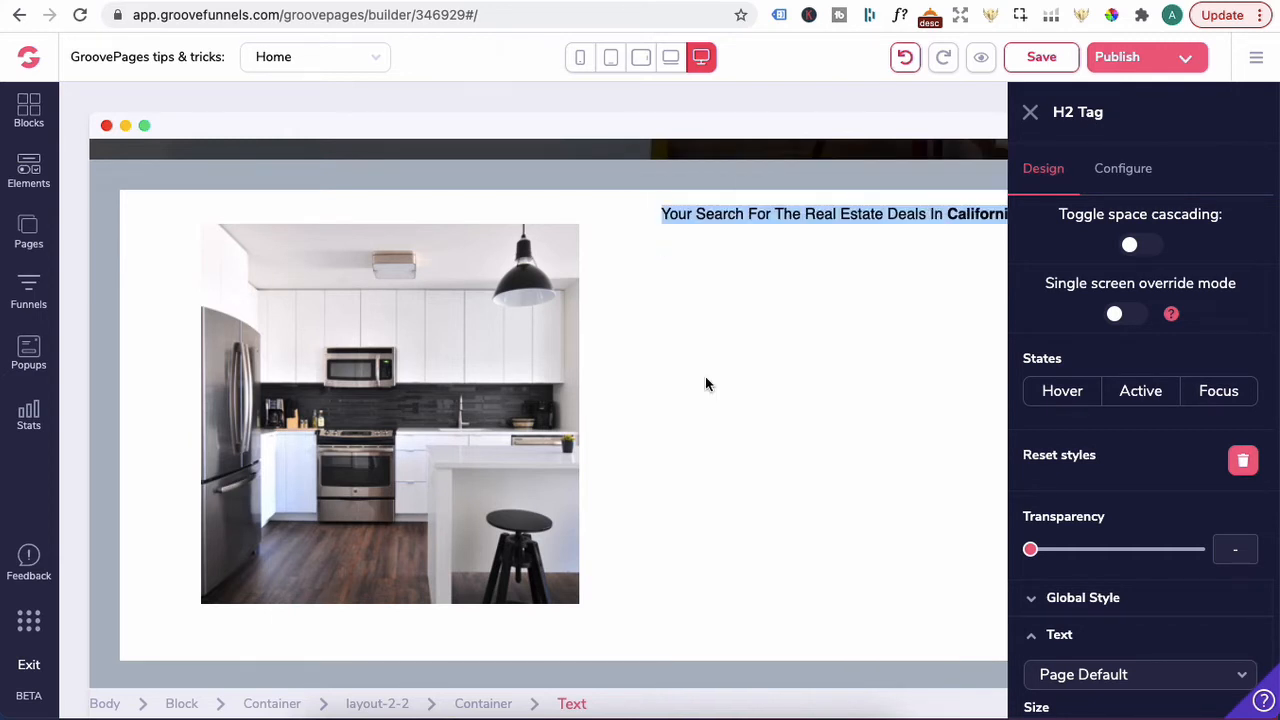
mouse_move(925, 267)
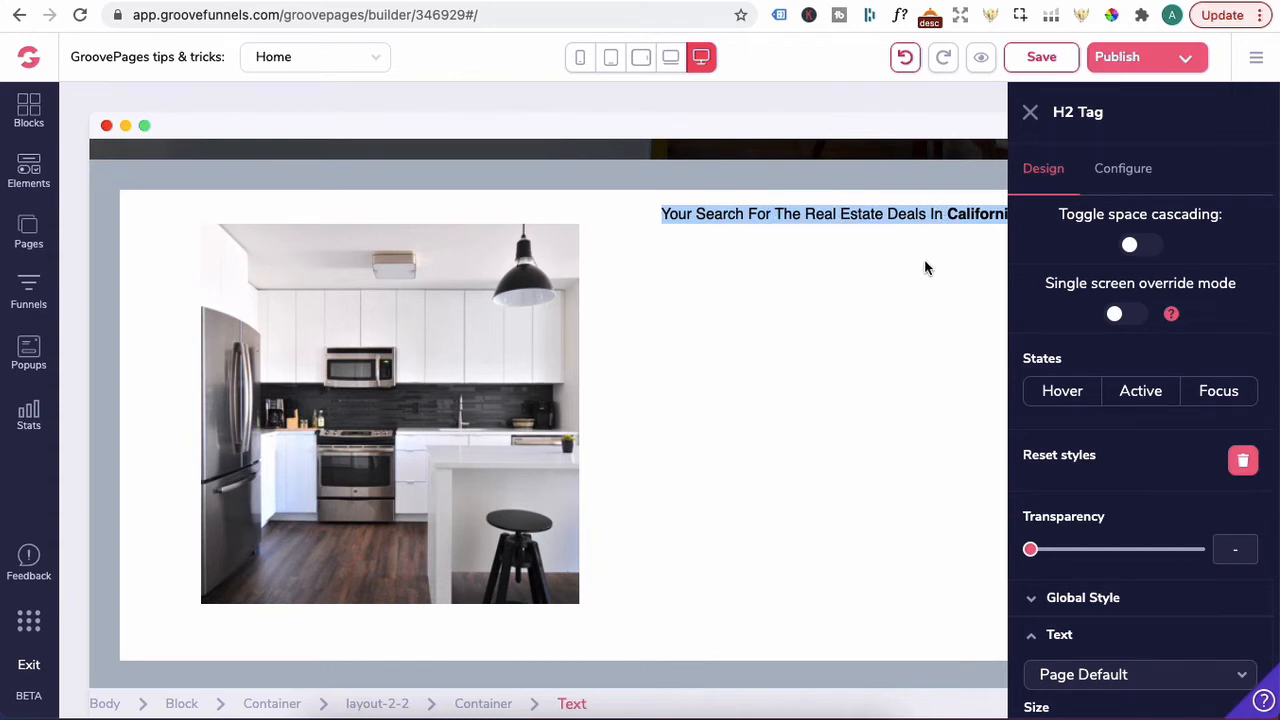
click(830, 213)
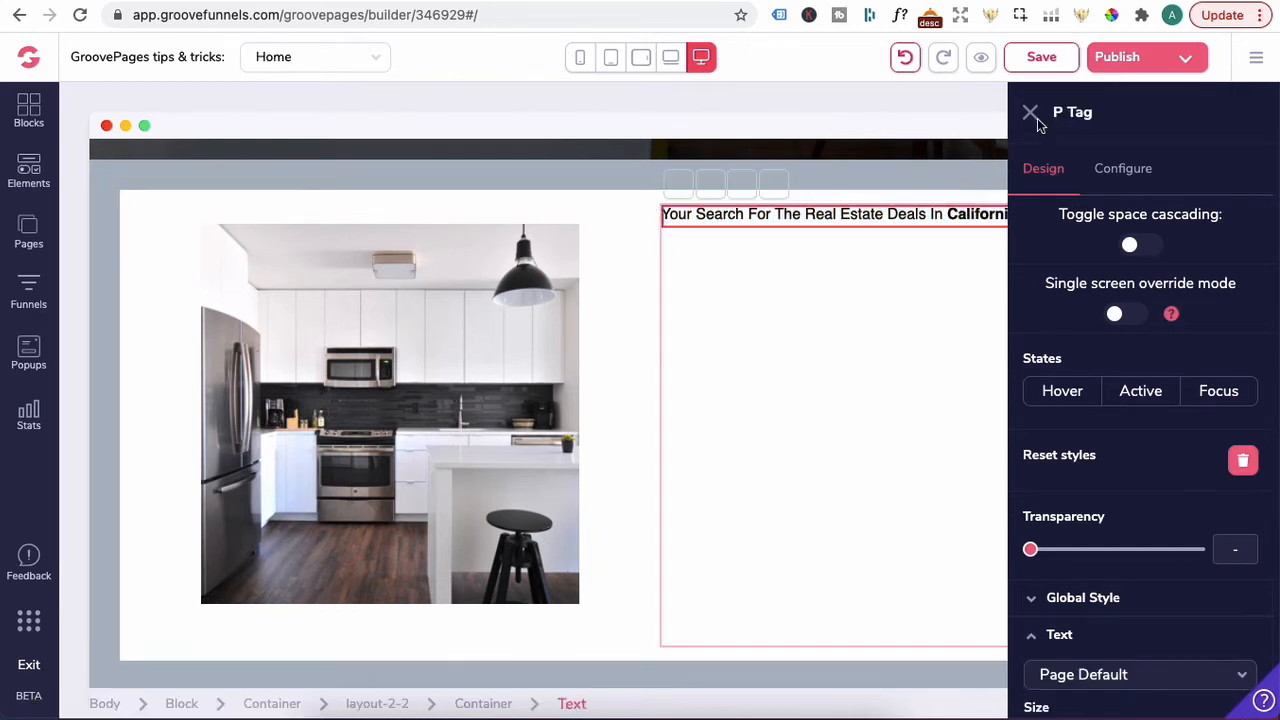
click(1030, 112)
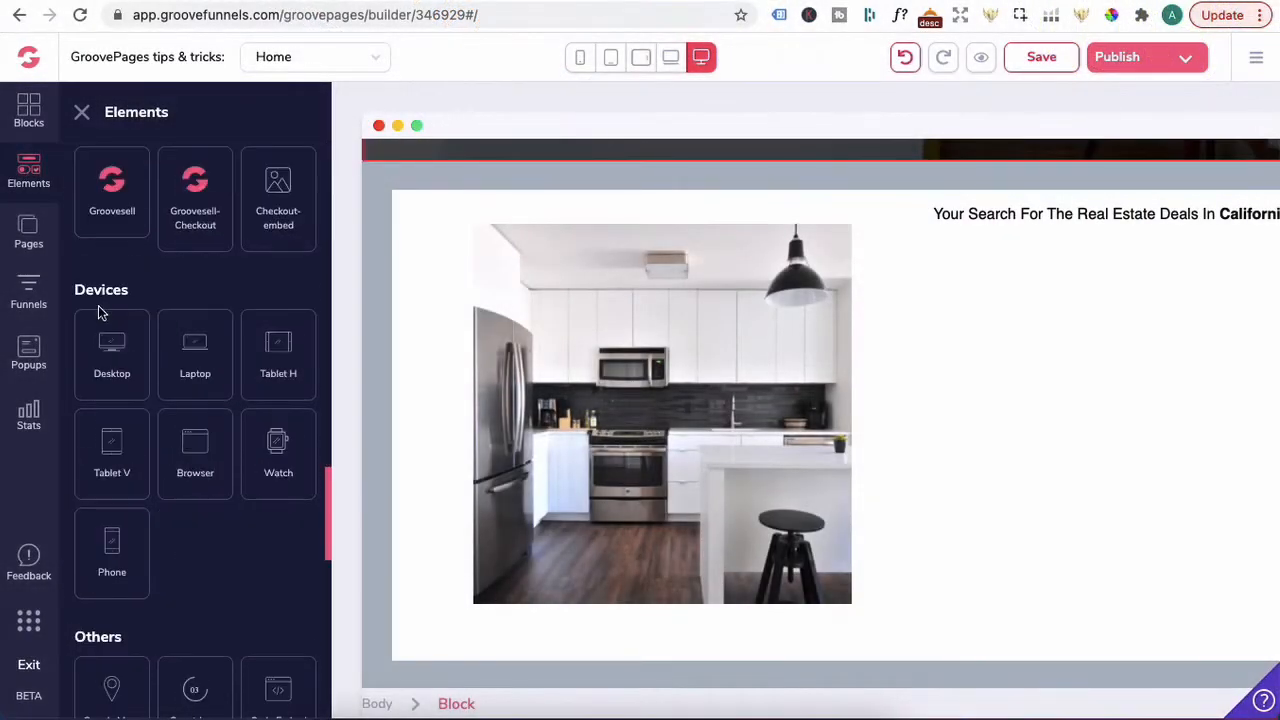
mouse_move(169, 260)
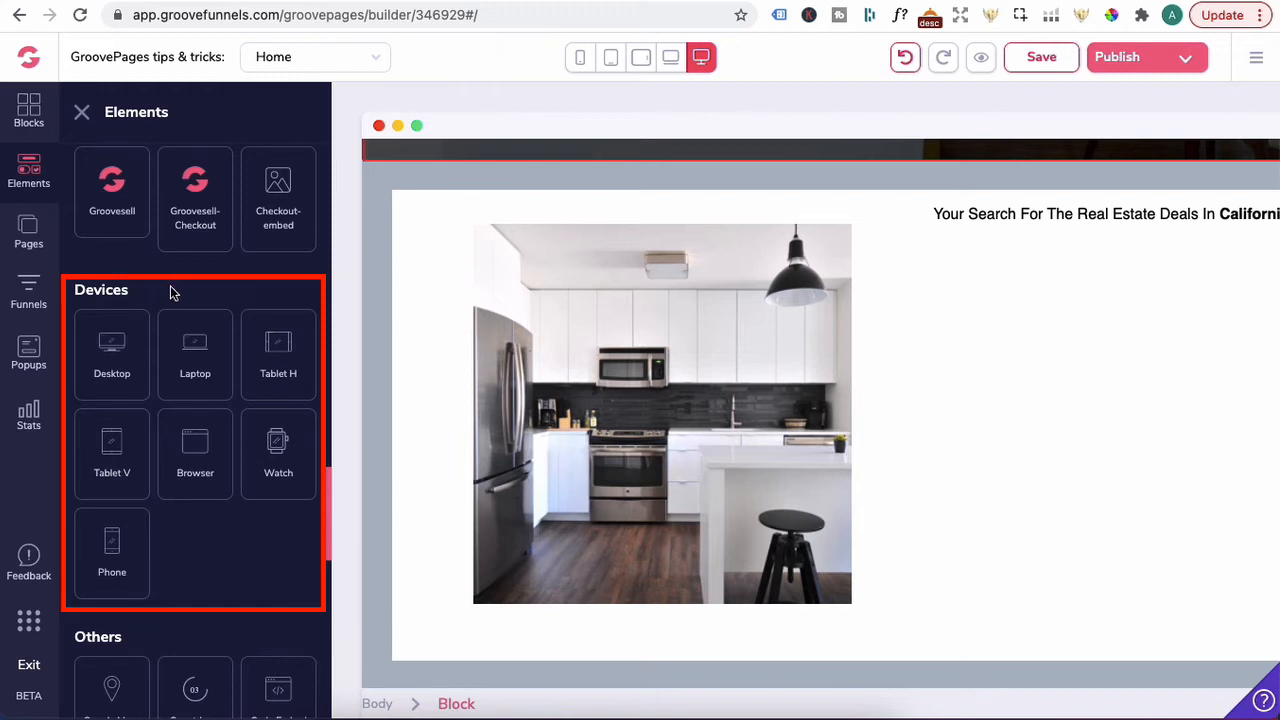
mouse_move(247, 297)
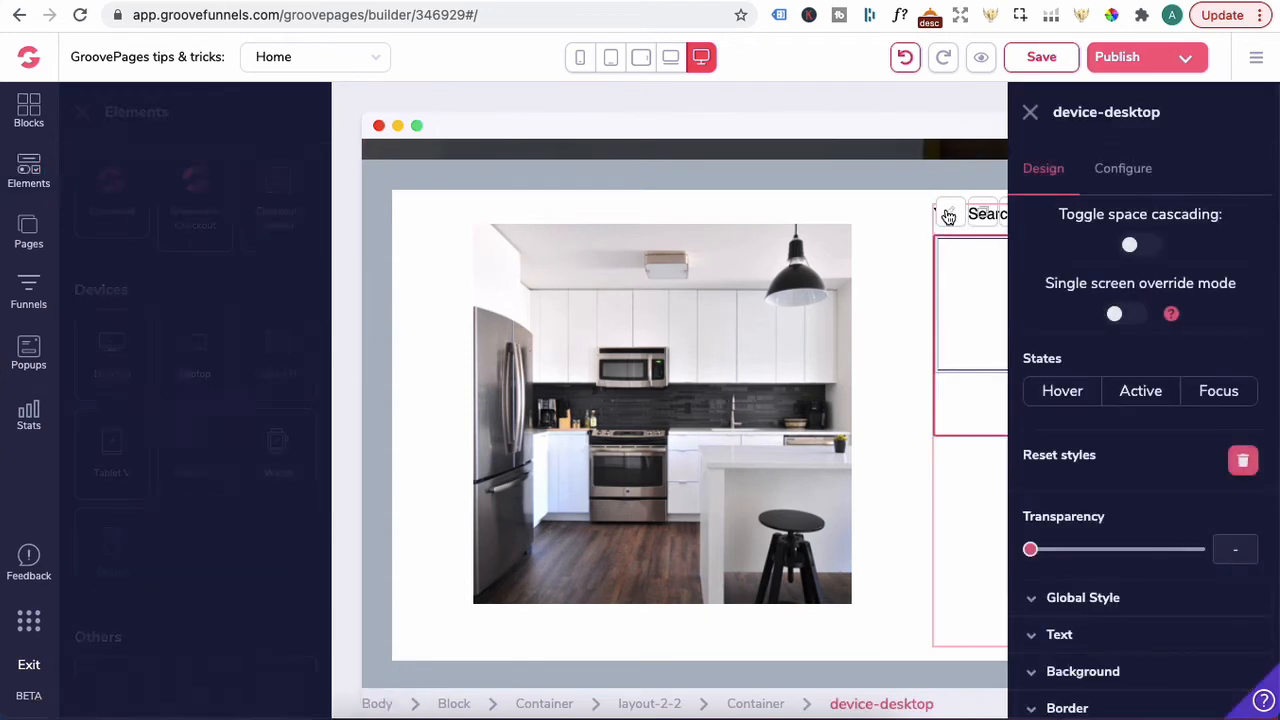
Step: Select the newly added desktop device element in the right column
click(1122, 168)
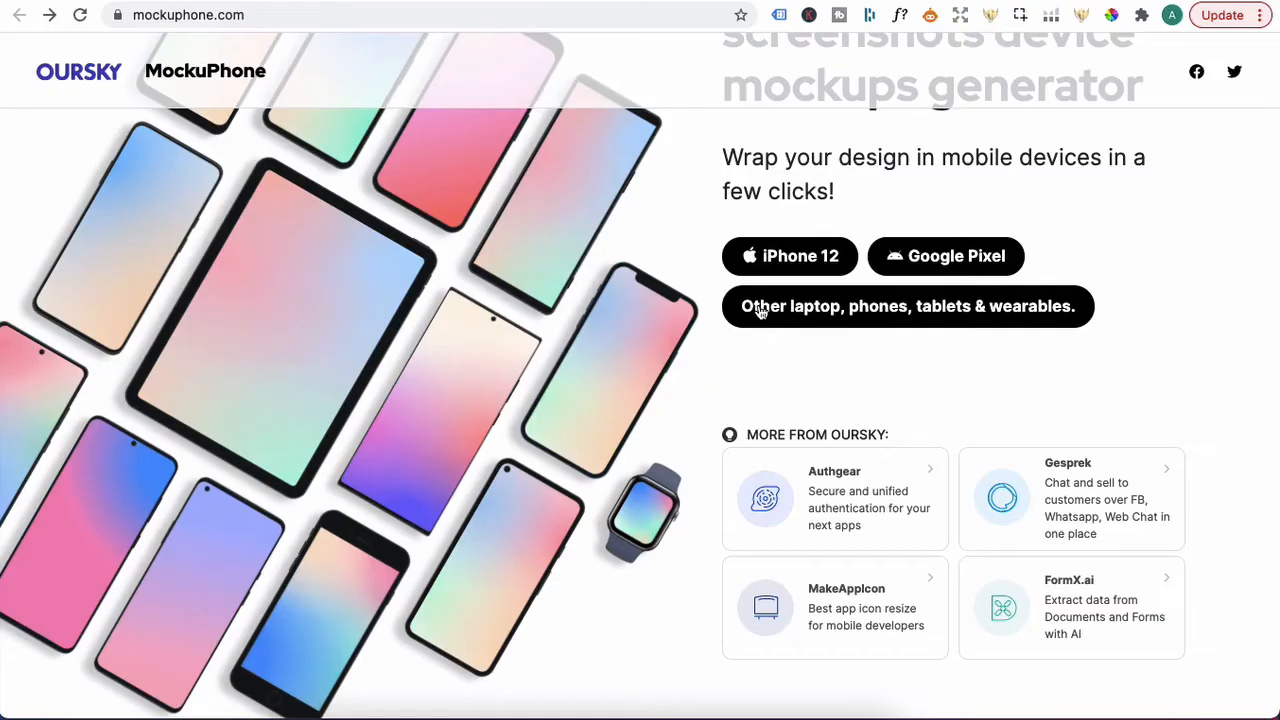
Step: Pick the gold iPad from MockuPhone's full list of device mockups
click(907, 306)
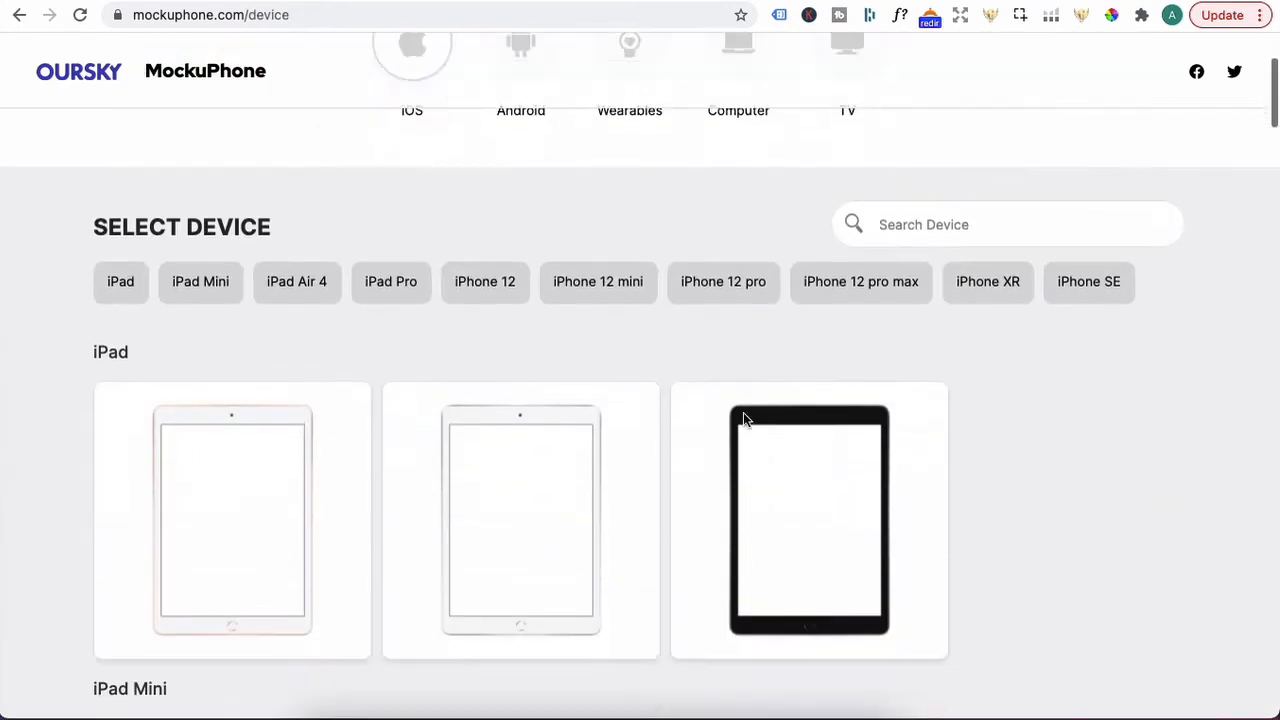
scroll(down, 3)
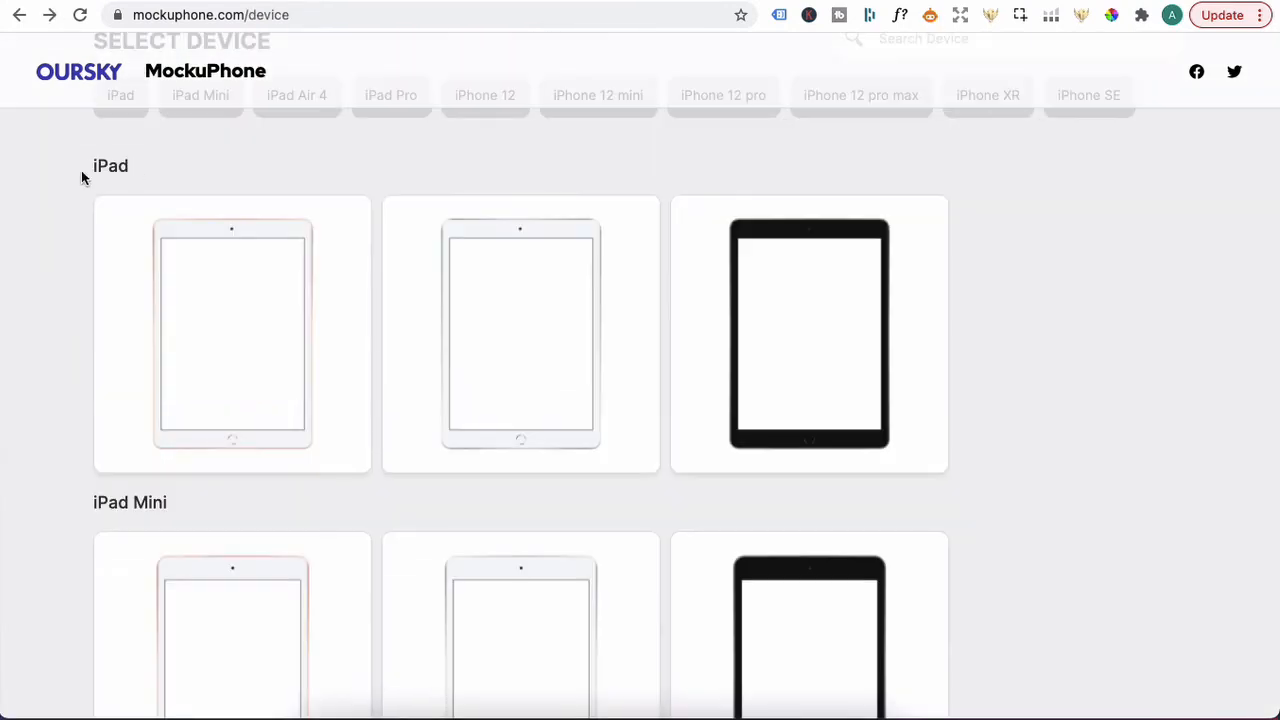
click(305, 440)
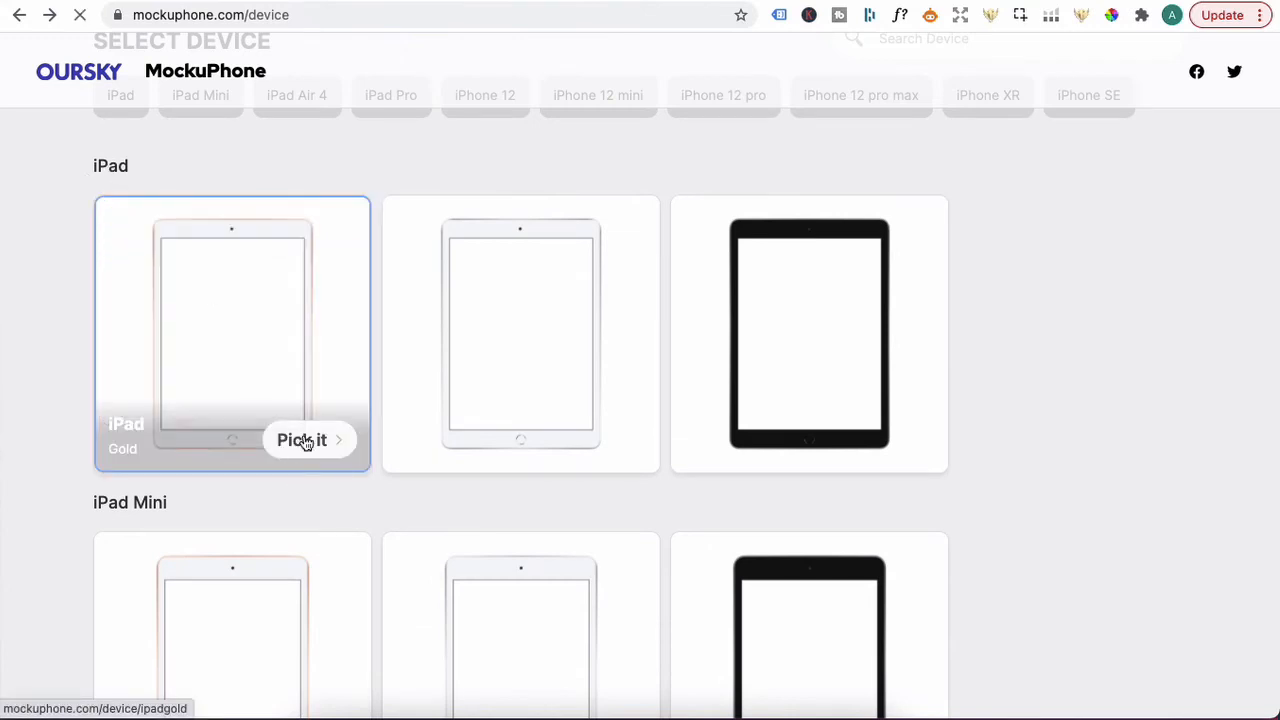
click(302, 440)
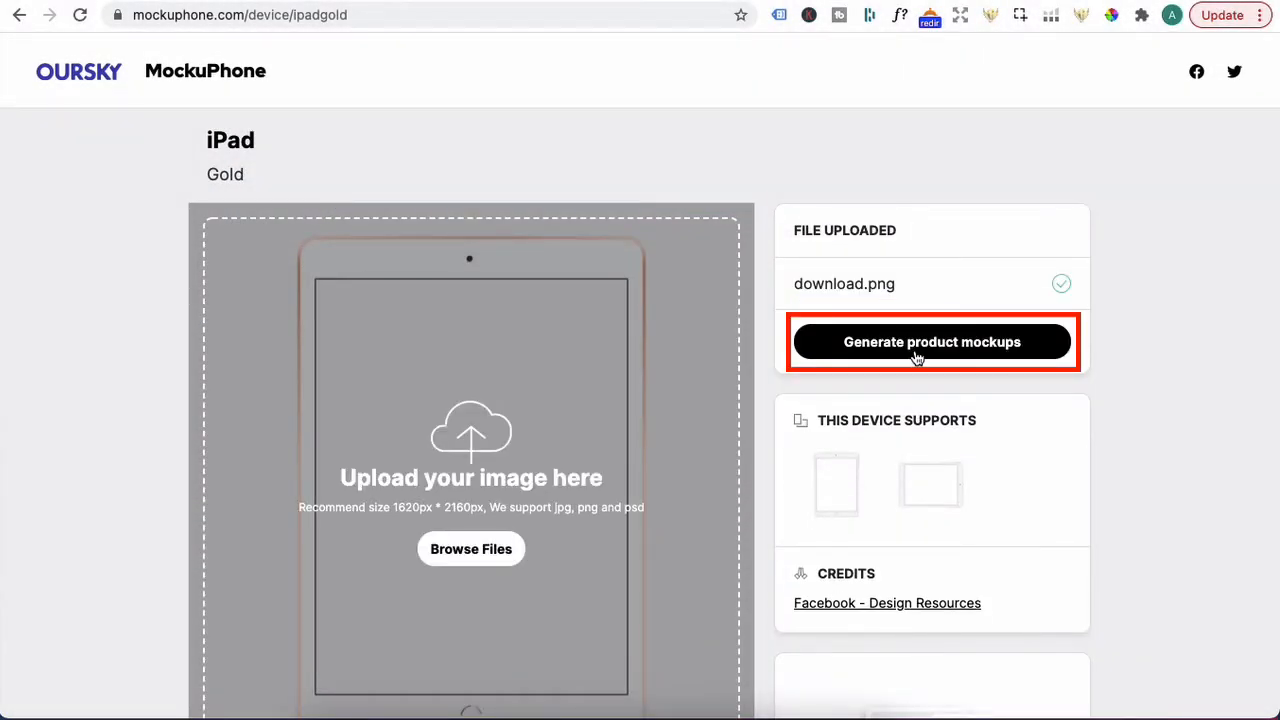
Step: Generate the iPad mockups from the uploaded image and download them
click(931, 342)
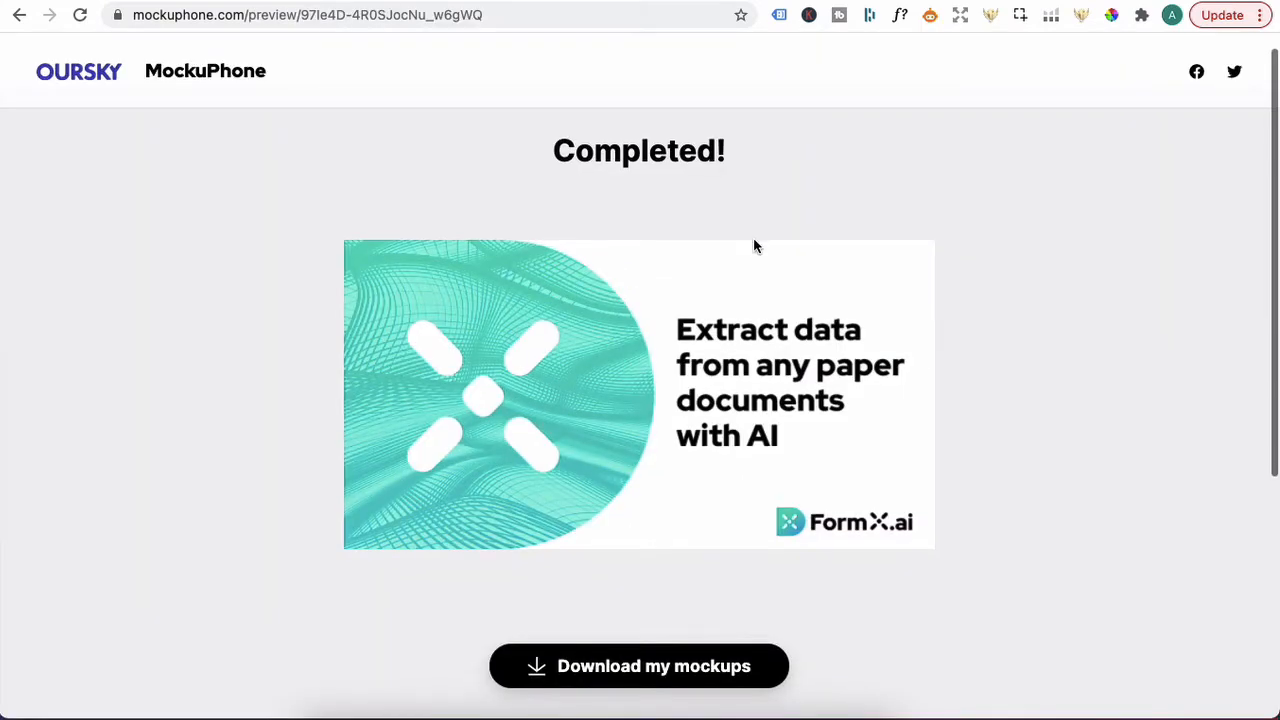
scroll(down, 3)
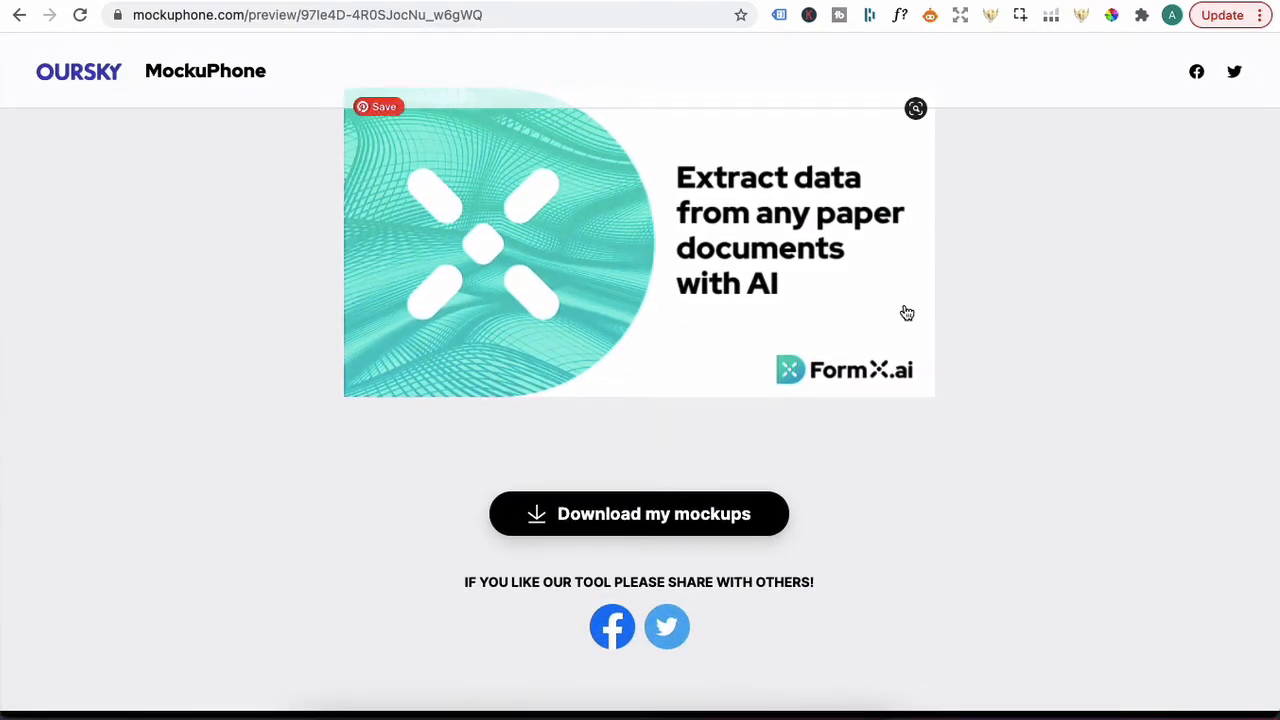
click(639, 513)
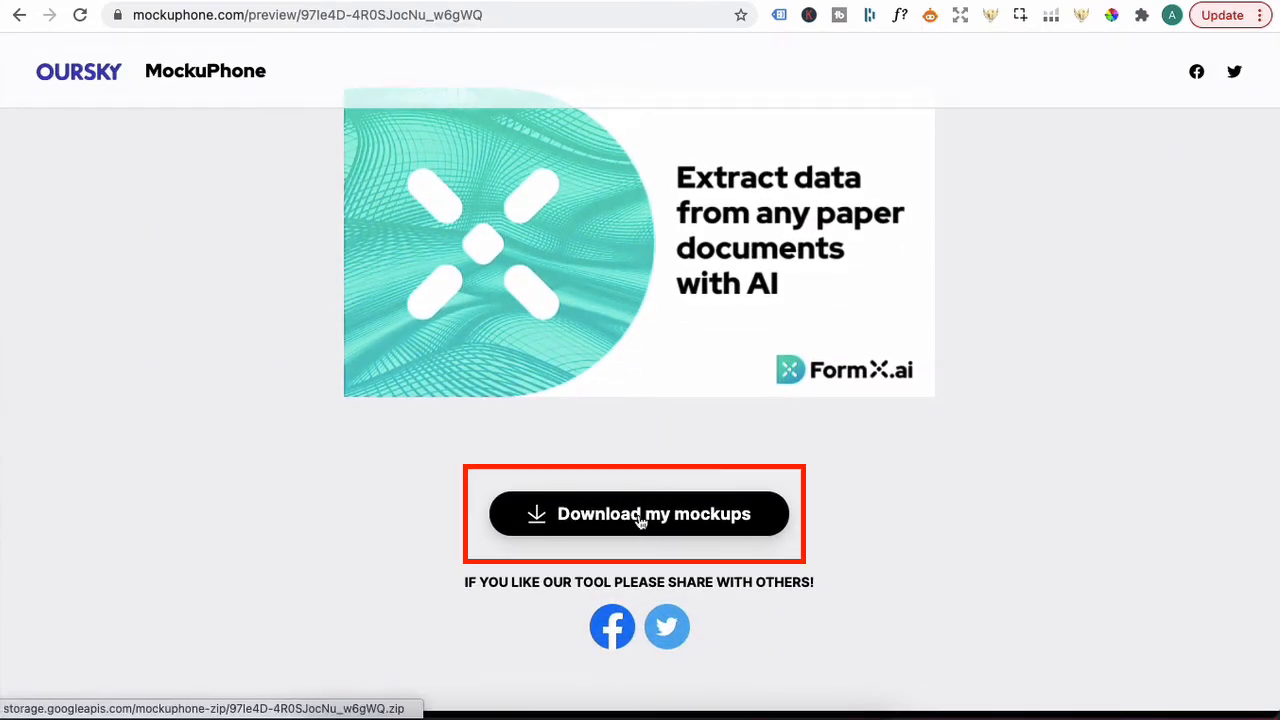
click(638, 513)
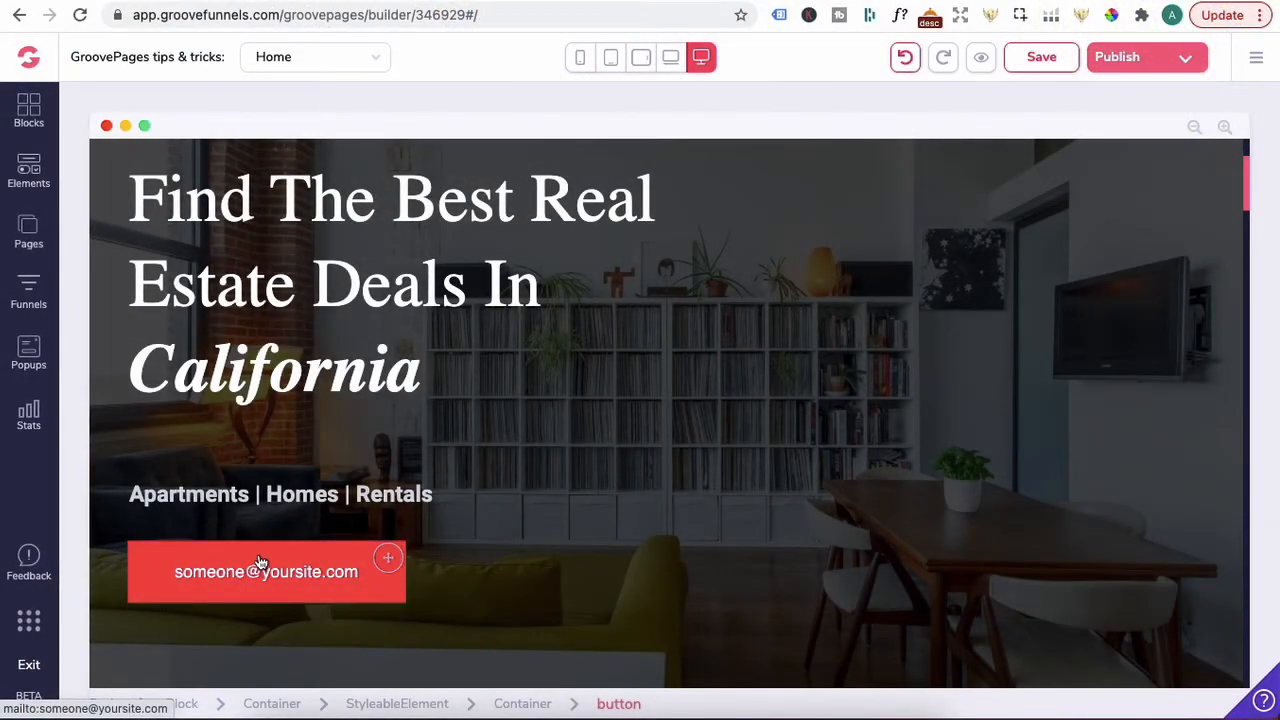
Step: Give the red email button a pulse animation triggered onHover, then preview the page
click(265, 571)
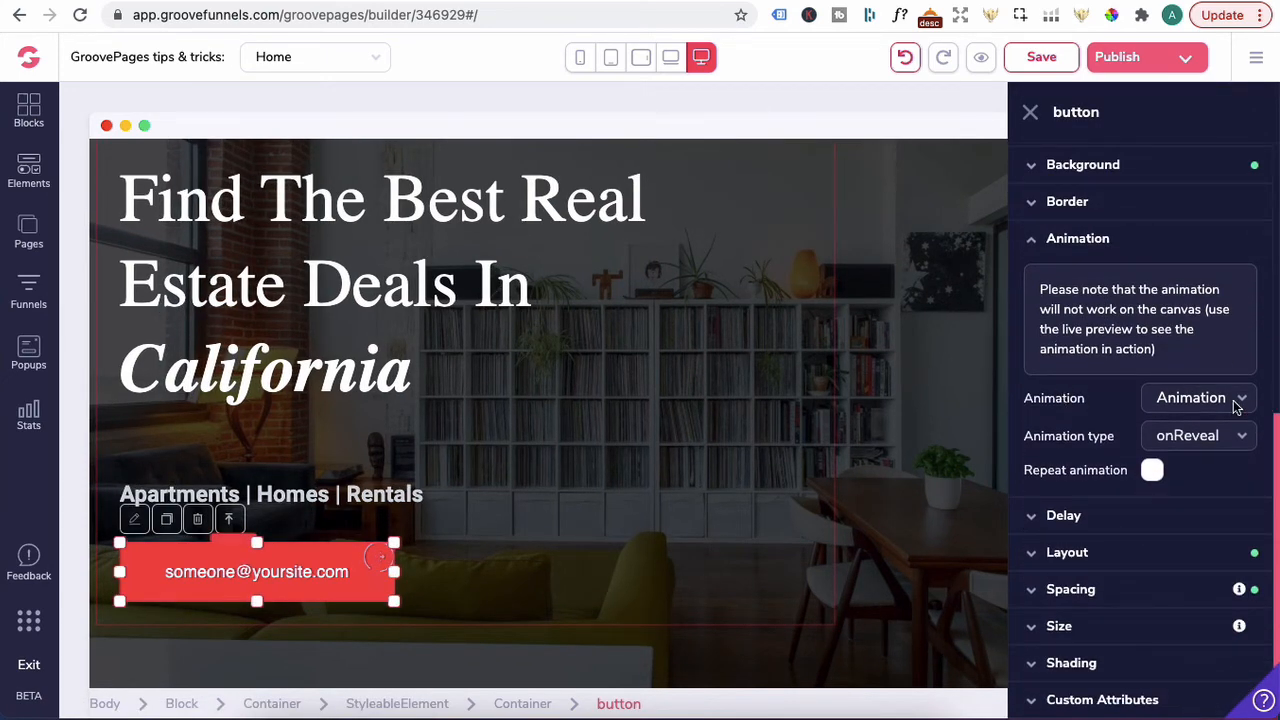
click(1197, 397)
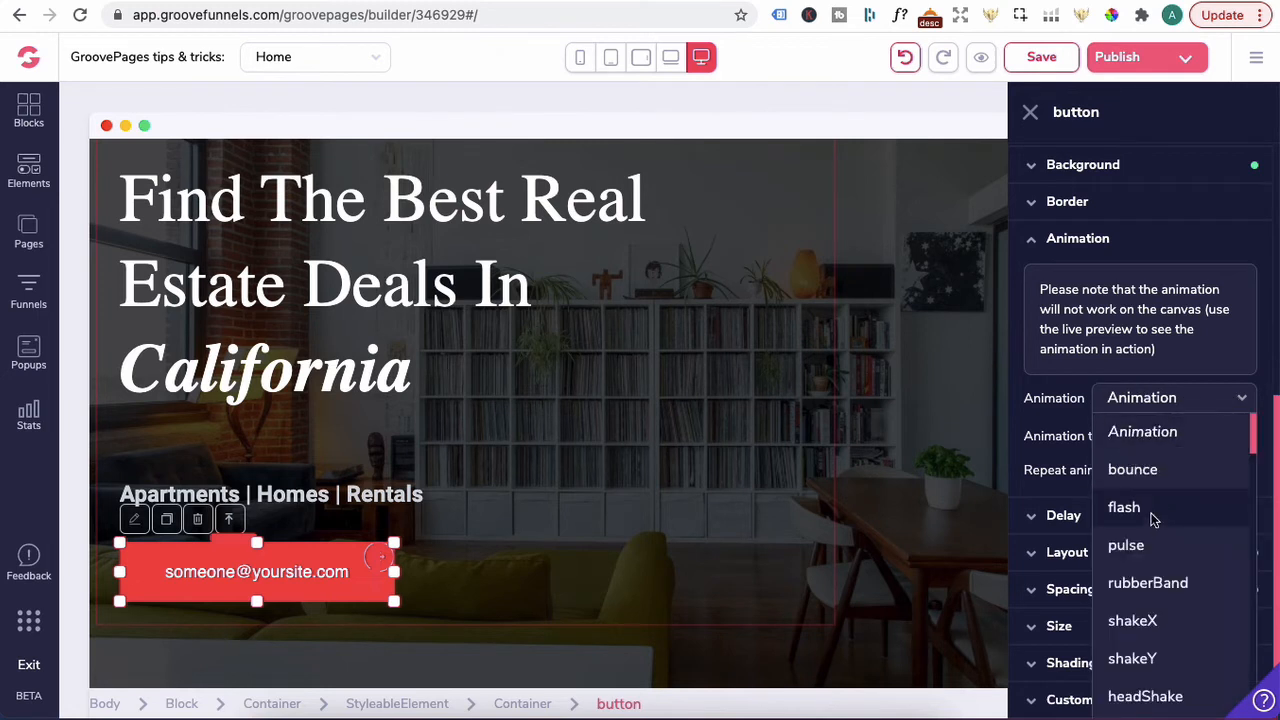
scroll(down, 3)
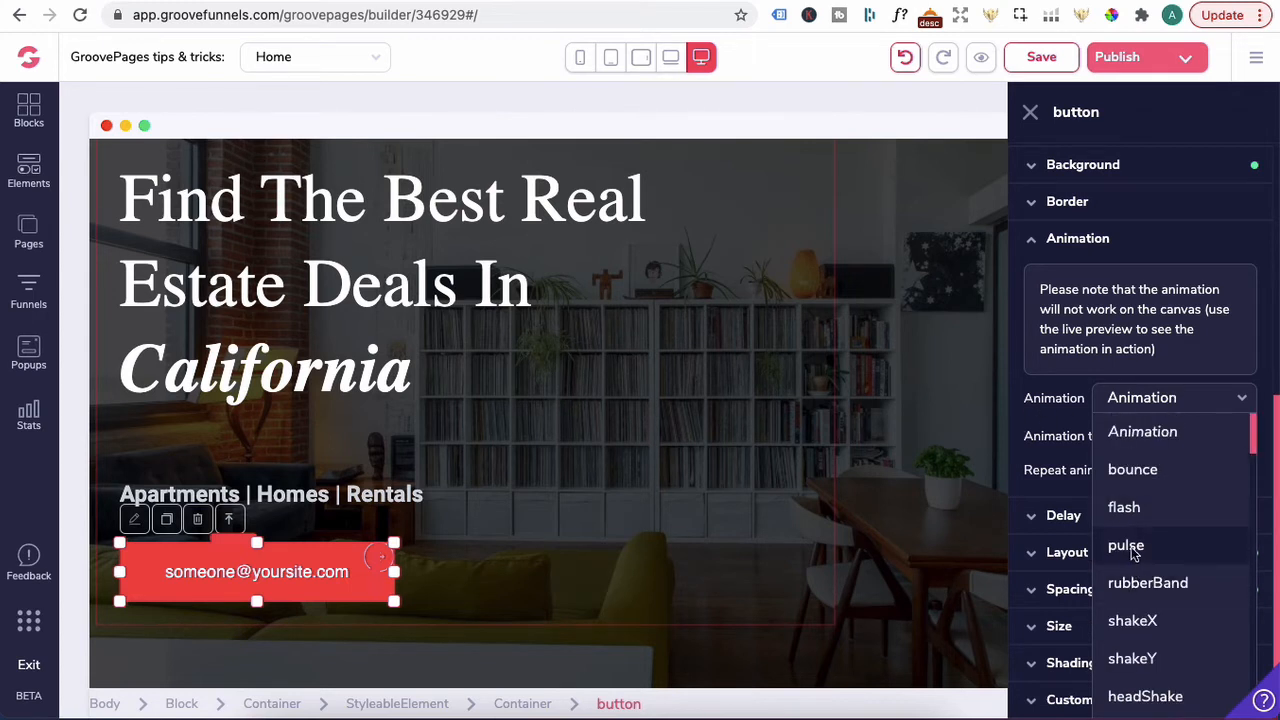
click(1126, 545)
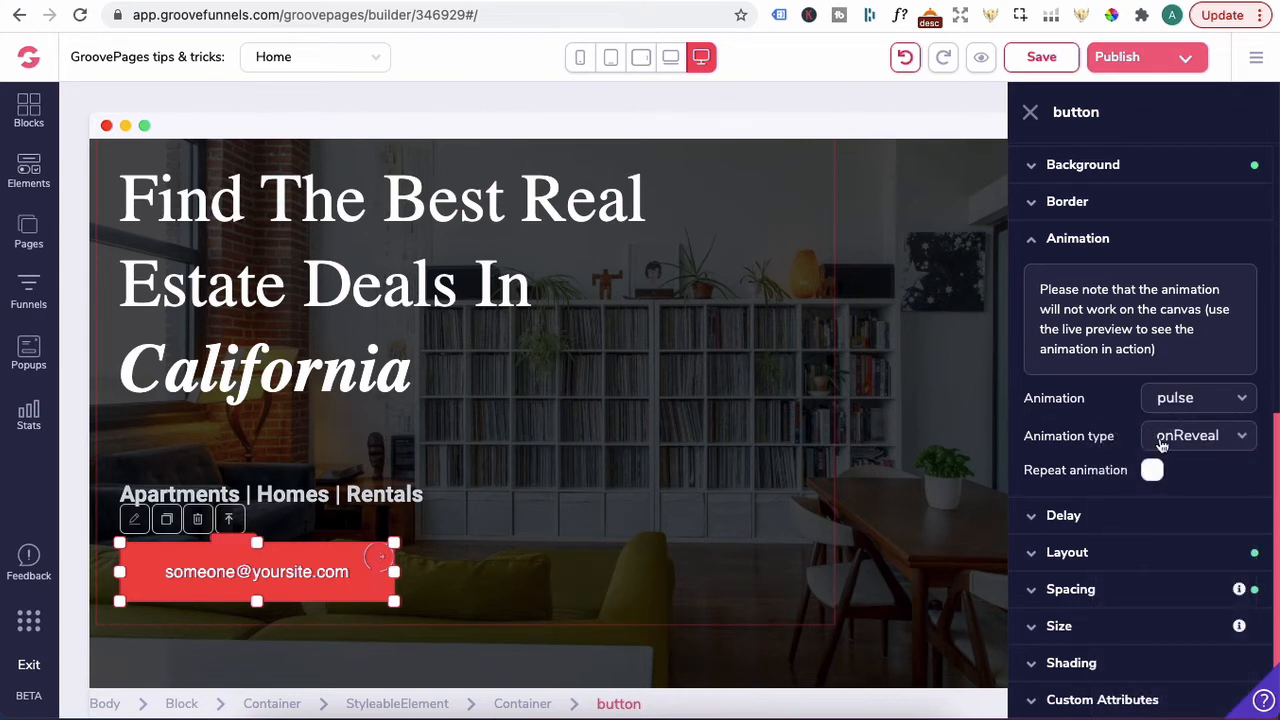
click(1197, 435)
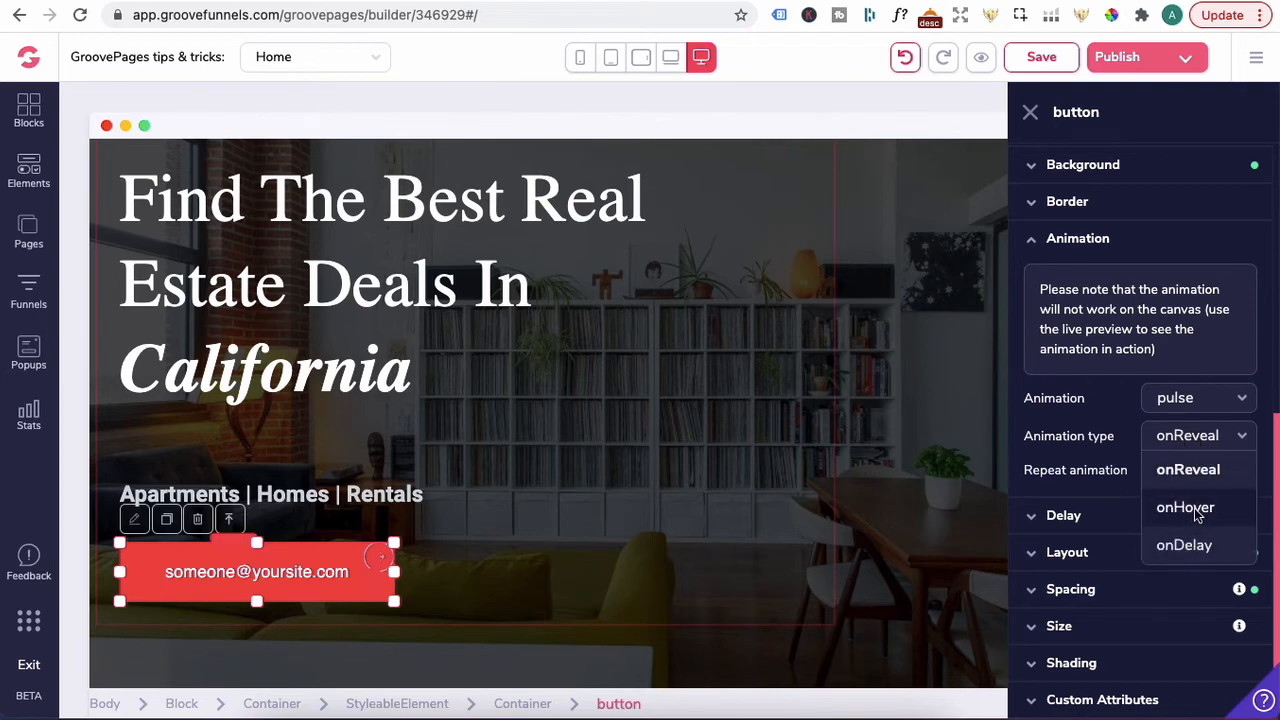
click(1185, 507)
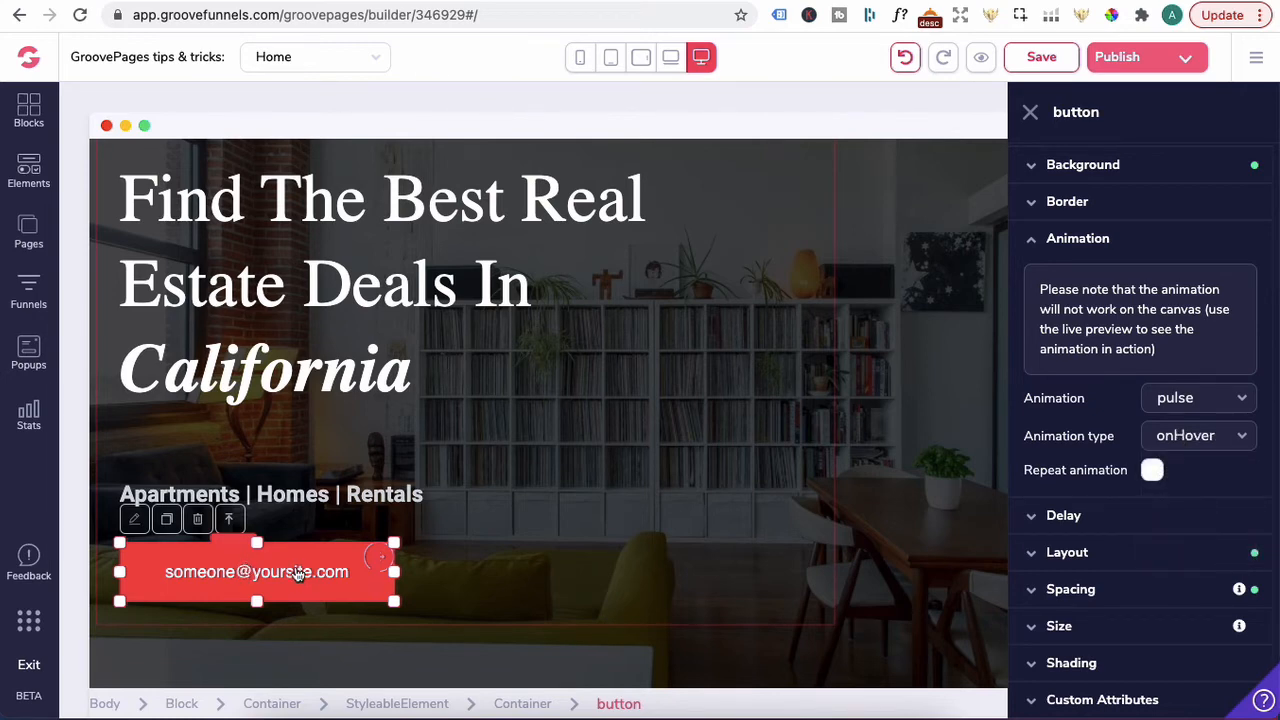
click(980, 57)
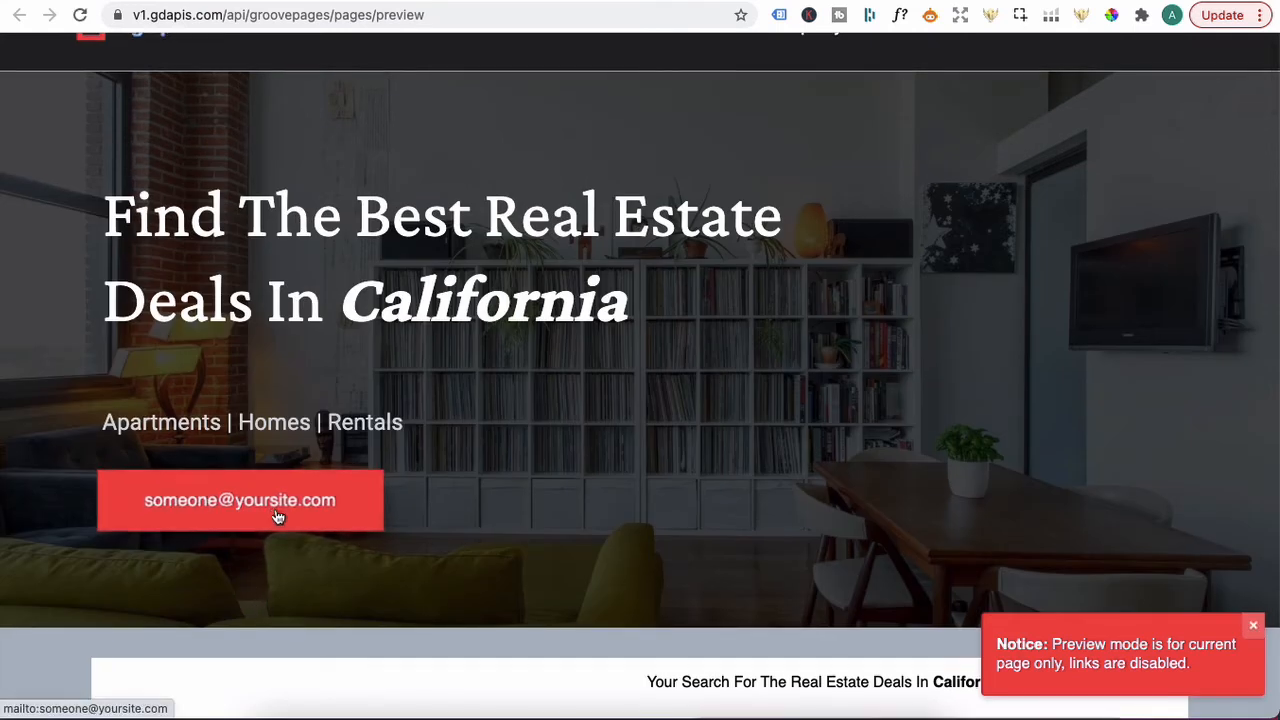
mouse_move(277, 528)
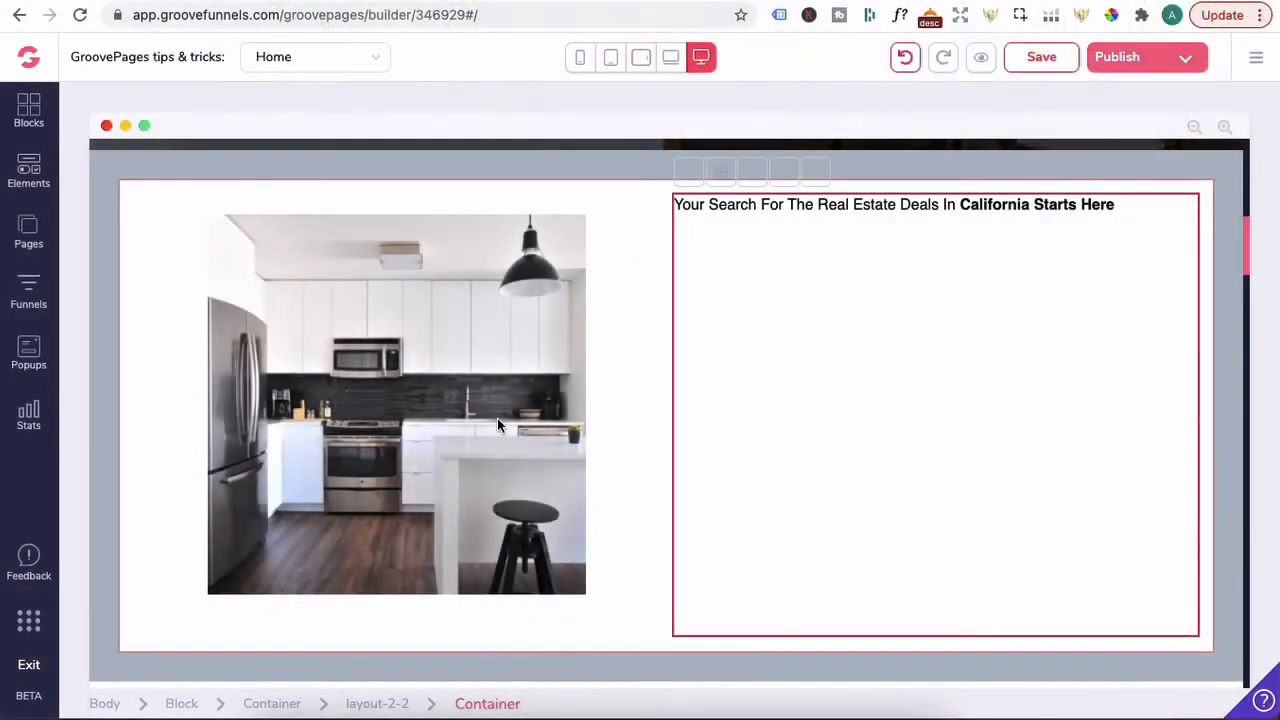
Step: Shrink the kitchen photo slightly via its corner handle, then select the California heading
click(447, 363)
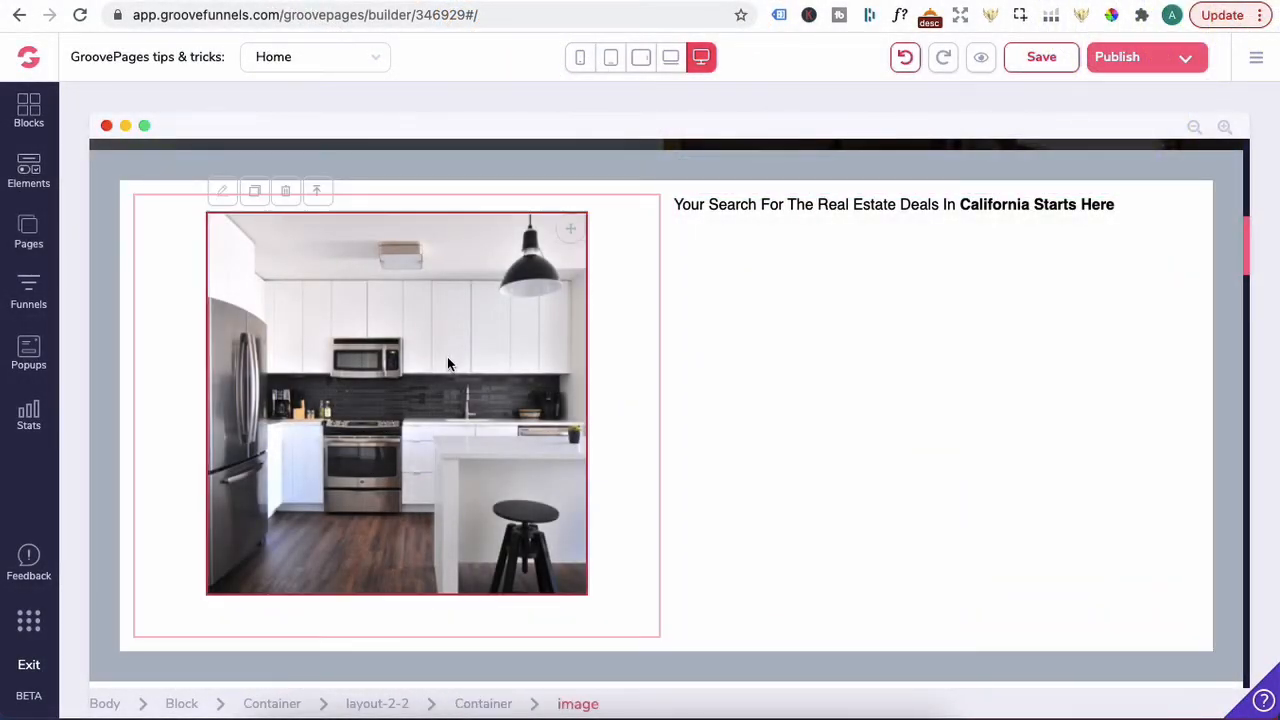
mouse_move(510, 266)
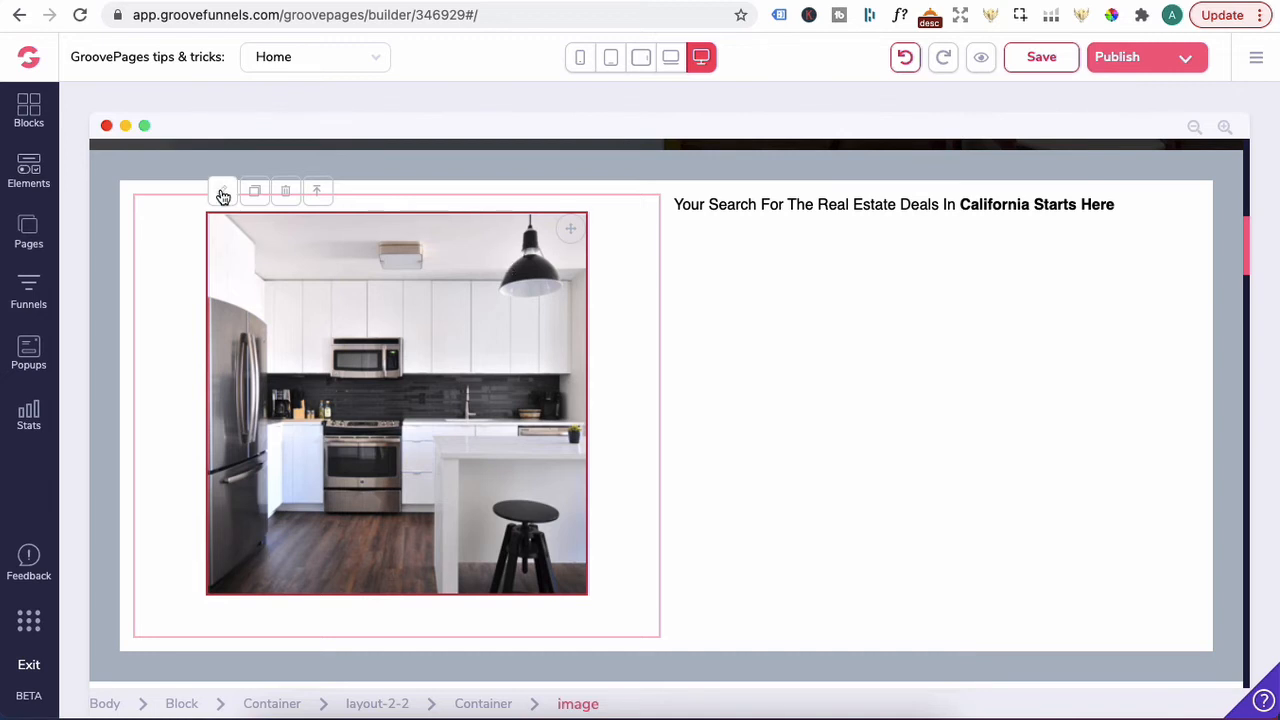
click(222, 192)
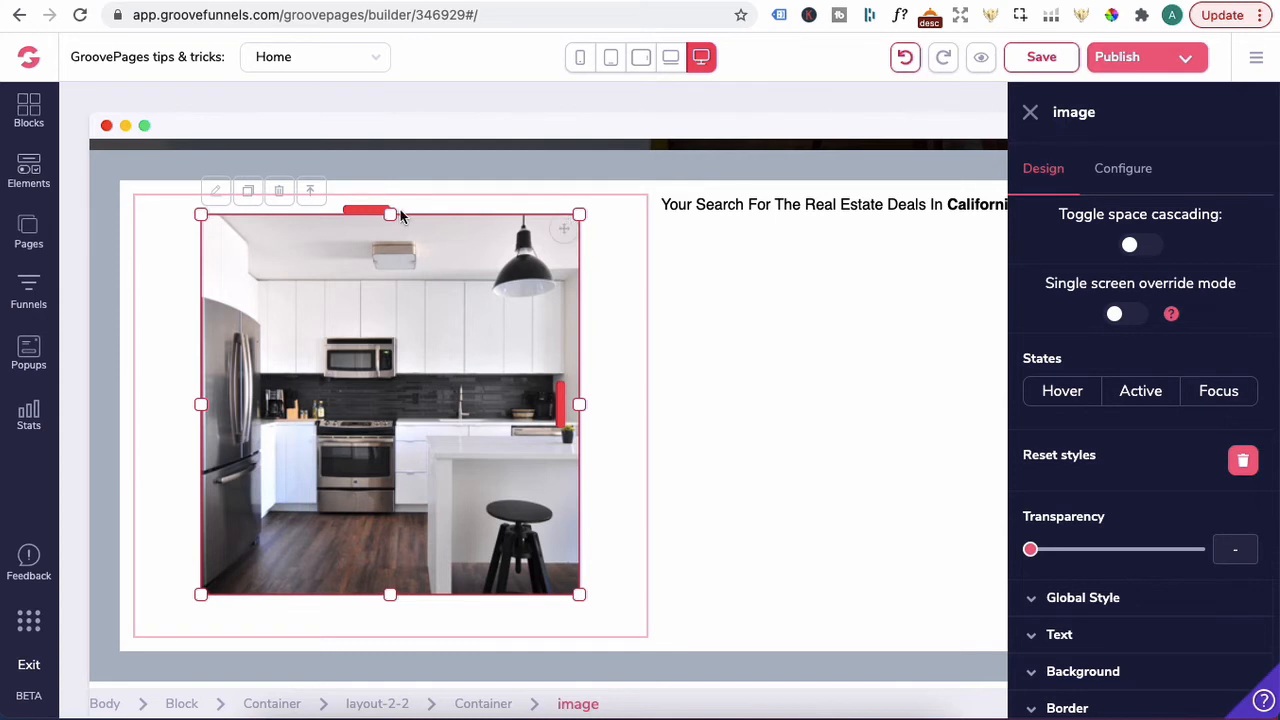
mouse_move(370, 603)
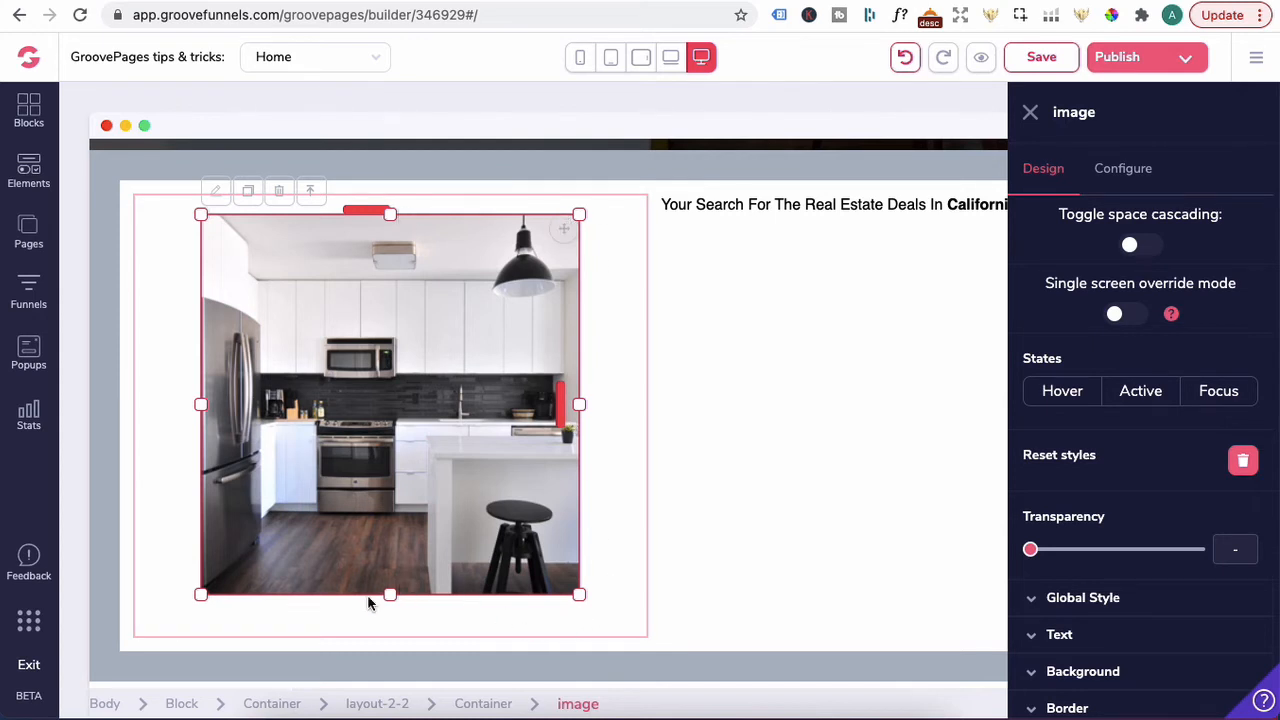
mouse_move(200, 215)
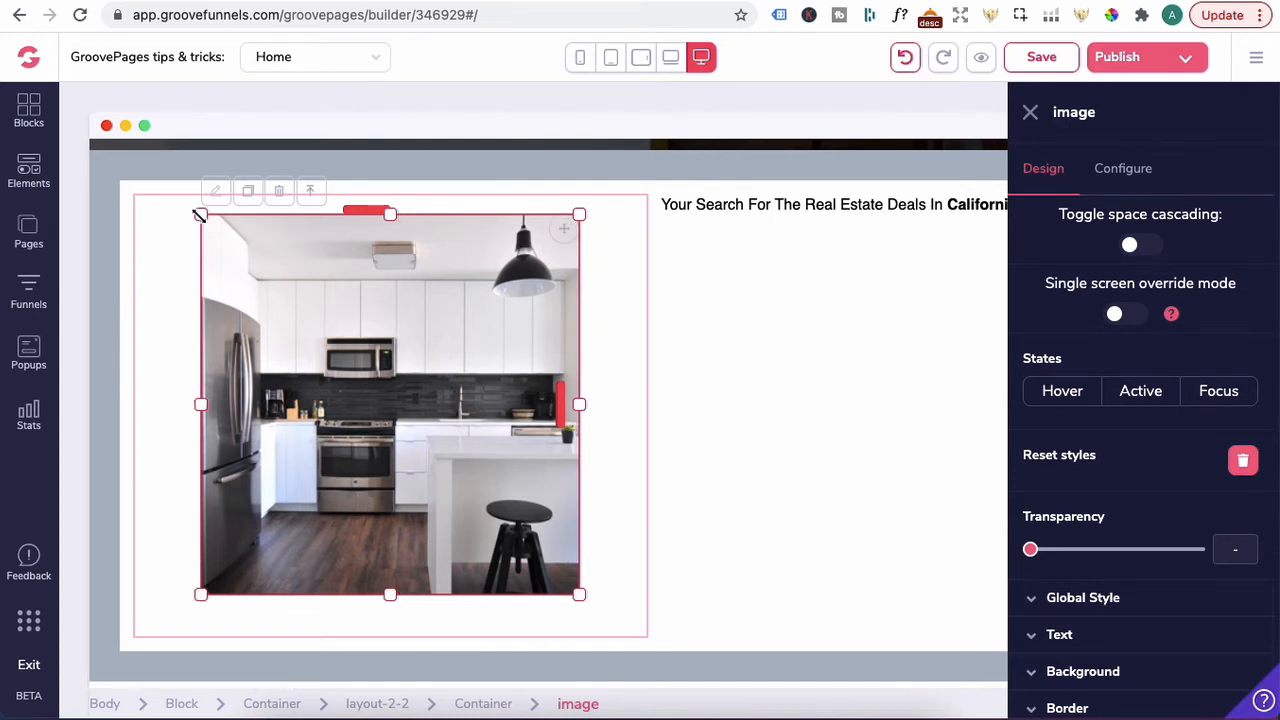
drag(578, 404, 550, 404)
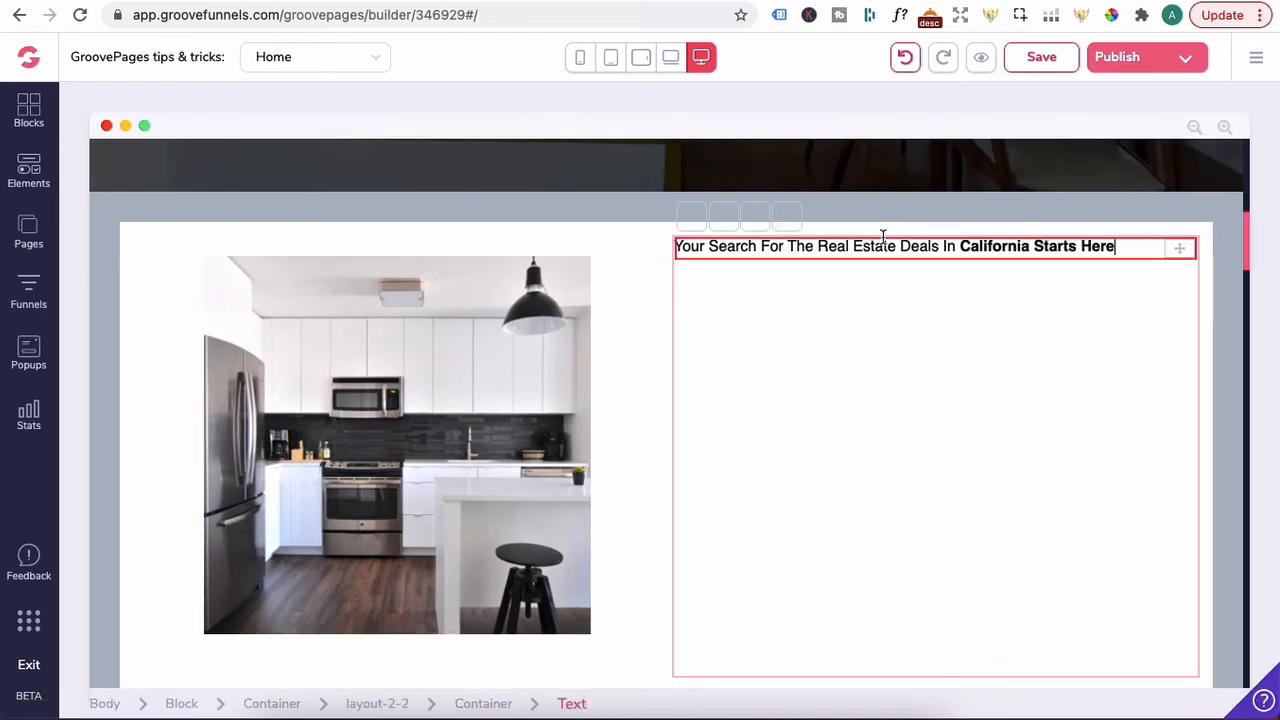
click(893, 246)
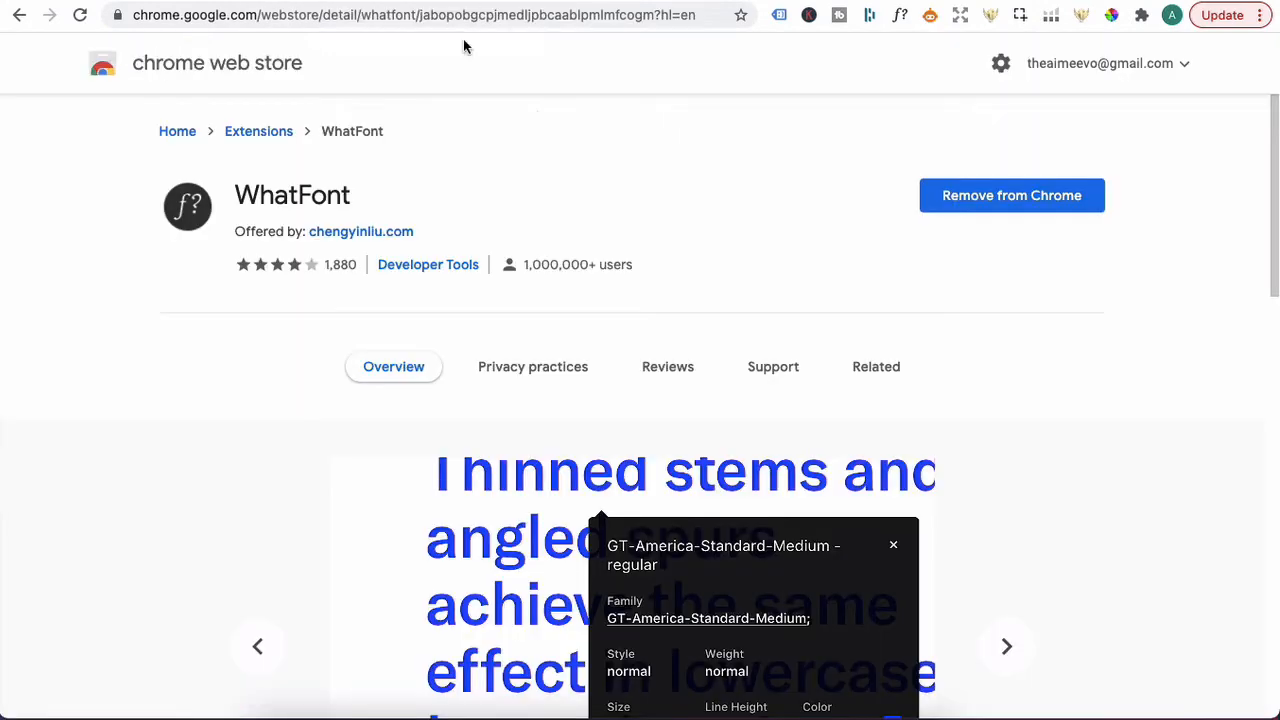
mouse_move(372, 211)
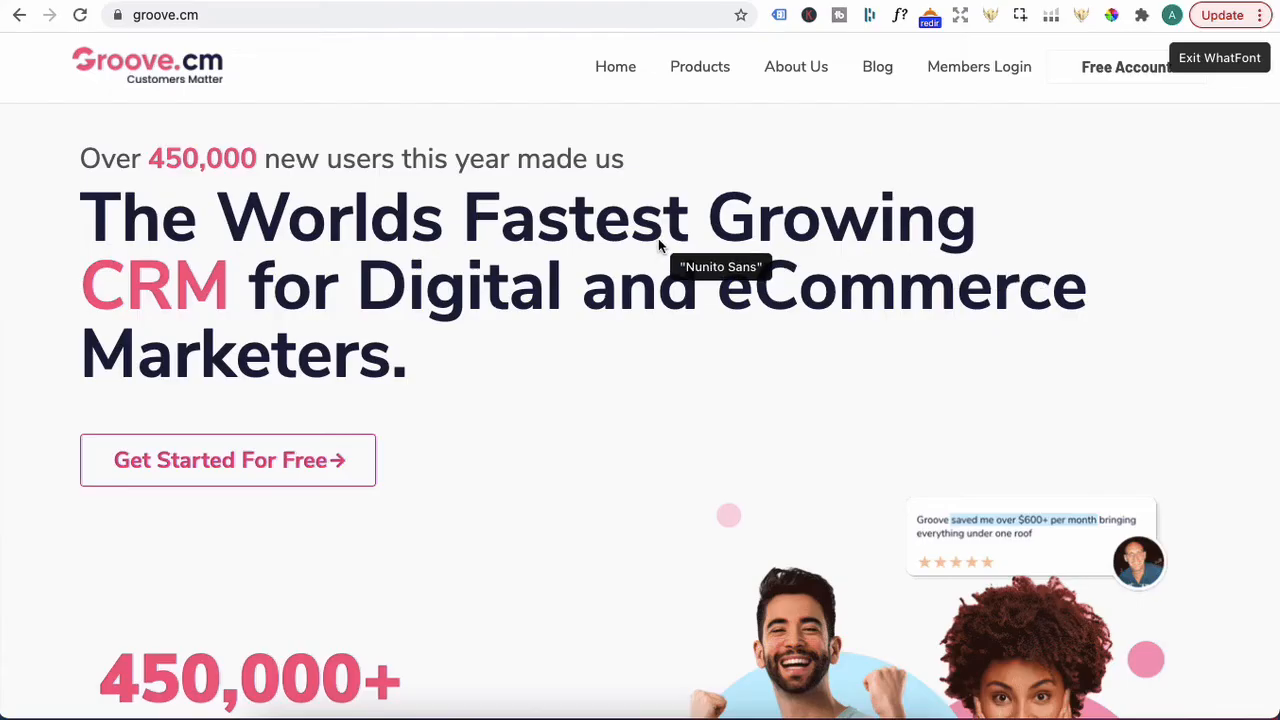
Step: Use WhatFont to read the headline font as Nunito Sans, weight 700, 72px
click(690, 285)
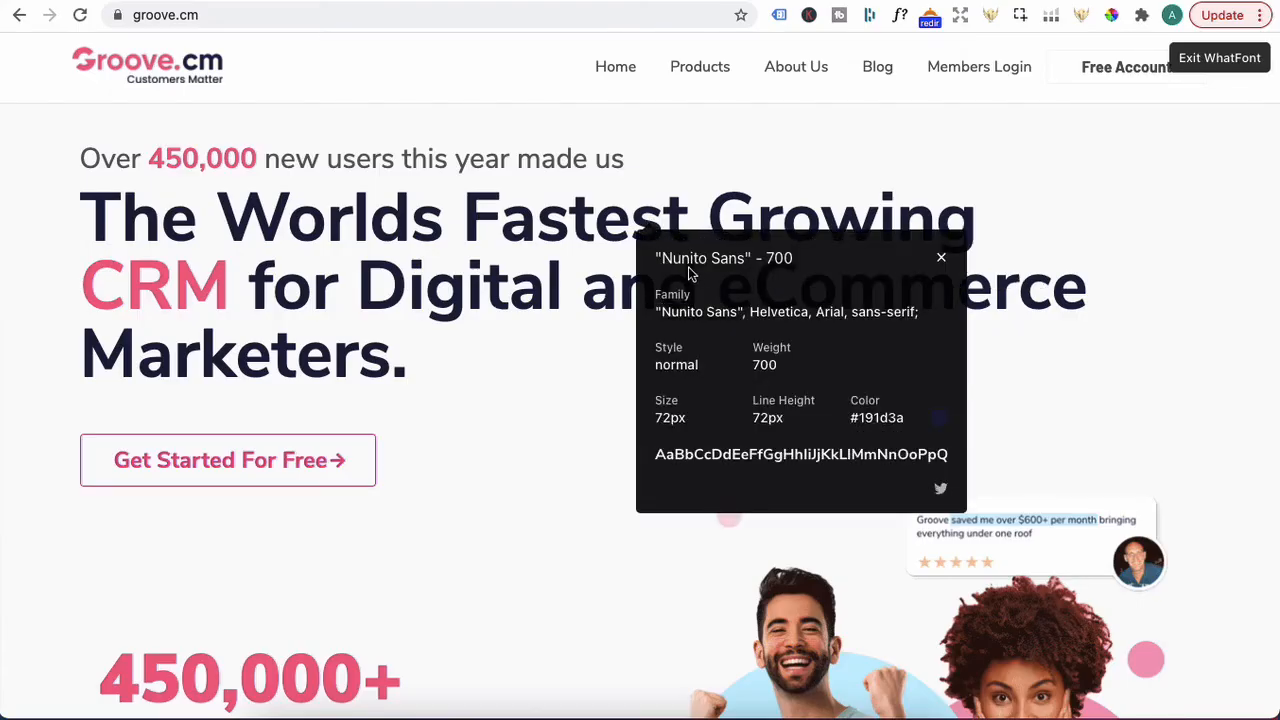
mouse_move(775, 275)
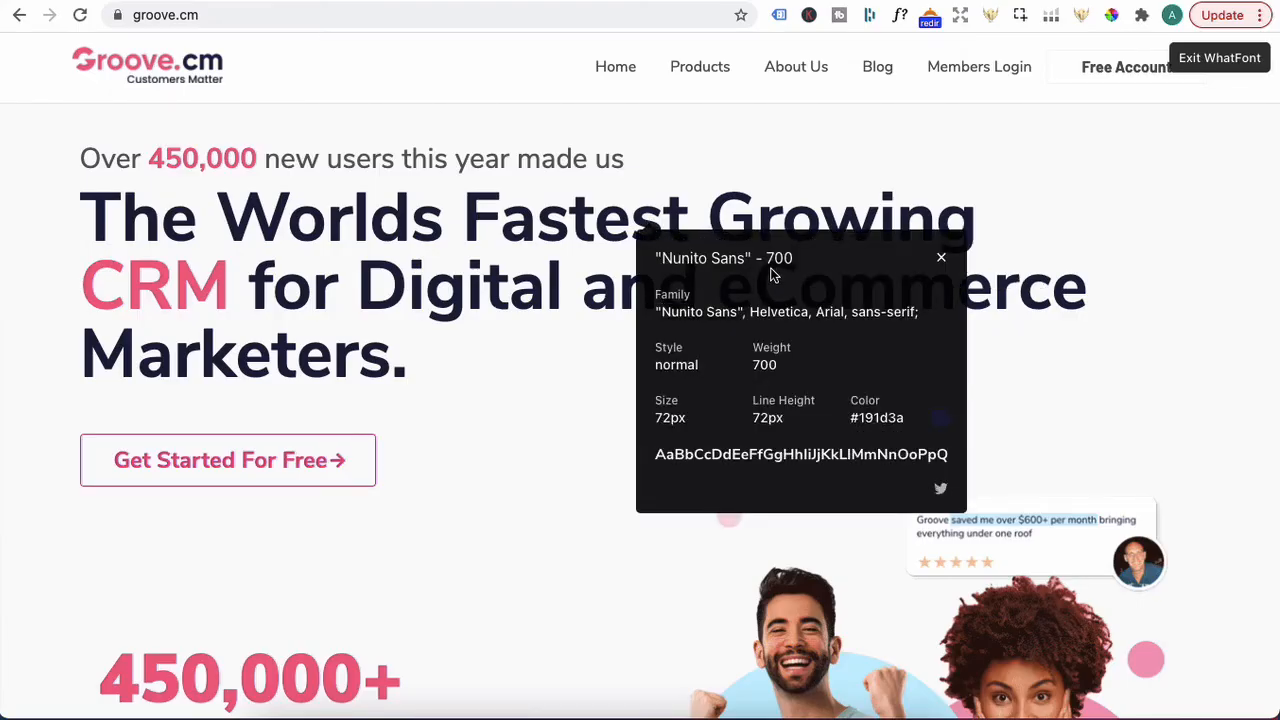
mouse_move(677, 430)
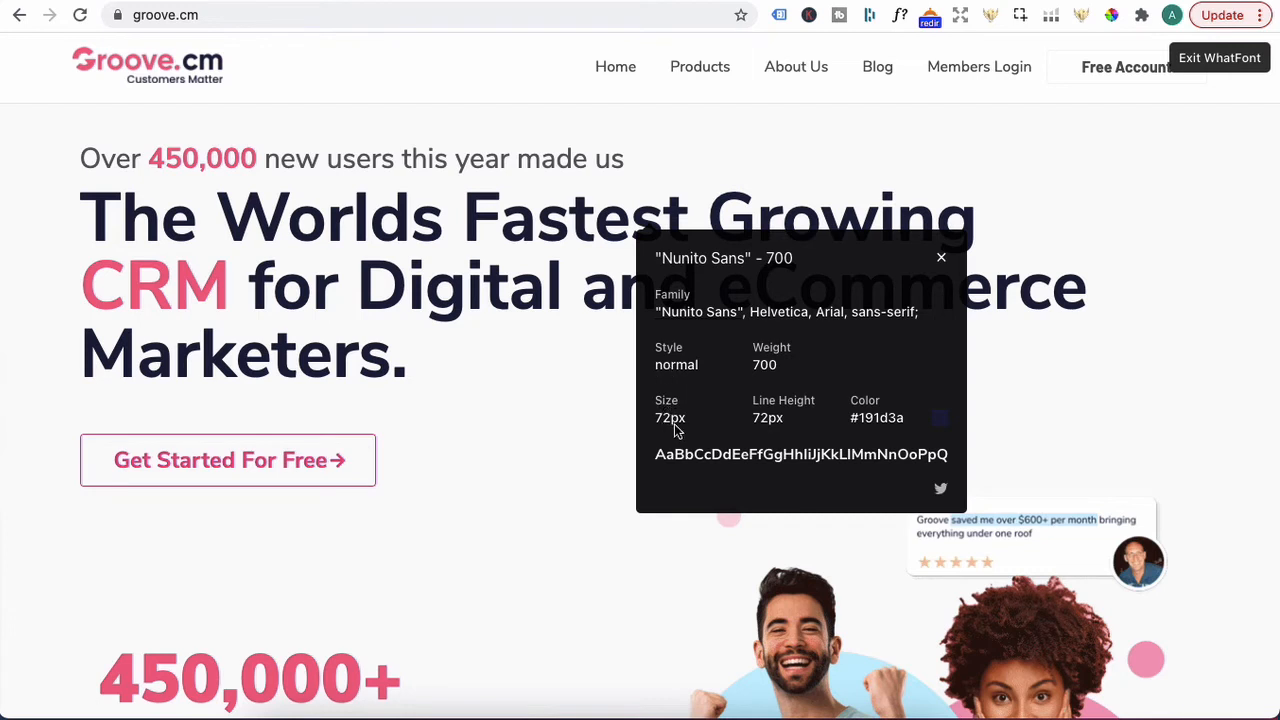
mouse_move(791, 428)
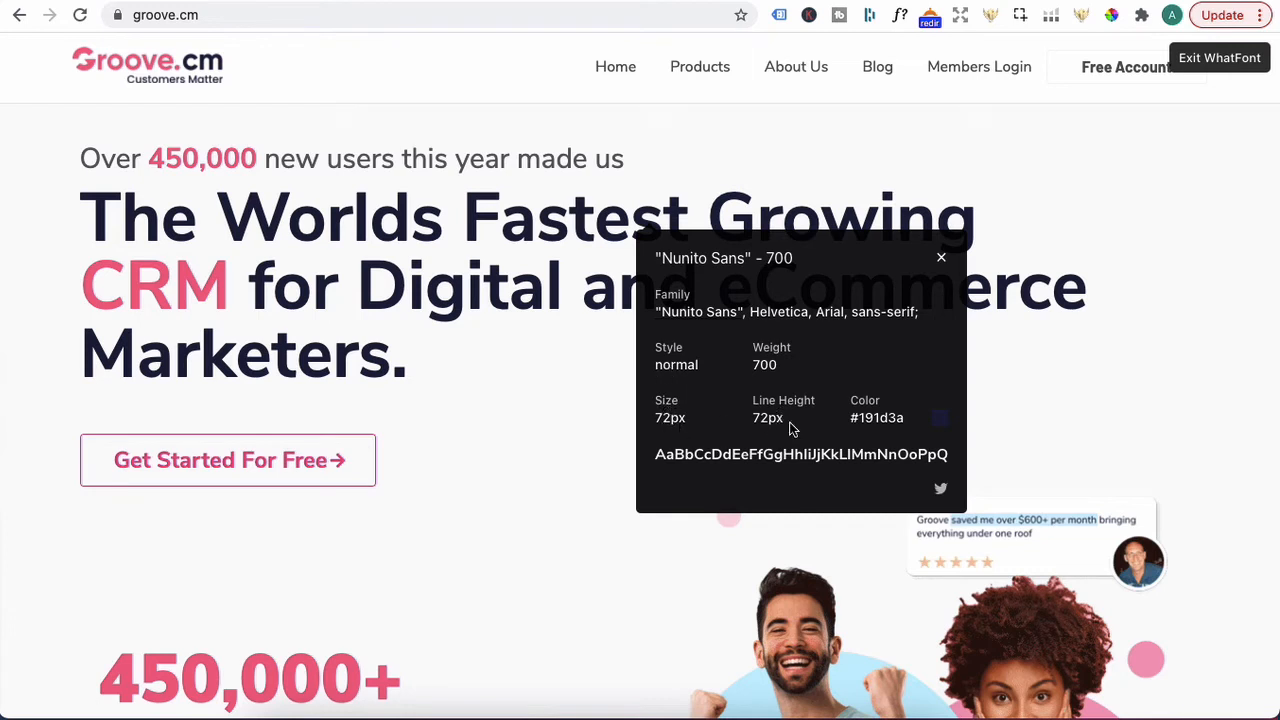
mouse_move(870, 413)
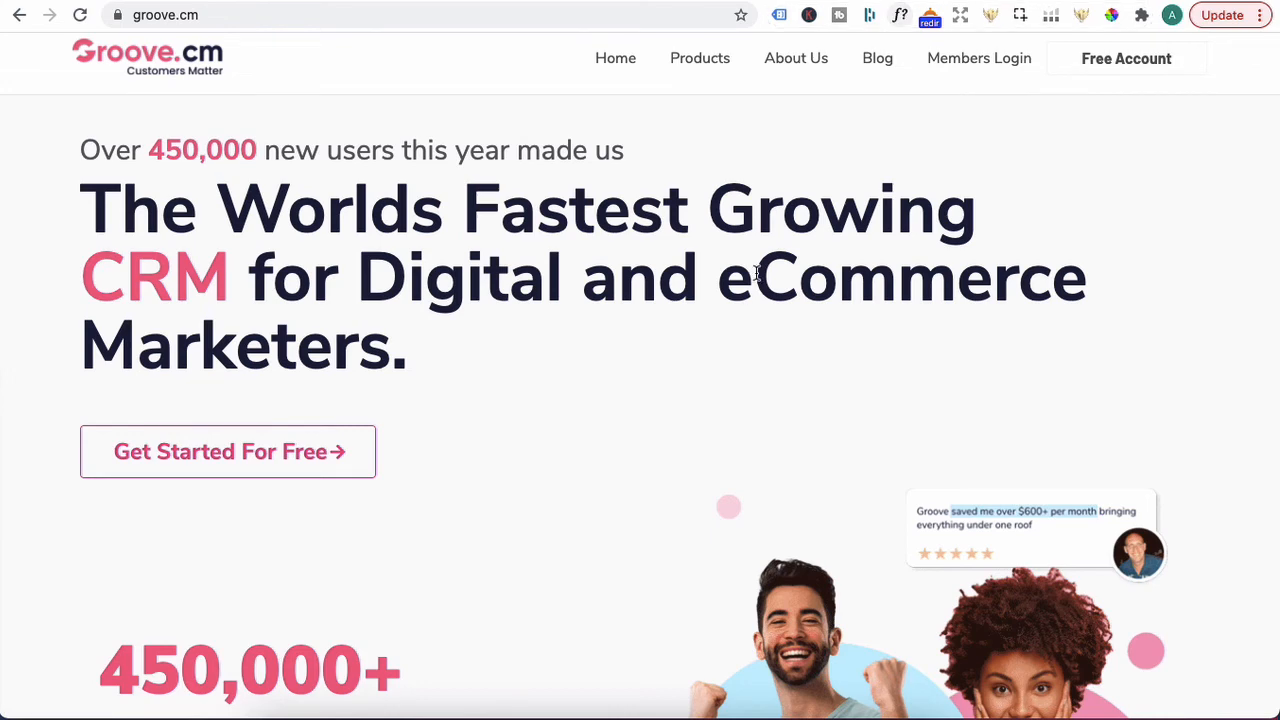
scroll(down, 3)
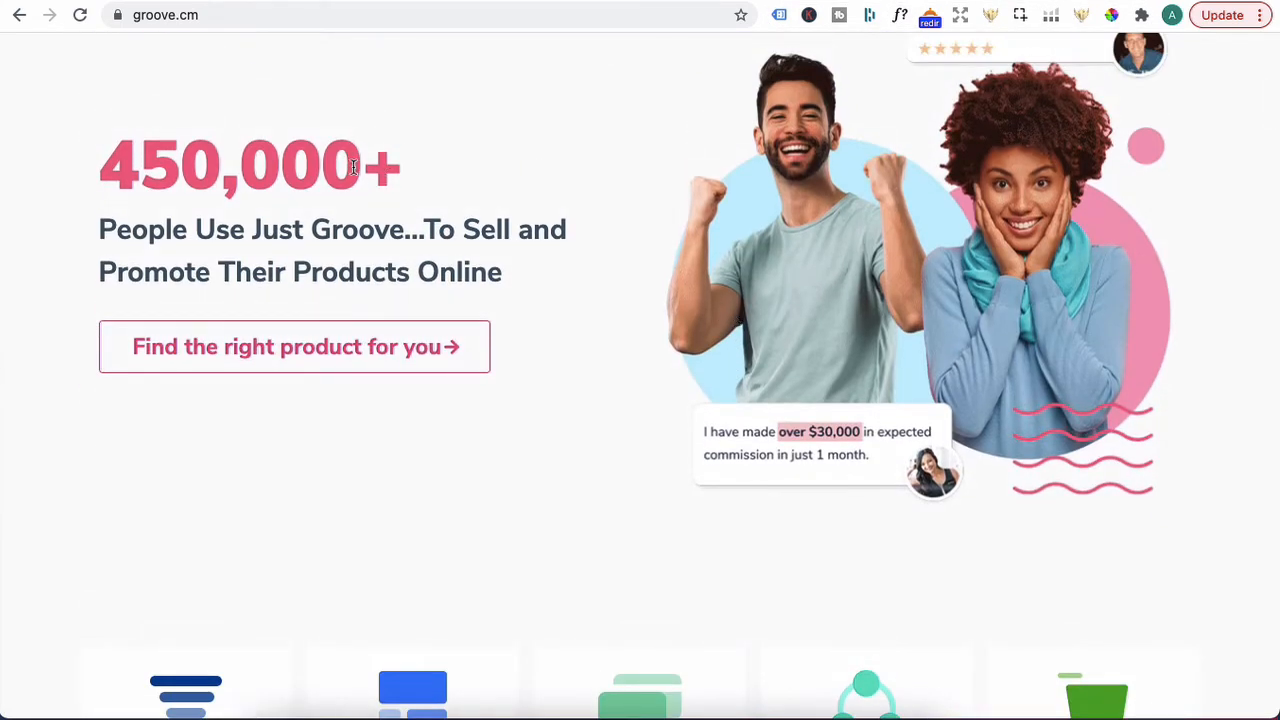
click(1111, 15)
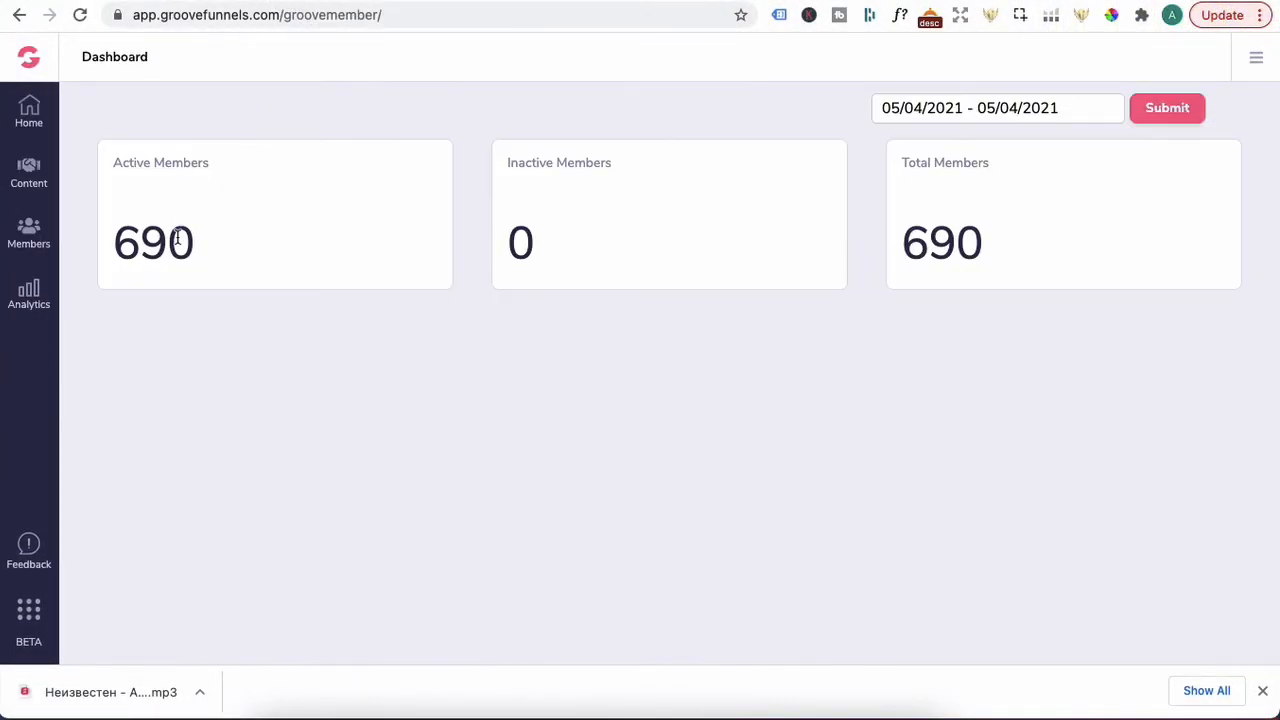
Step: Upload Test audio.mp3 to the Content > Files library and copy its URL
click(28, 172)
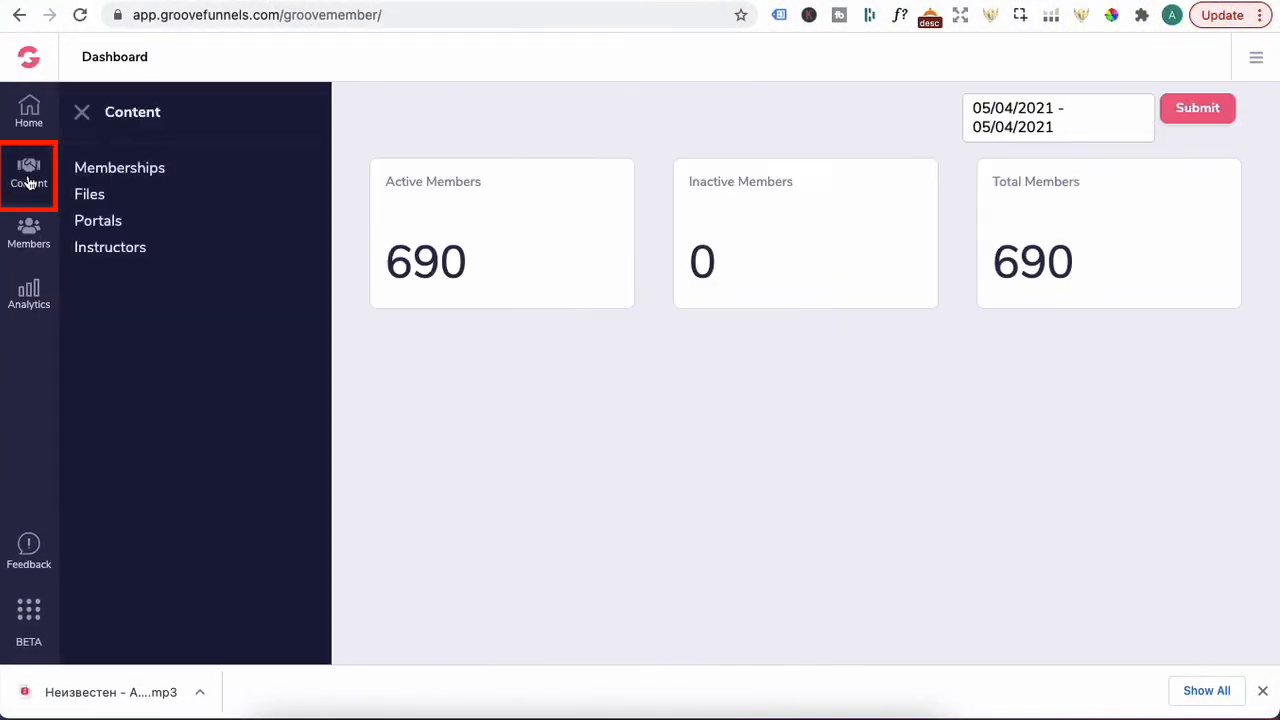
click(89, 194)
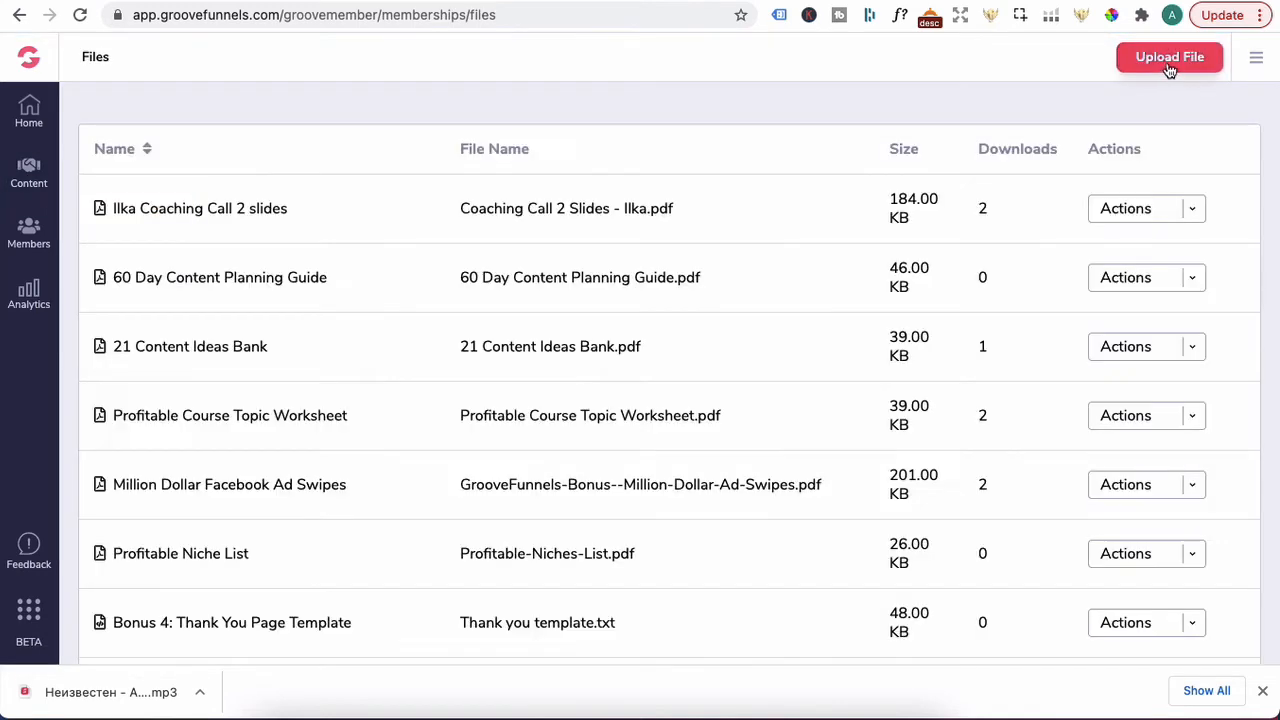
click(1169, 56)
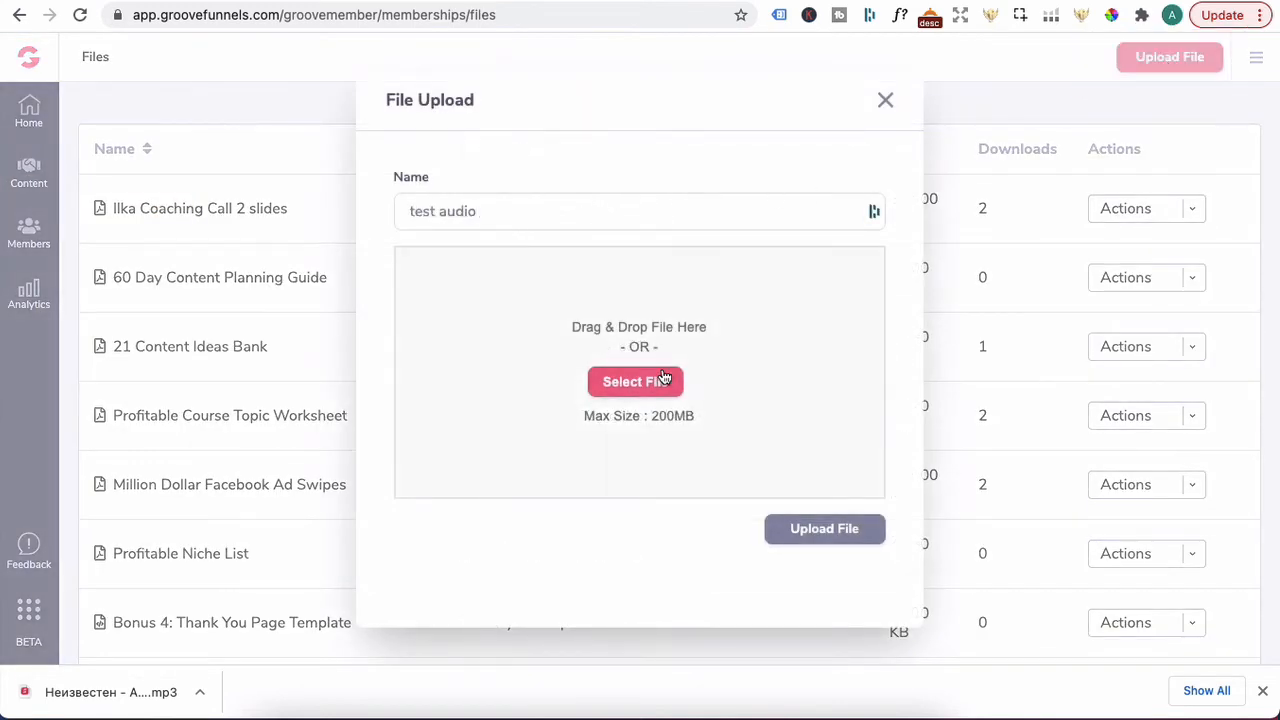
click(635, 381)
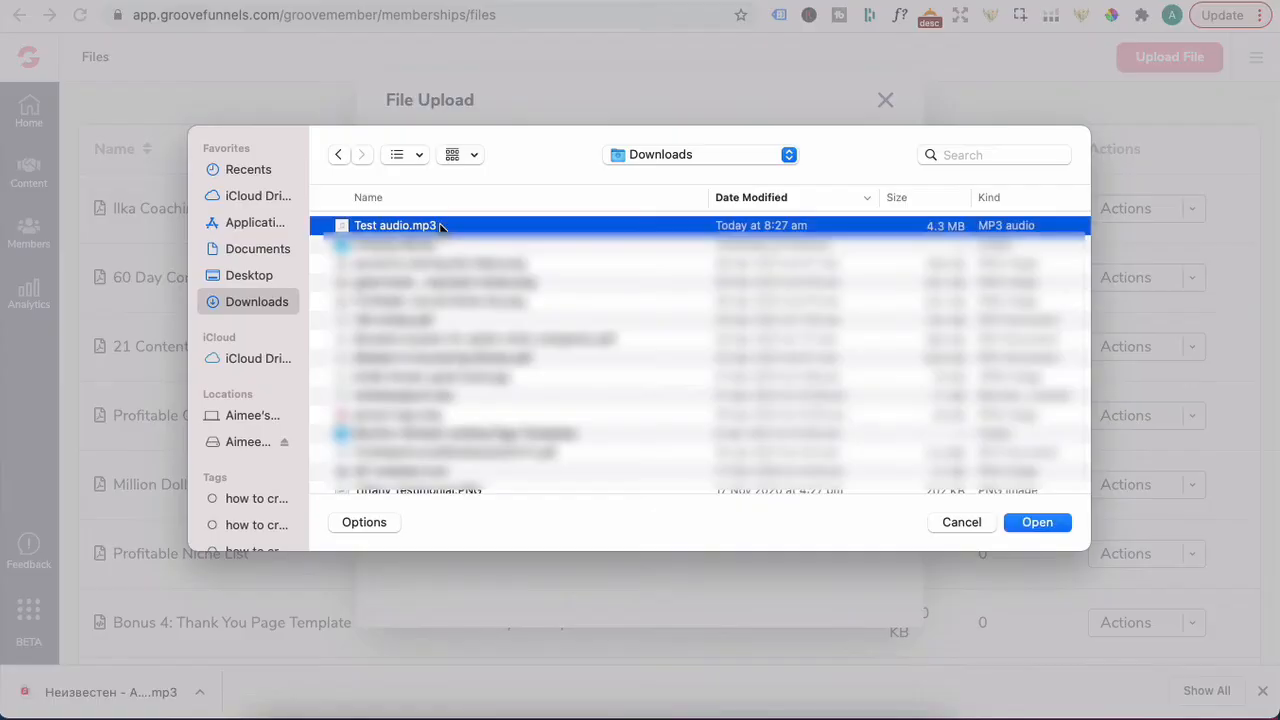
click(1037, 522)
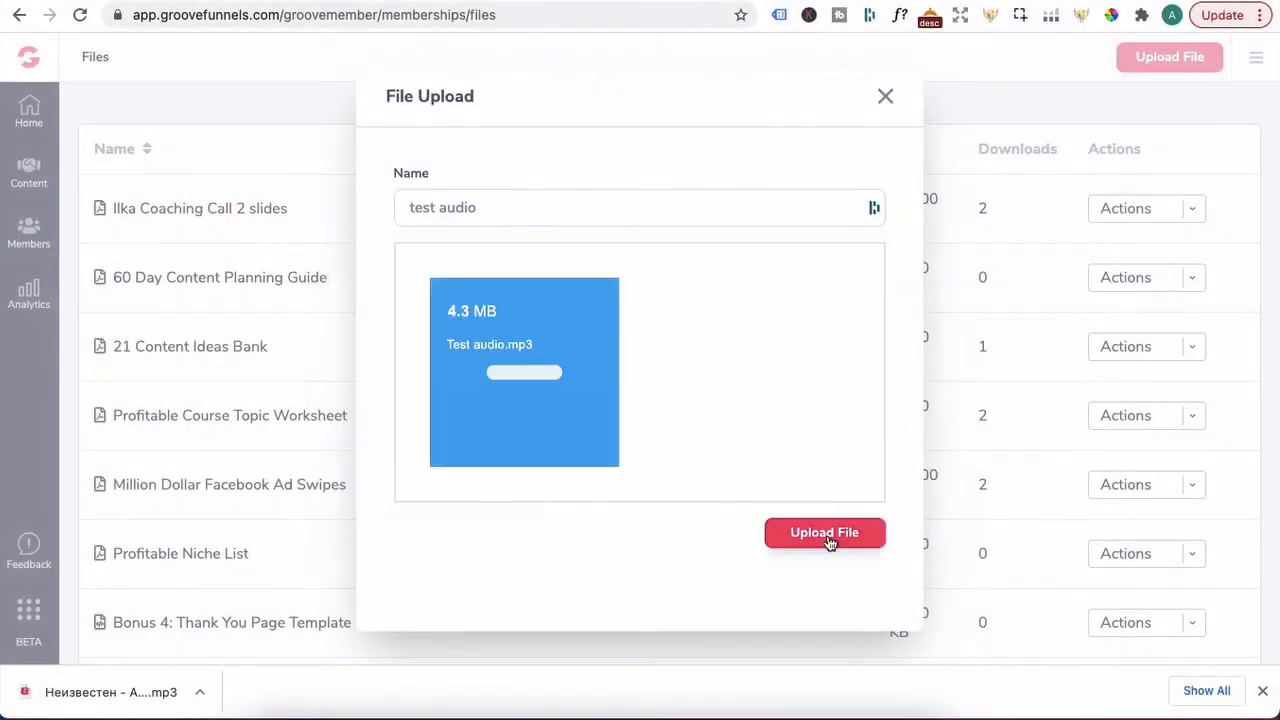
click(824, 532)
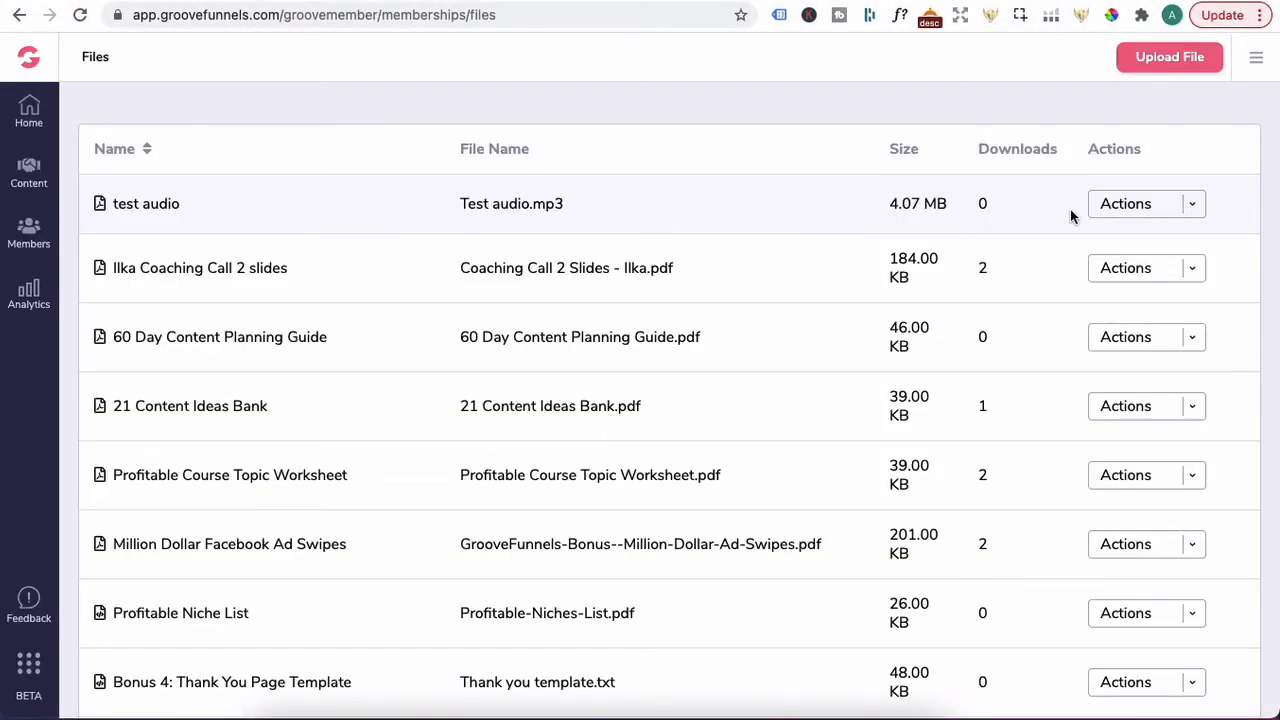
click(1191, 203)
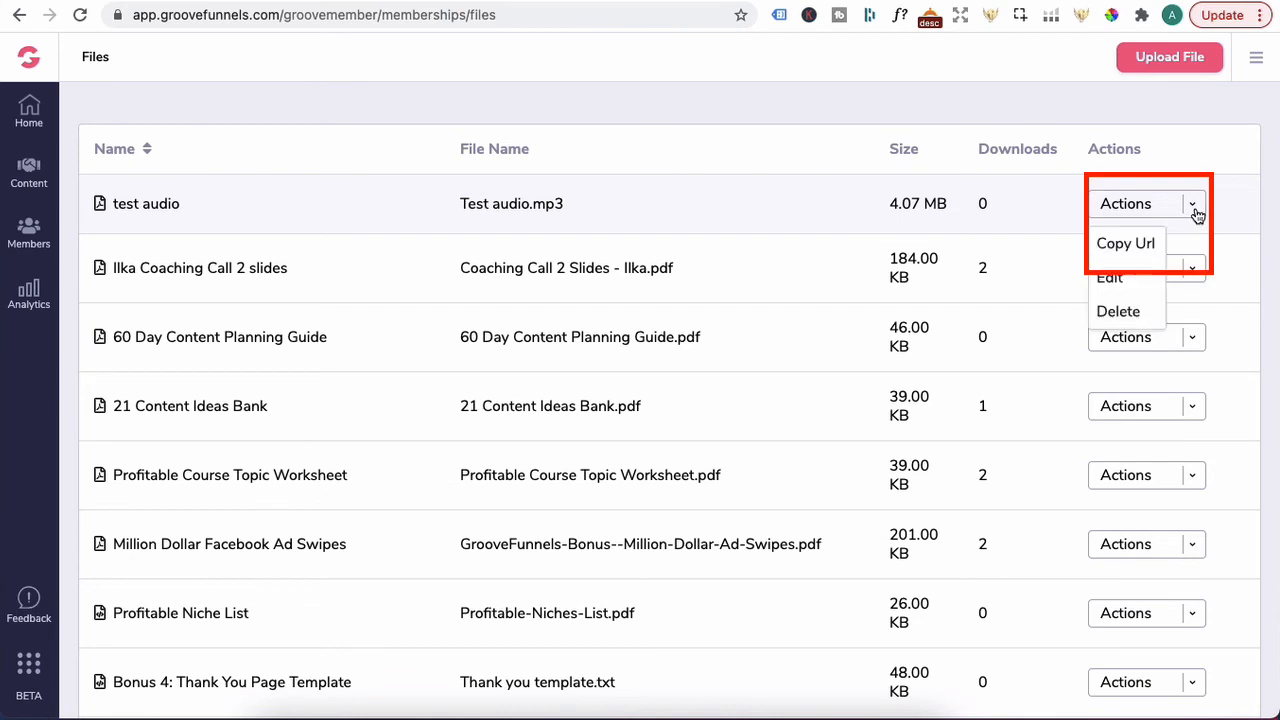
click(1126, 243)
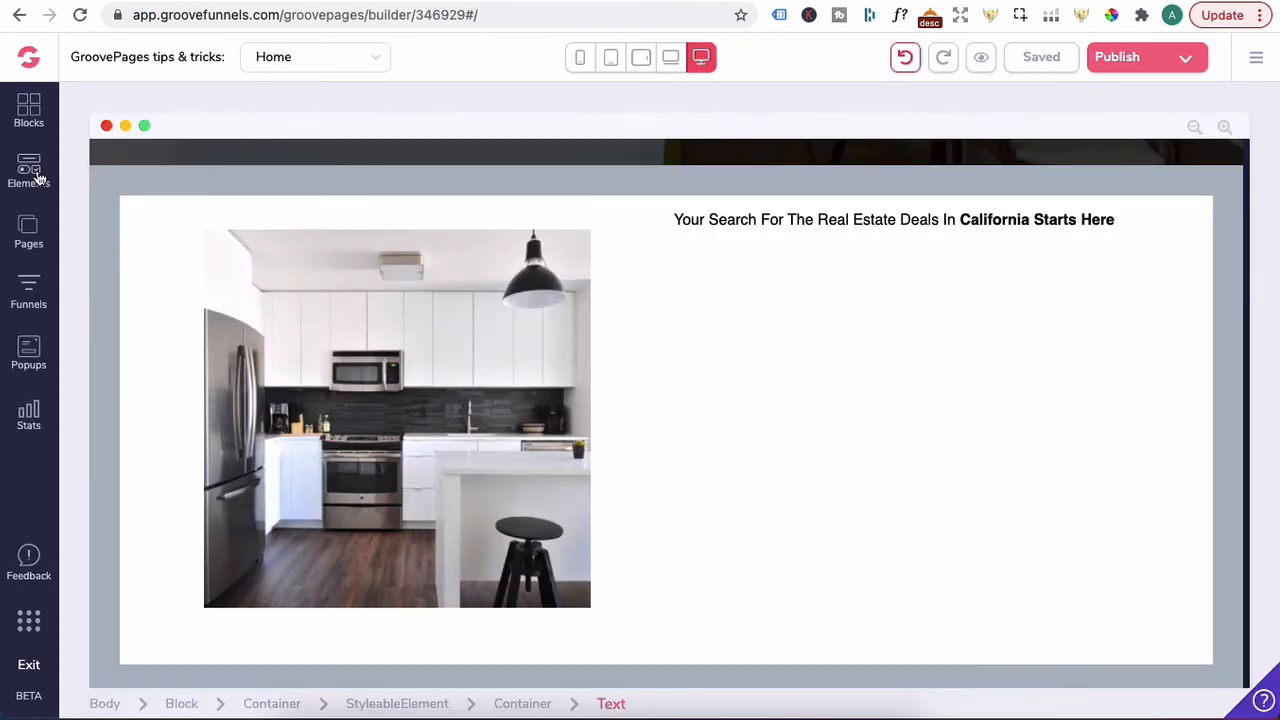
Step: Add an Embed element below the heading with the audio code, then preview the page
click(28, 170)
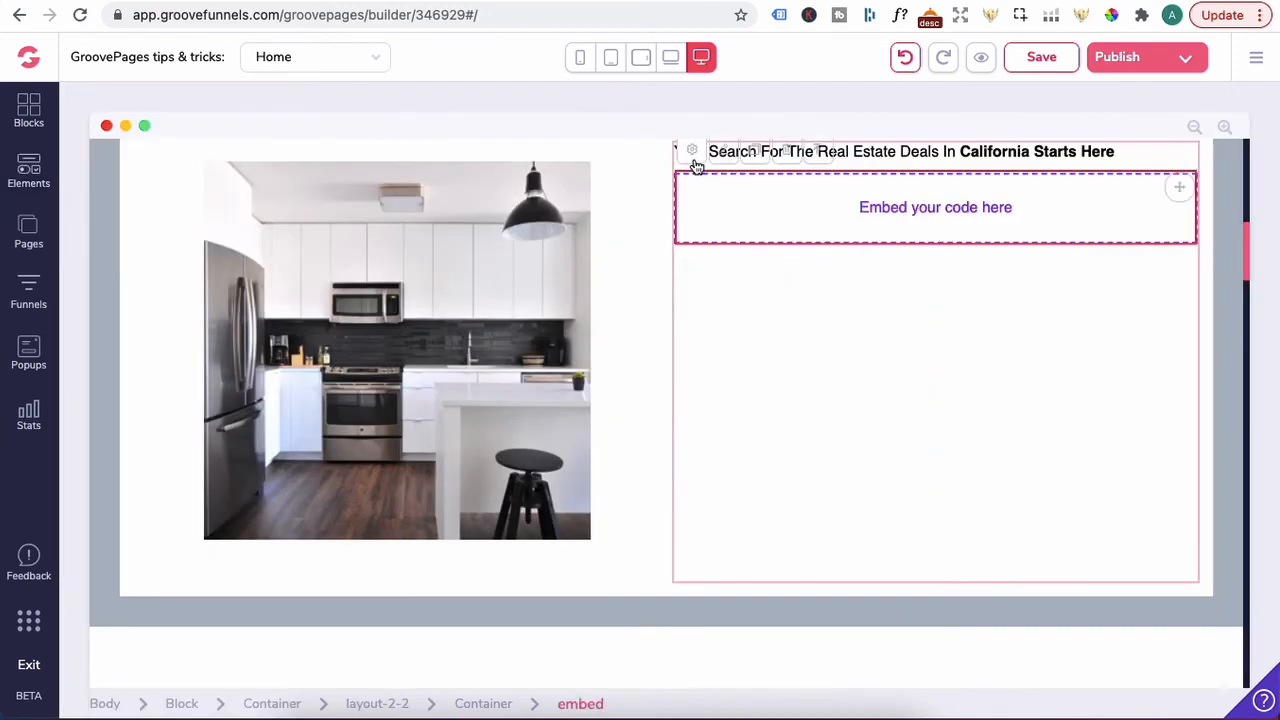
click(692, 150)
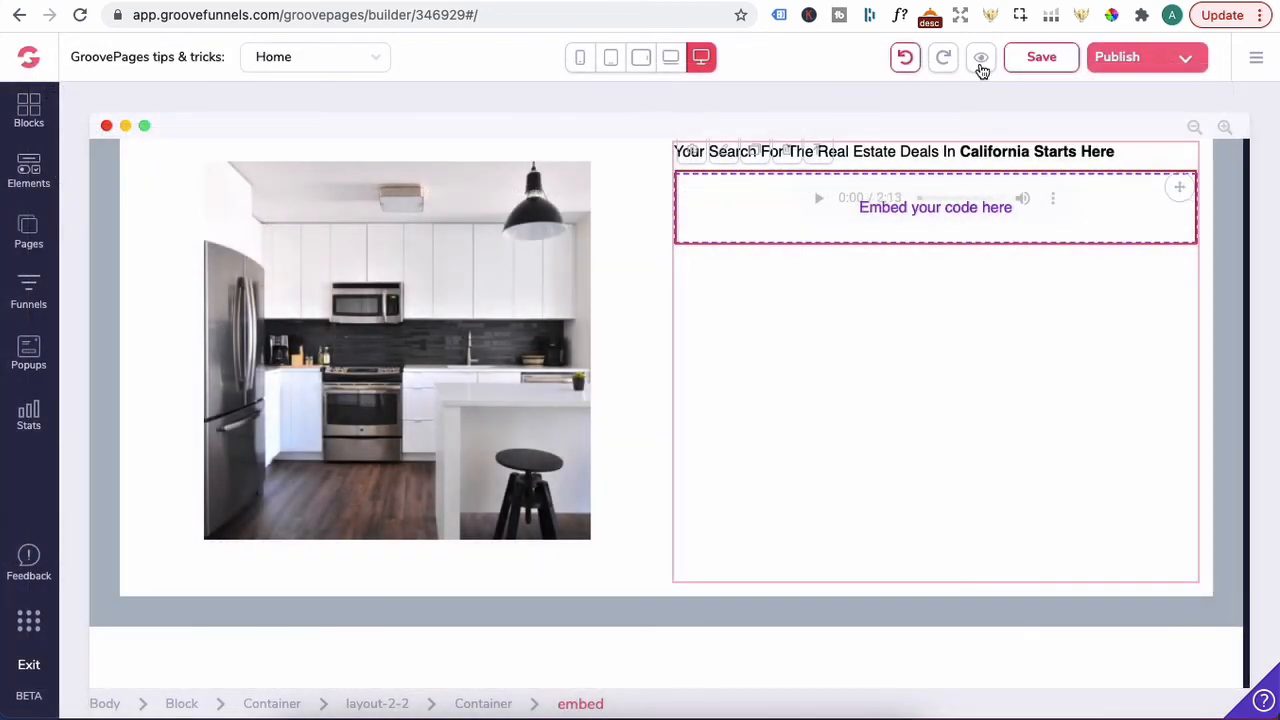
click(981, 57)
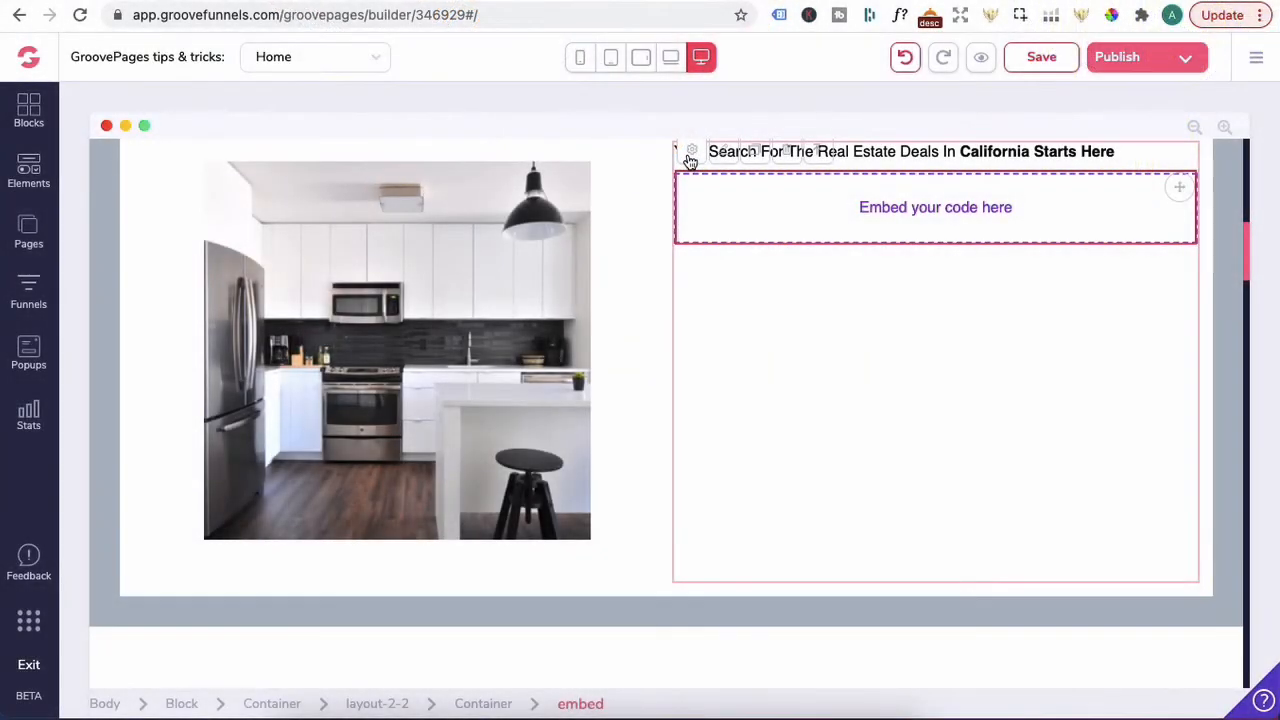
Step: Browse the page elements, then go to My integrations and begin adding a new integration
click(28, 170)
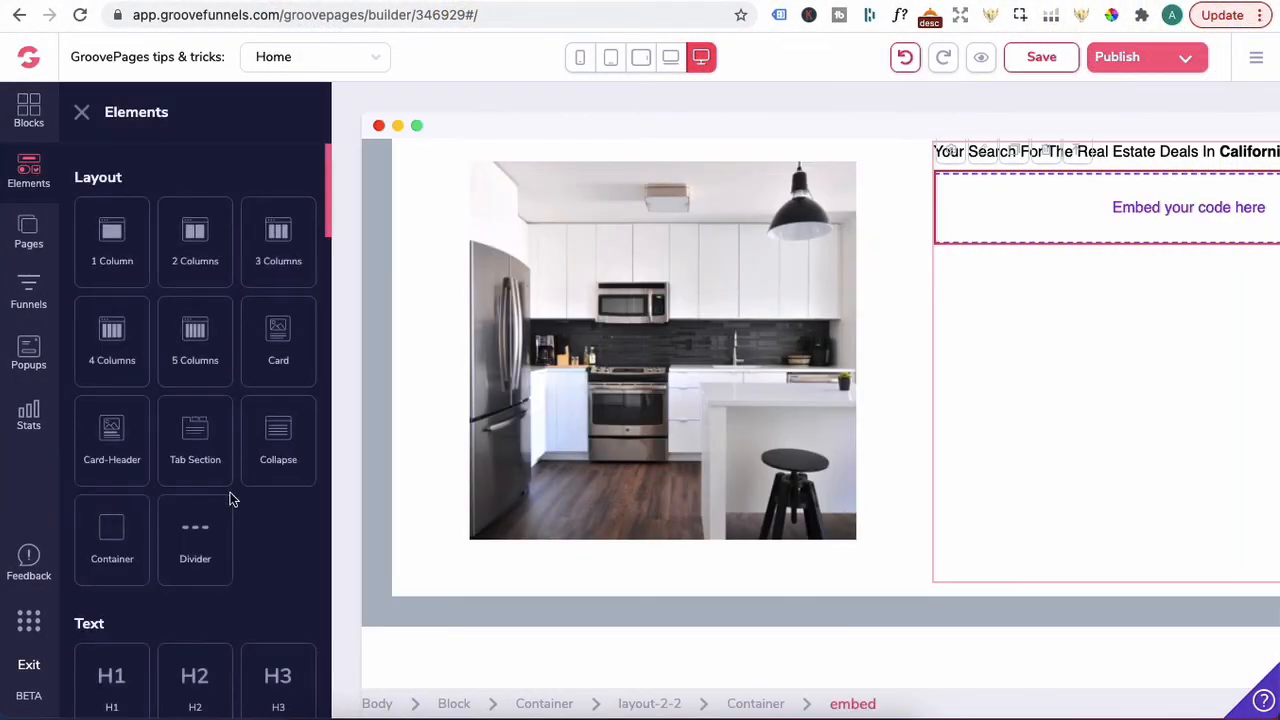
scroll(down, 3)
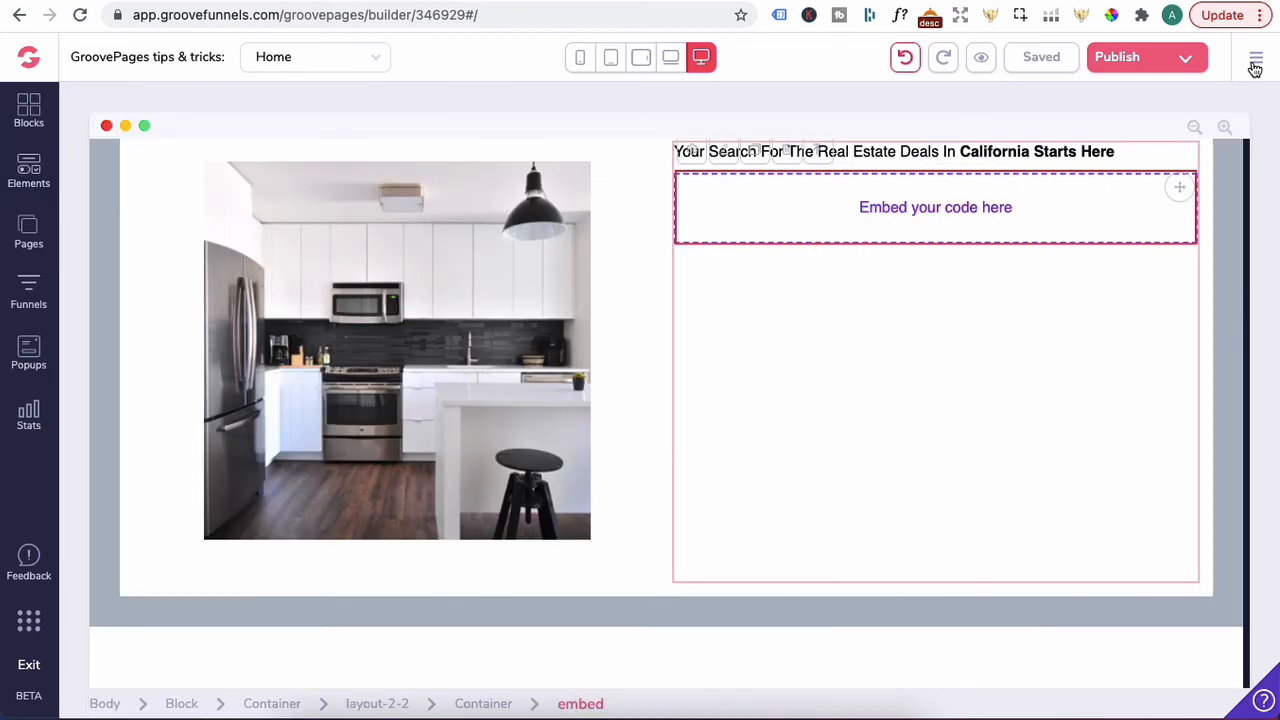
click(1256, 57)
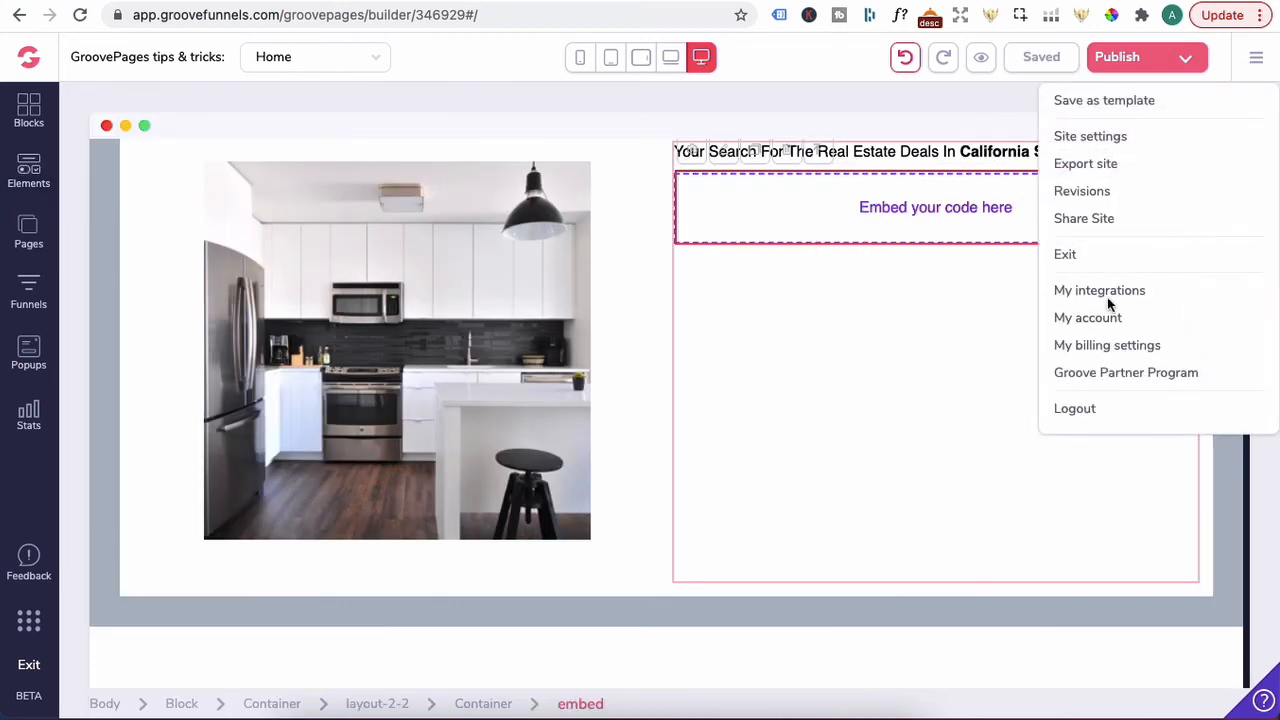
click(1099, 290)
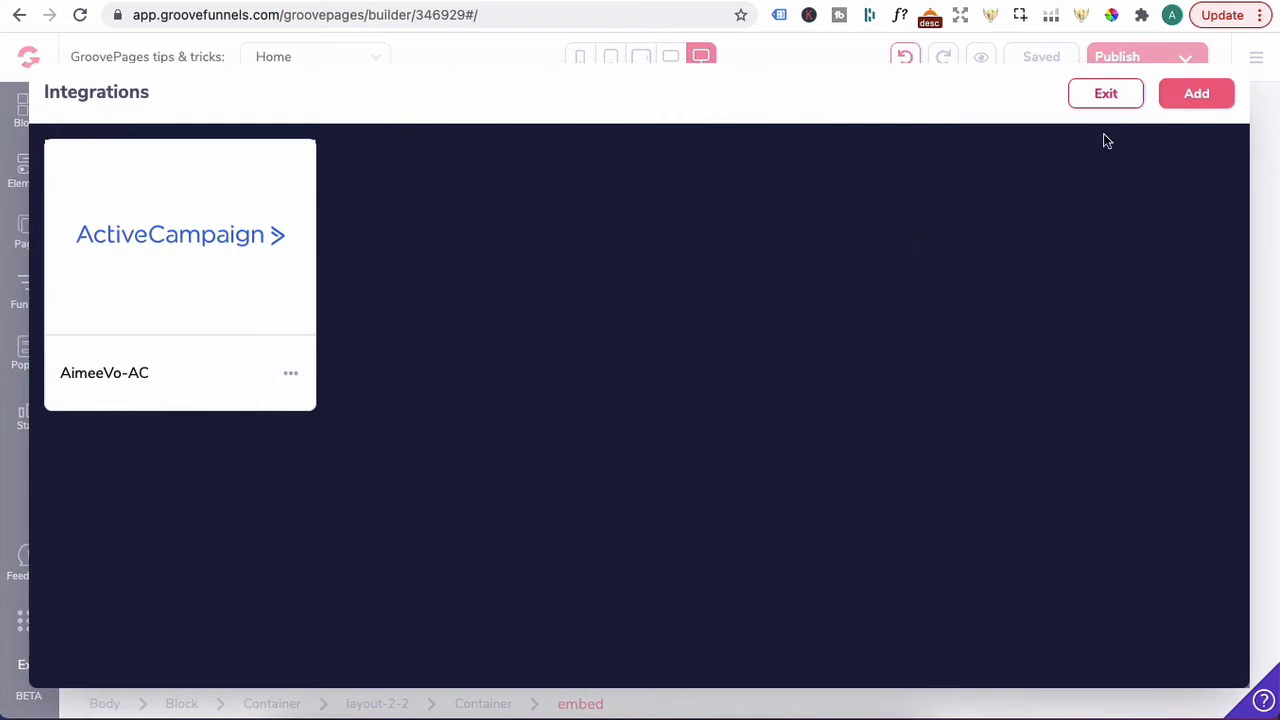
click(1196, 93)
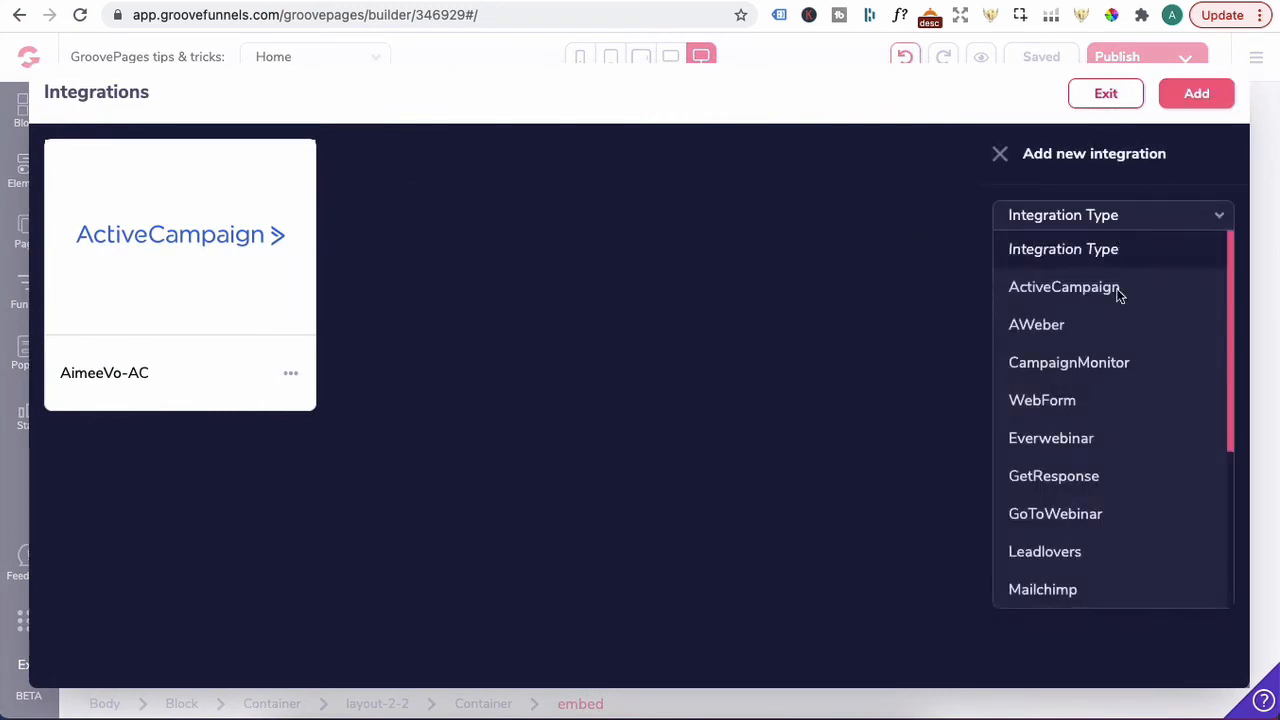
scroll(down, 3)
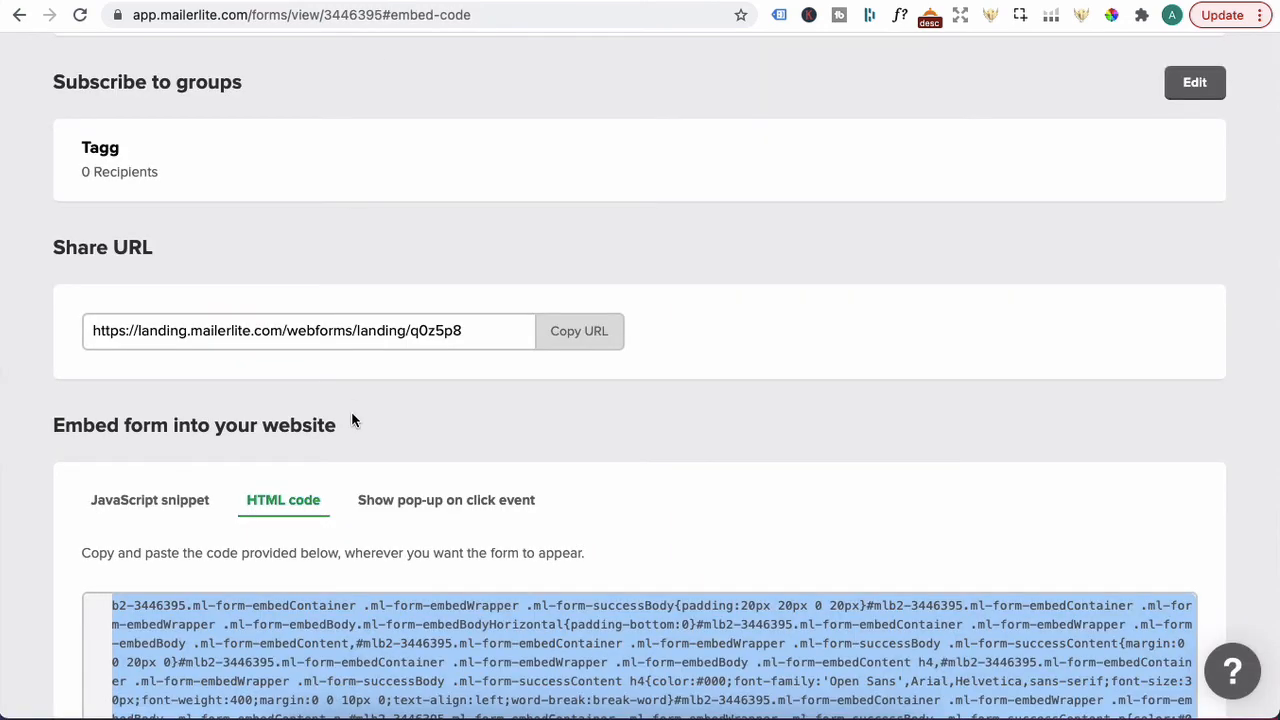
Step: Open the embed block's Edit source code editor and focus it for pasting the form code
scroll(down, 3)
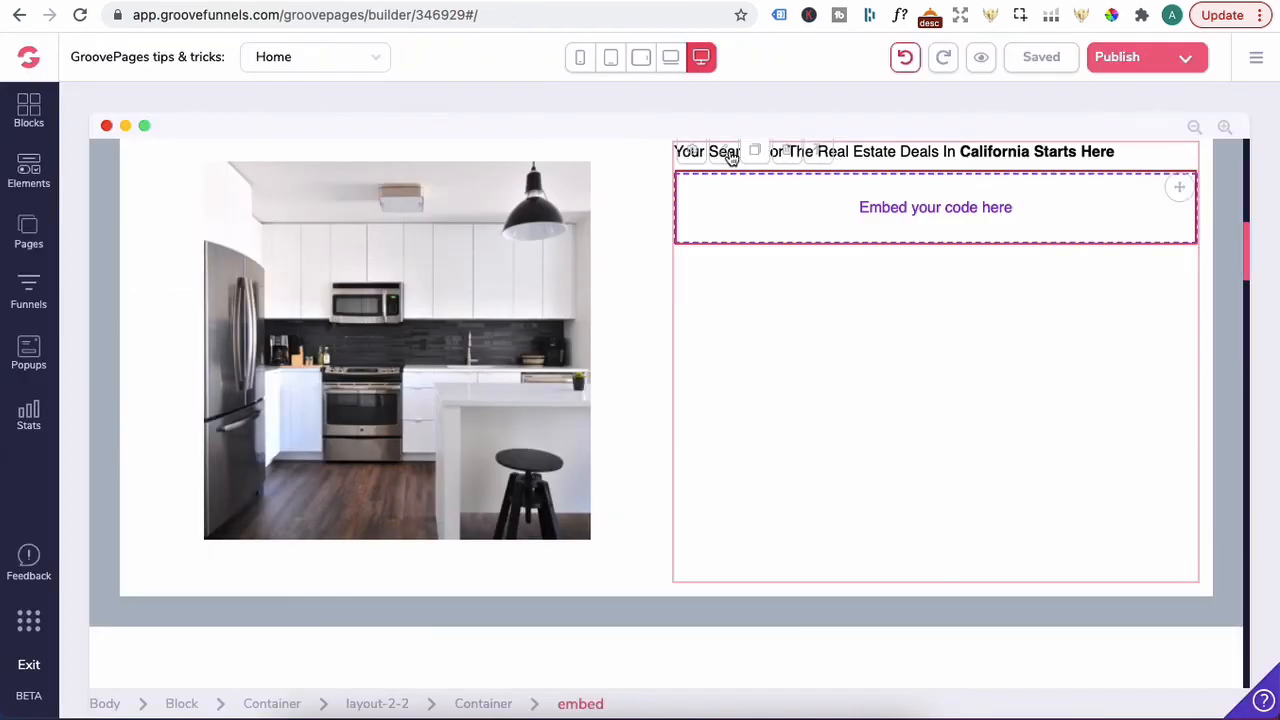
click(935, 207)
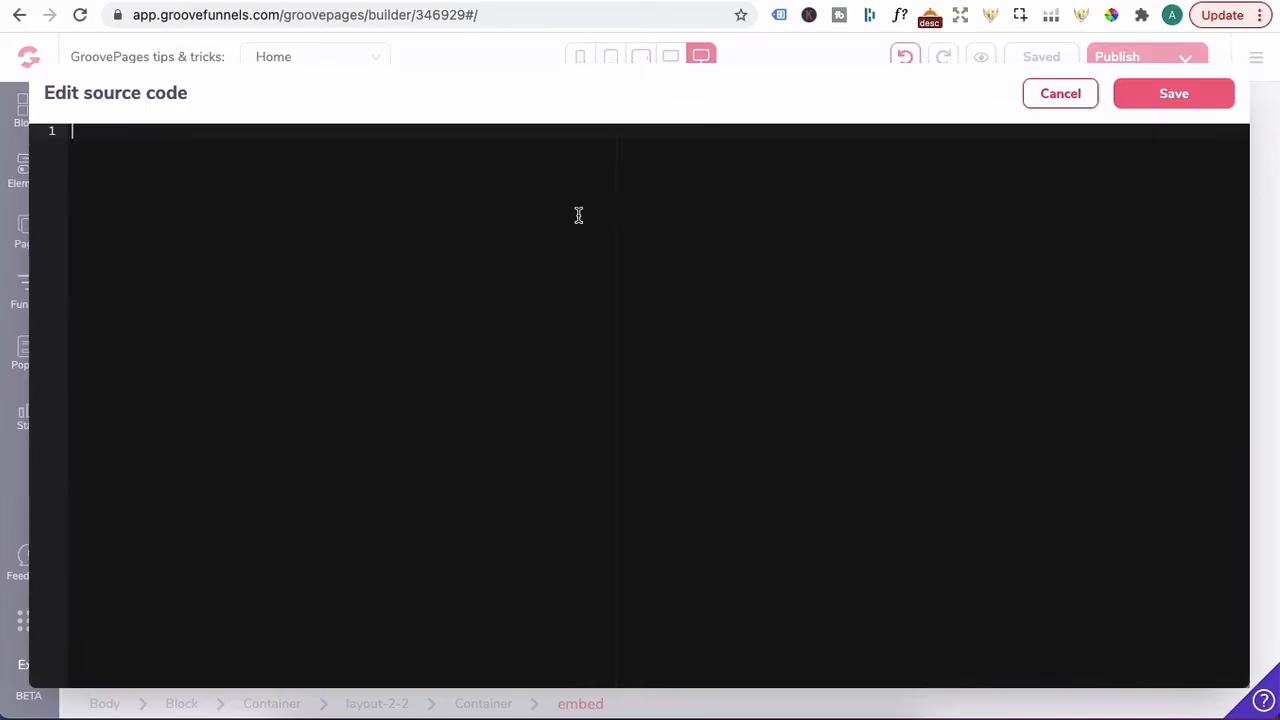
click(1174, 93)
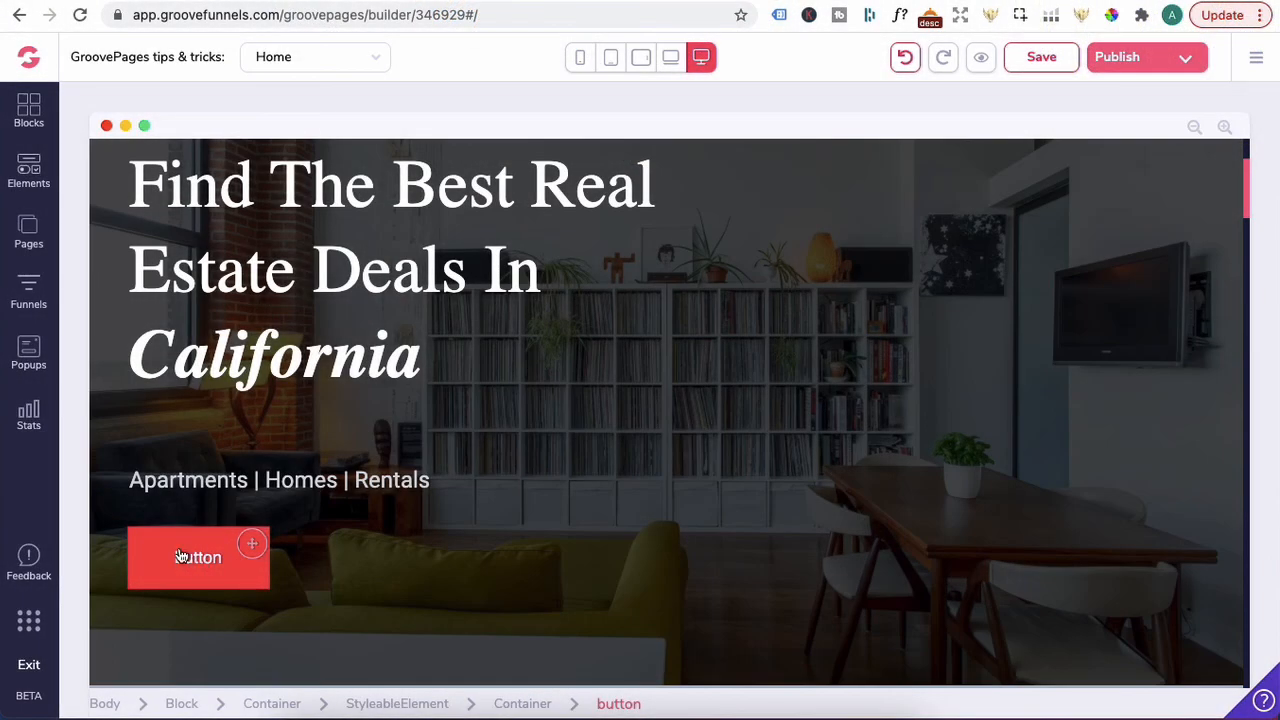
Step: Save the hero button's style as a new global style named 'red button'
click(198, 557)
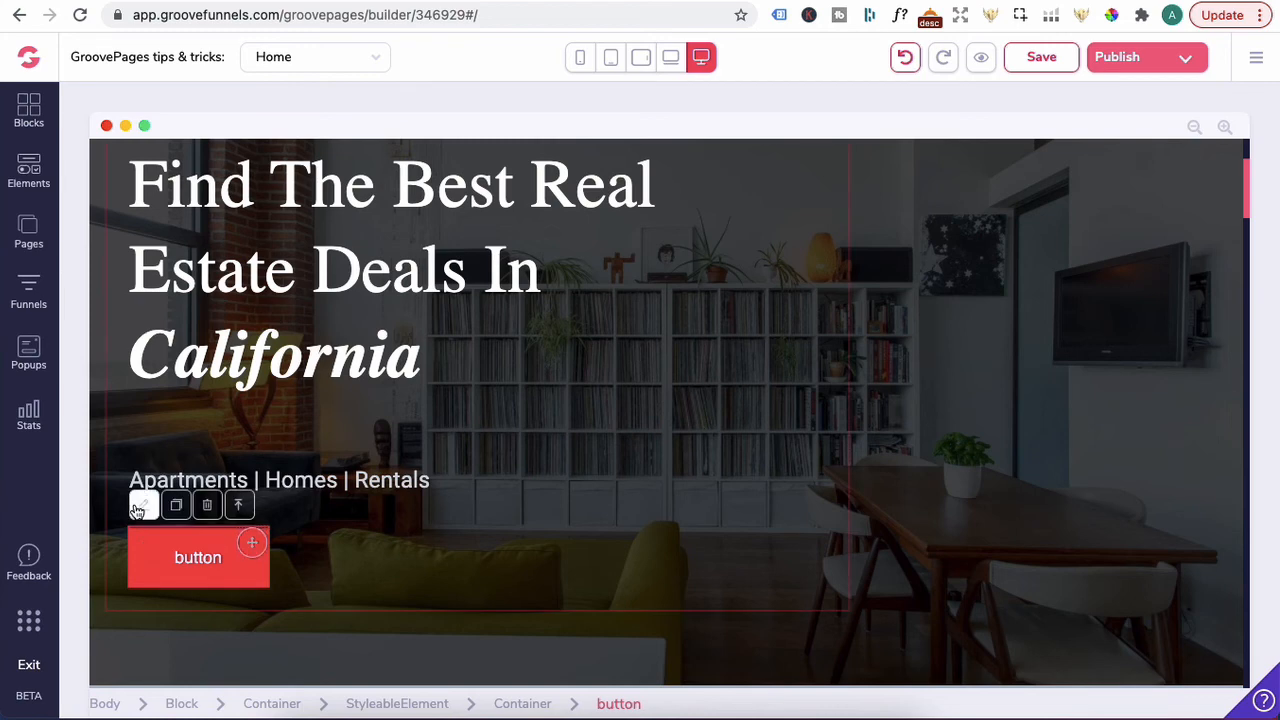
click(143, 505)
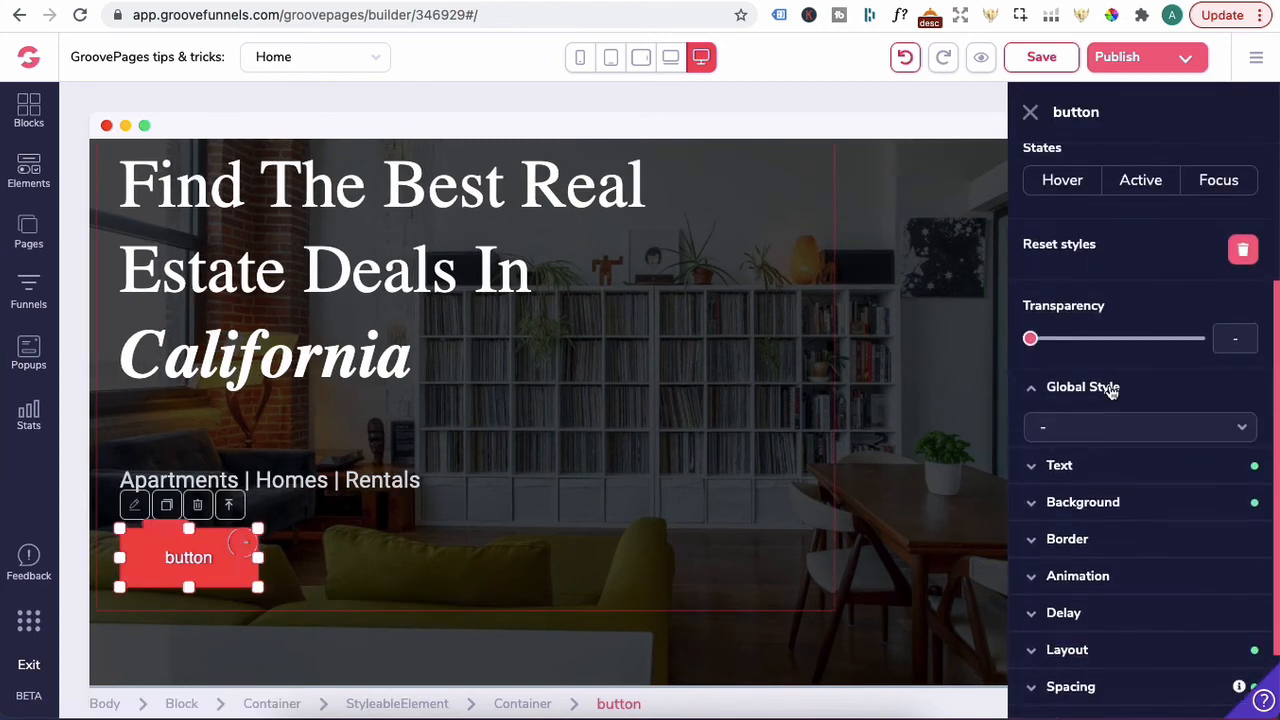
click(1139, 427)
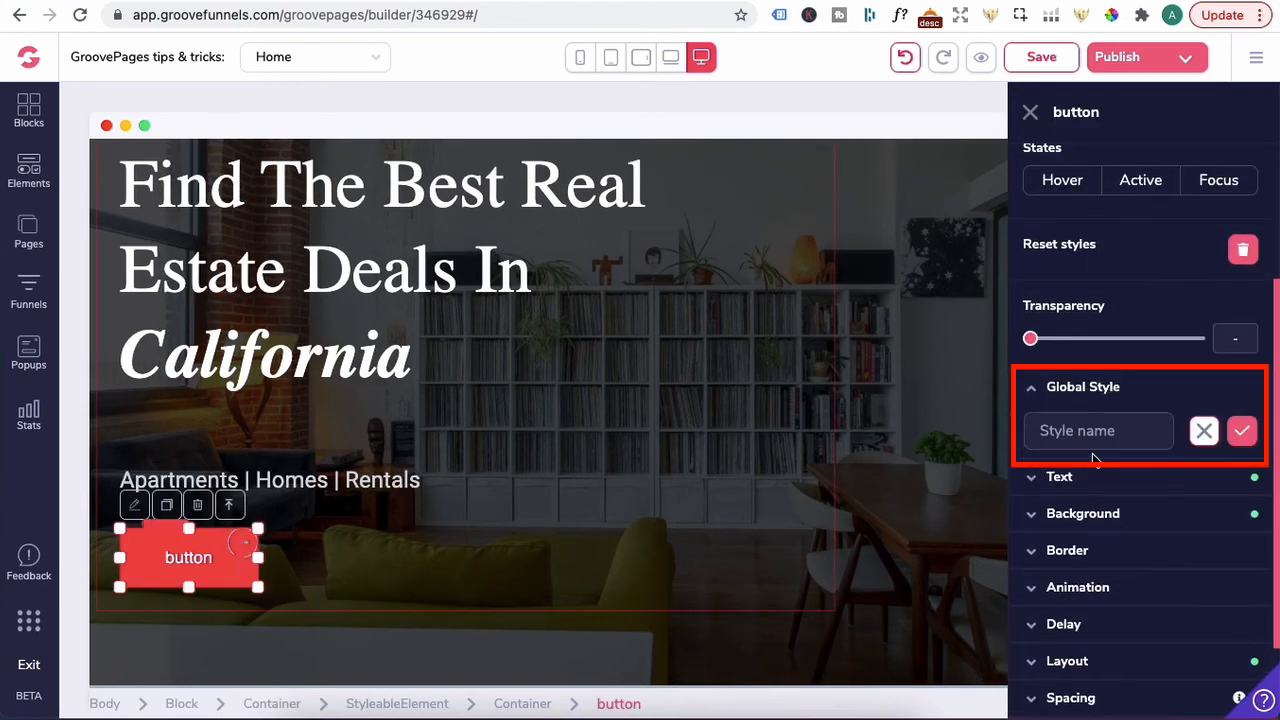
text(red button)
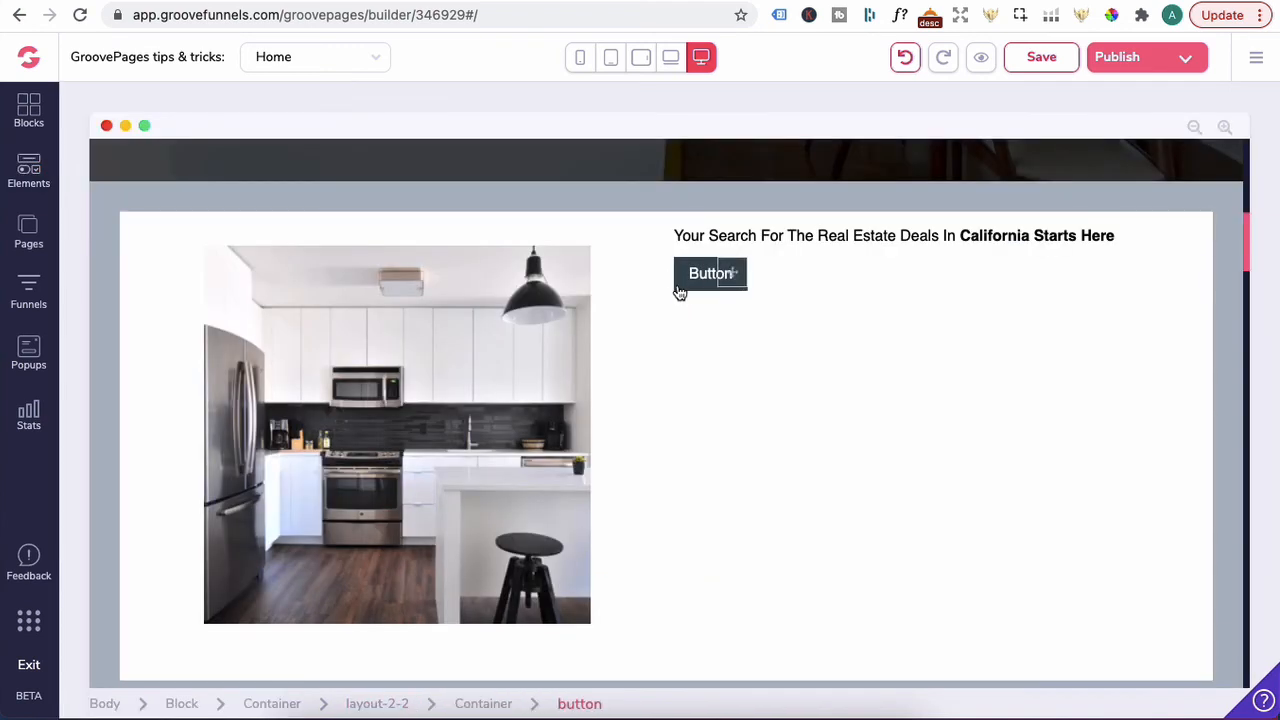
Step: Apply the 'red button' global style to the kitchen section's dark button
click(710, 273)
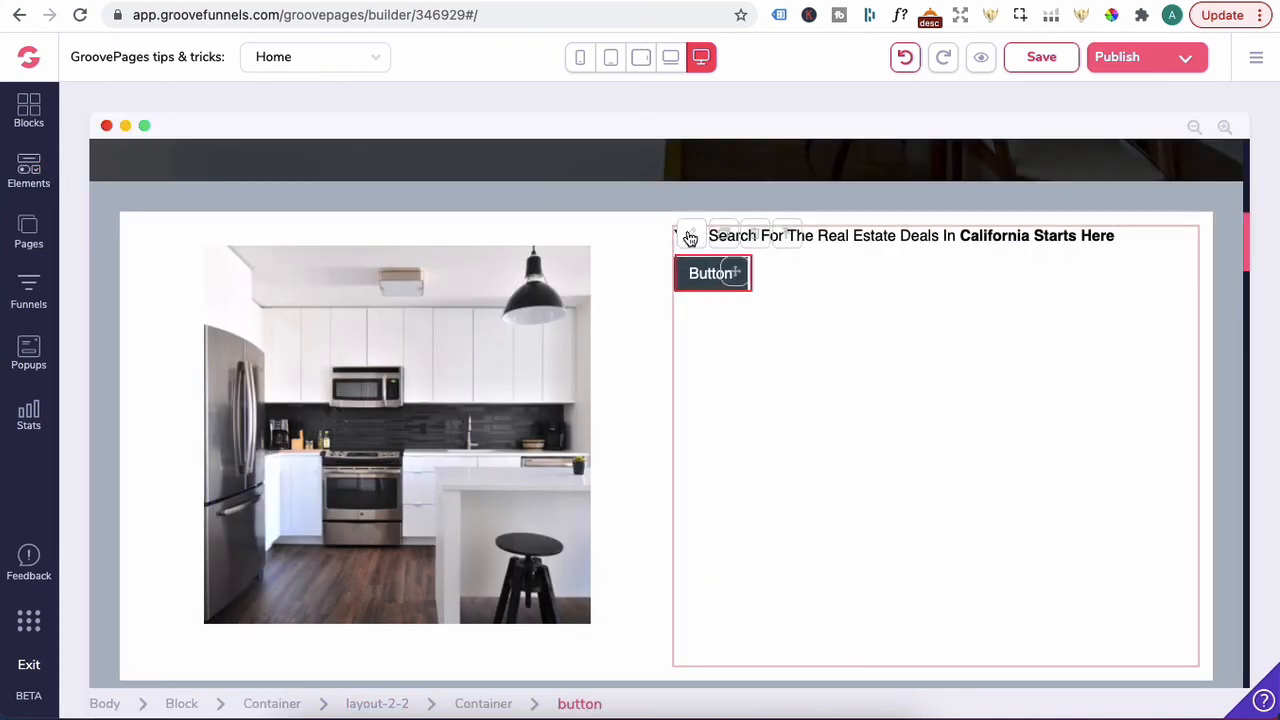
click(712, 273)
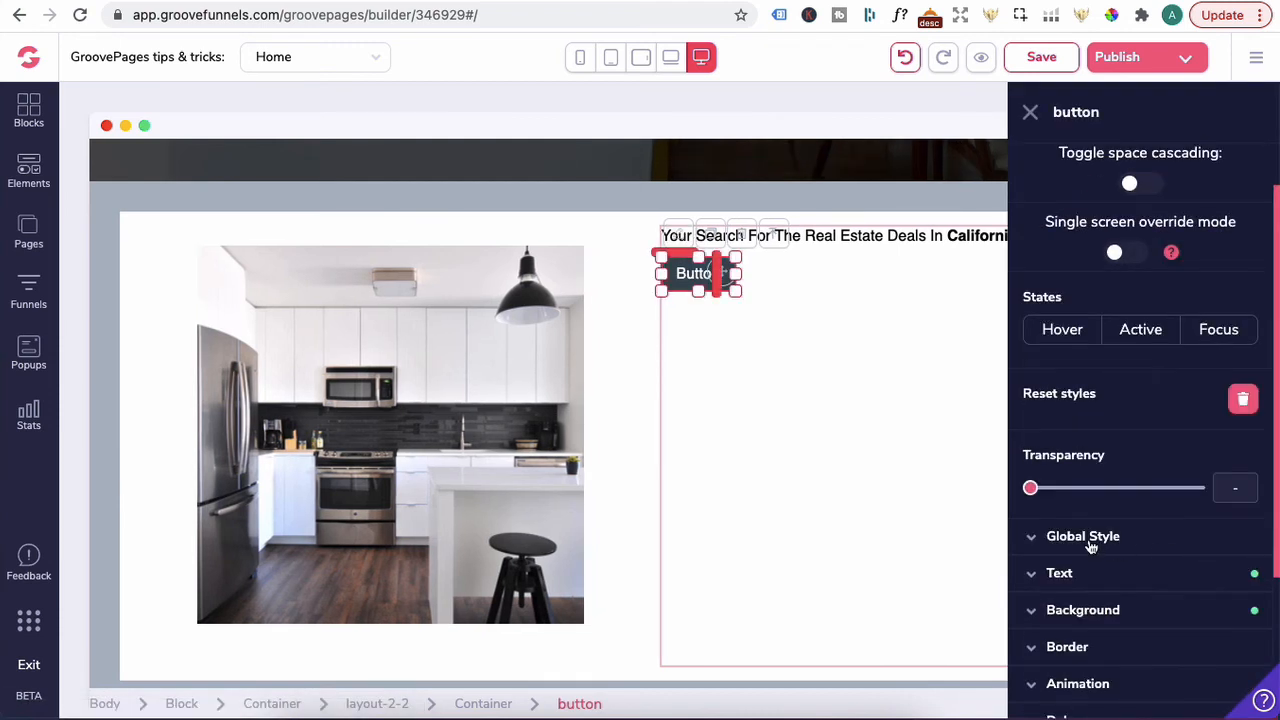
click(1083, 536)
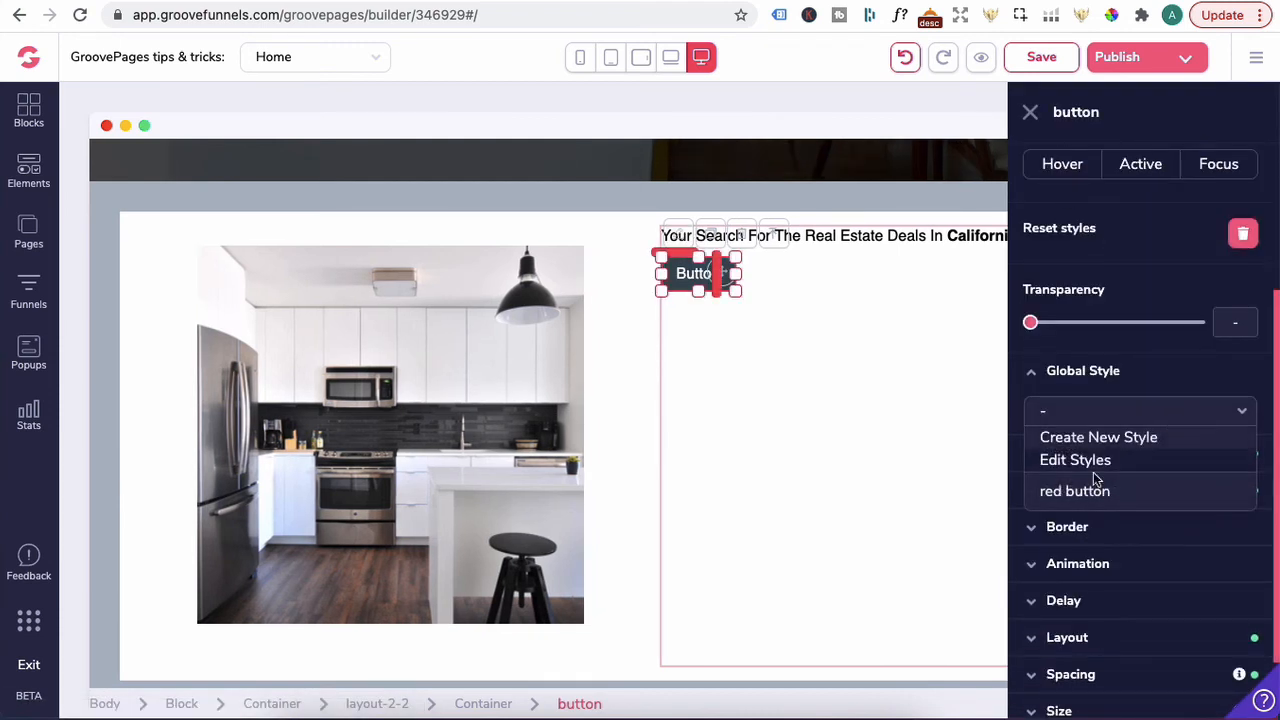
click(1075, 490)
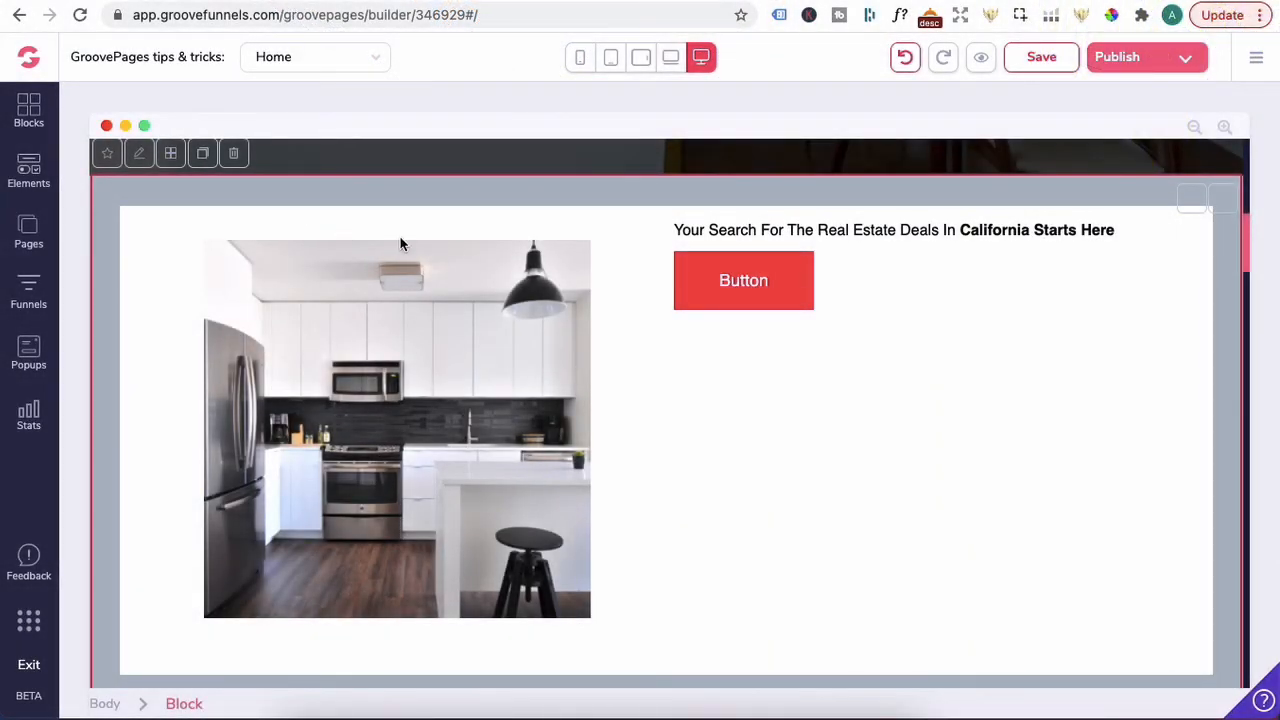
mouse_move(604, 258)
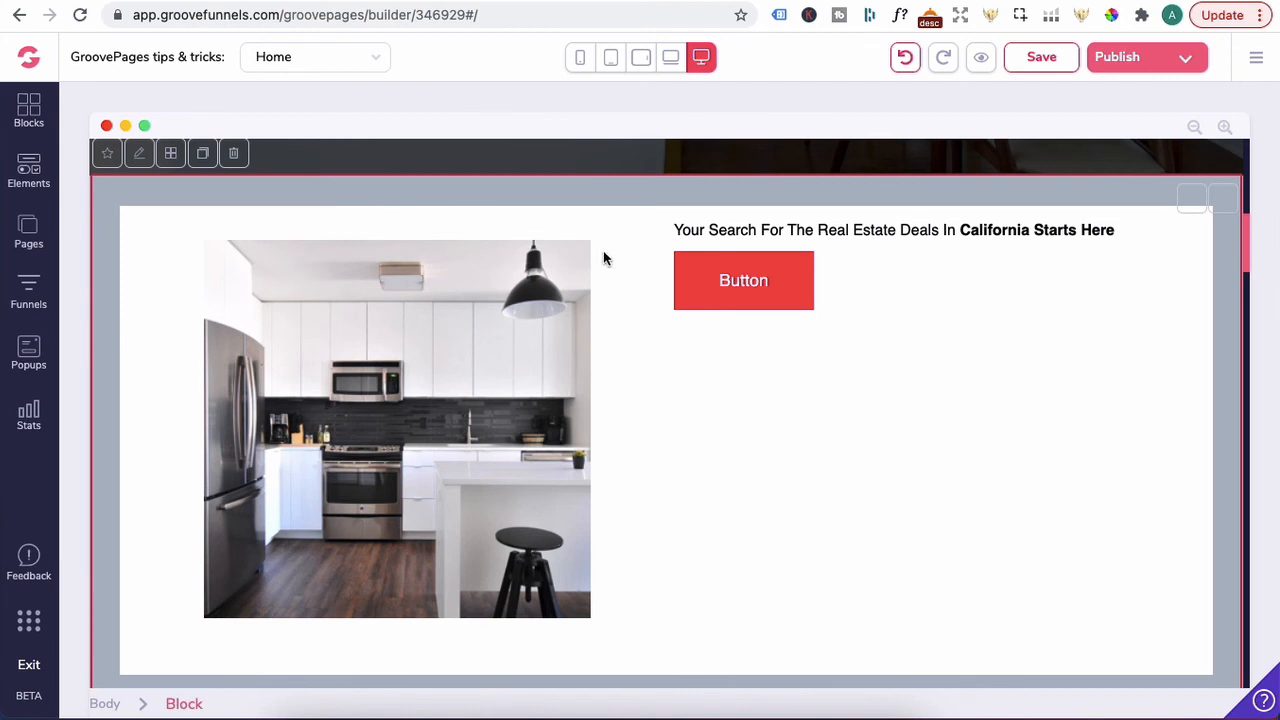
Step: In phone view, use a single-screen override to set the kitchen block's Display to none
click(580, 57)
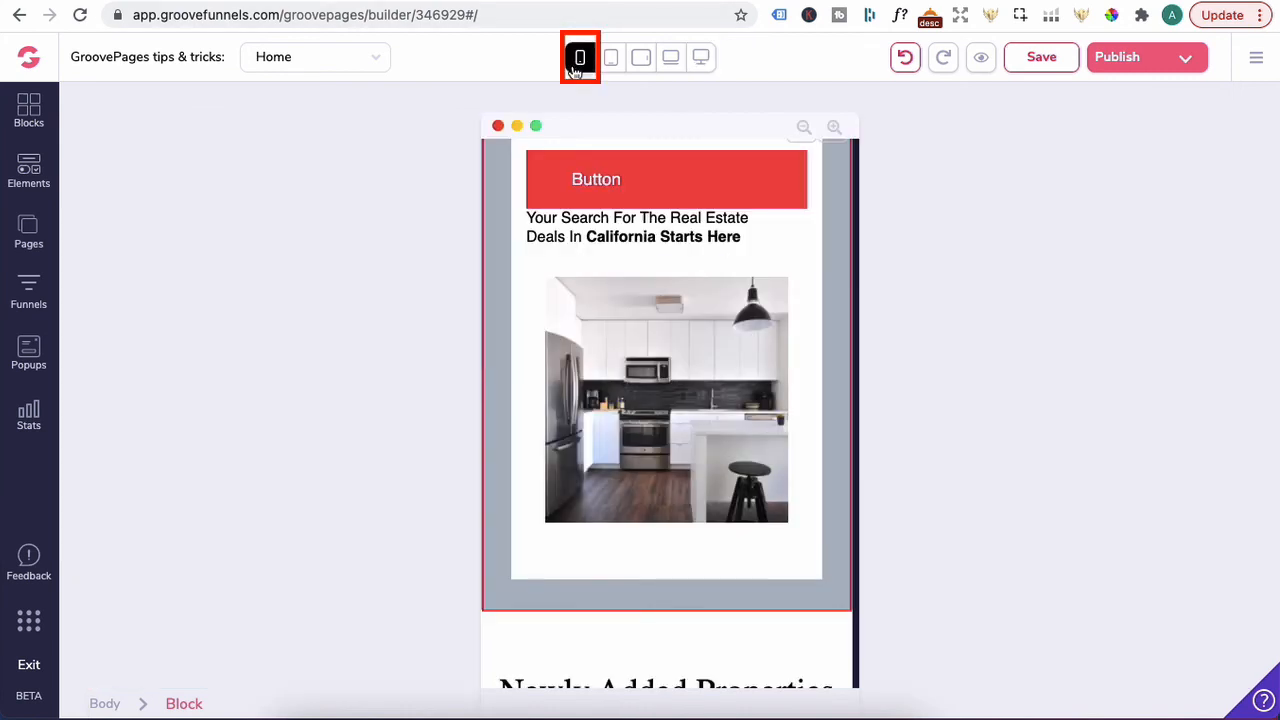
click(580, 57)
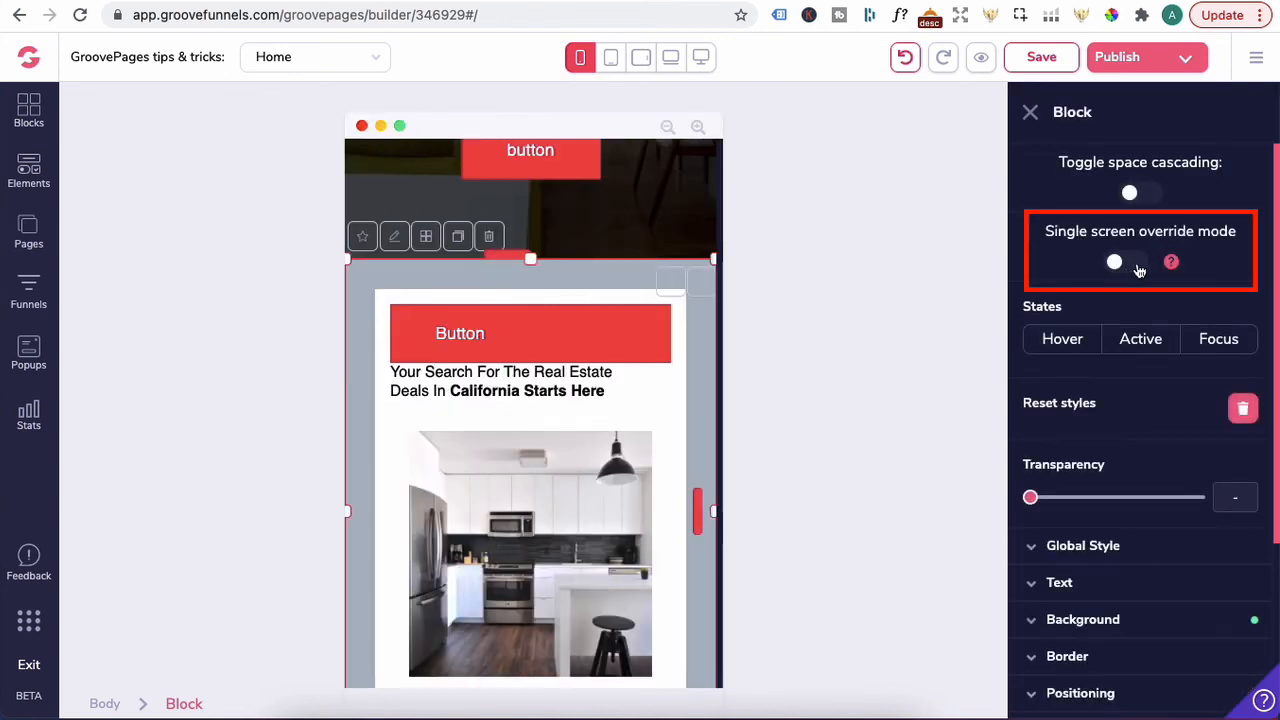
click(1125, 261)
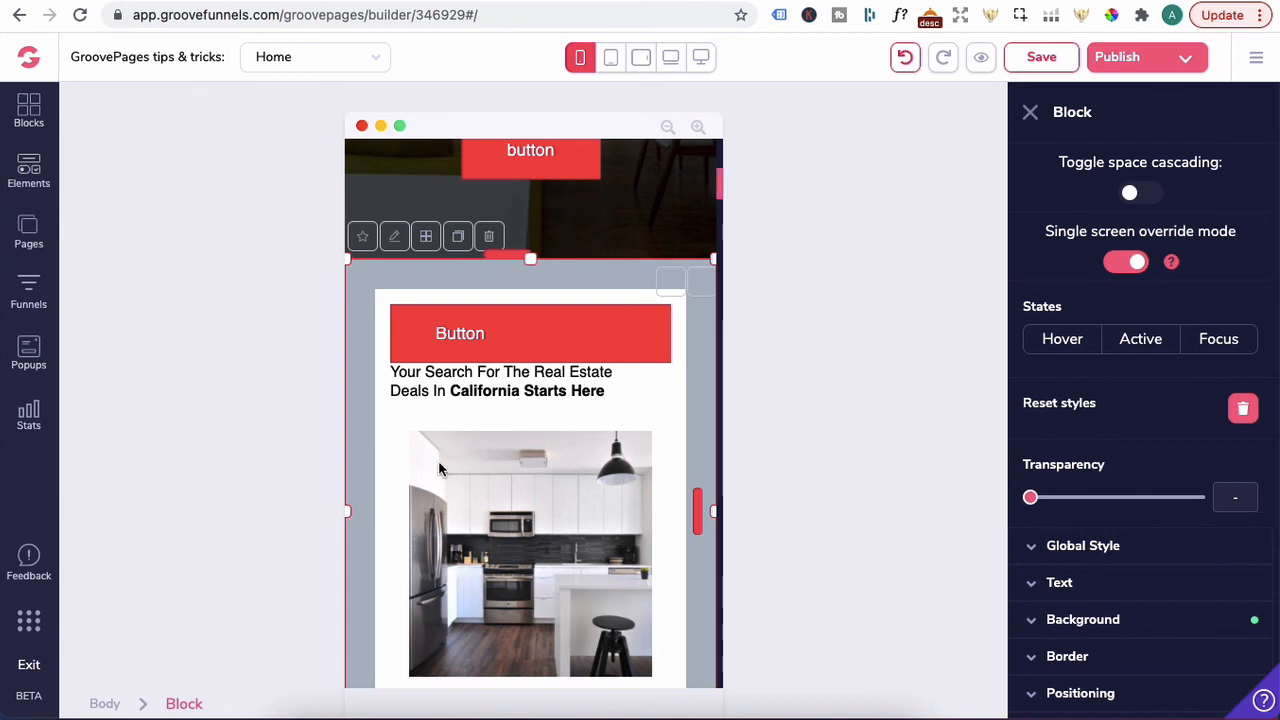
mouse_move(393, 257)
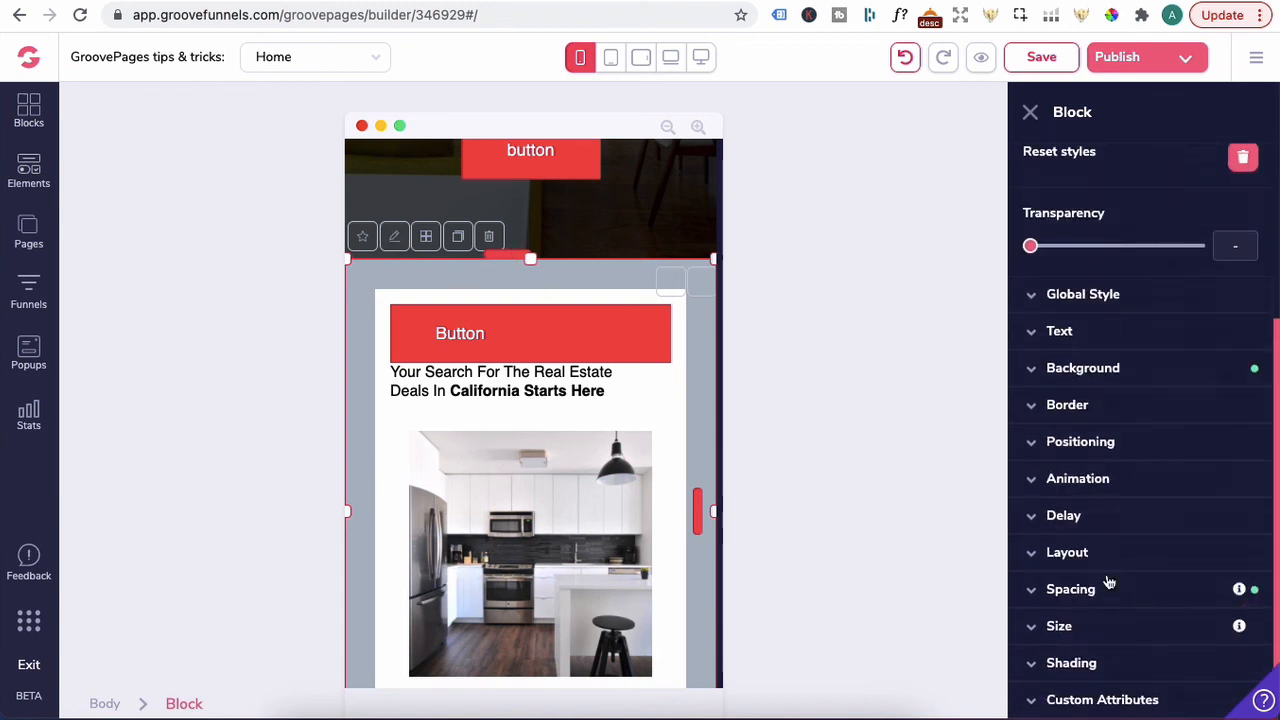
click(1067, 552)
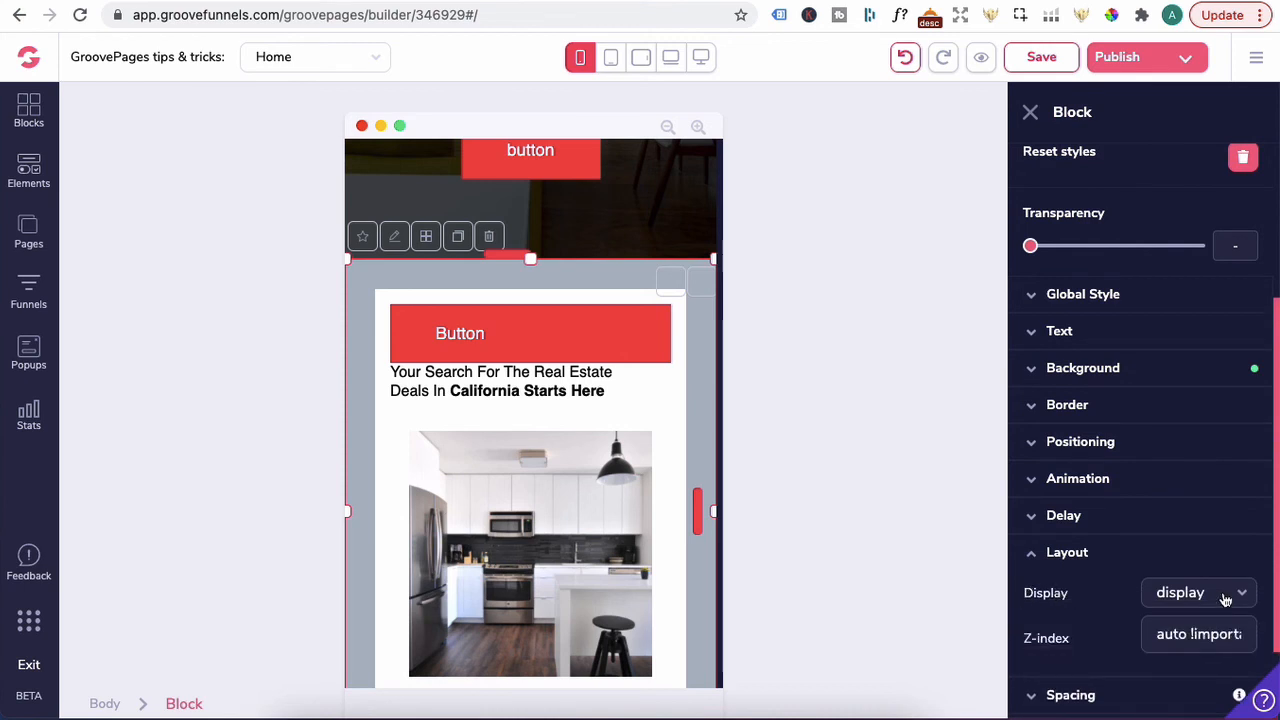
click(1197, 592)
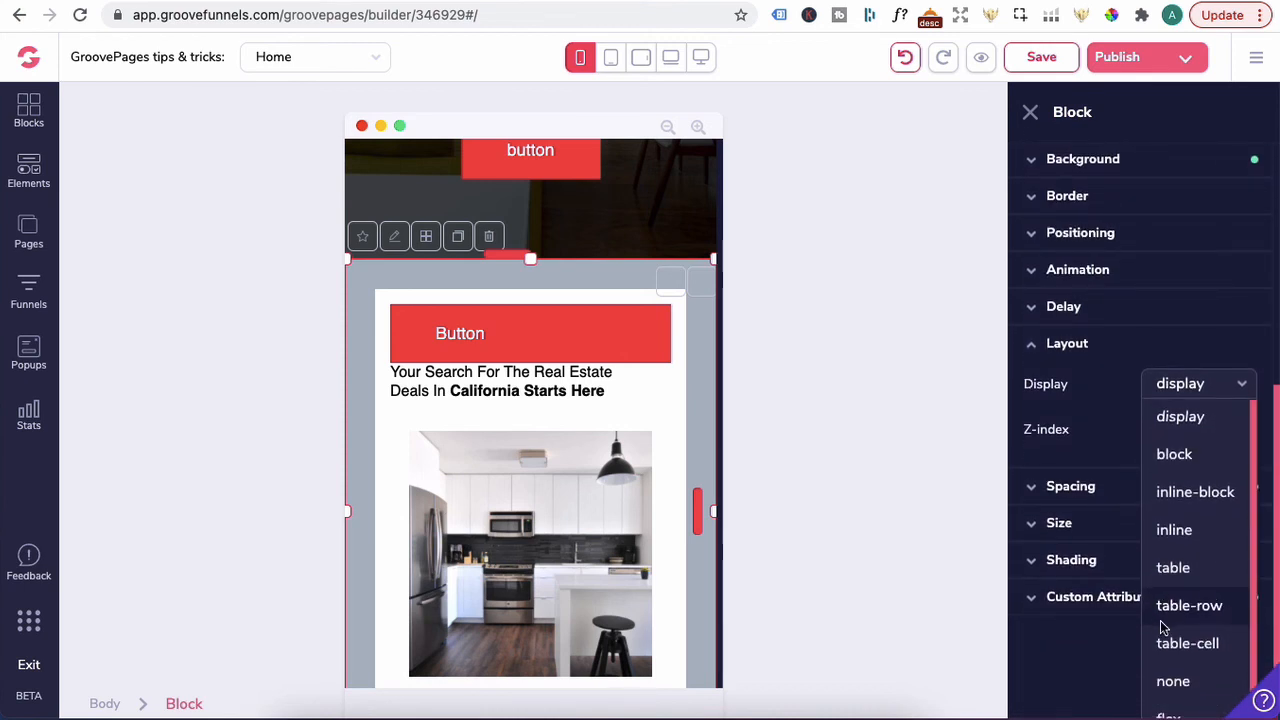
click(1173, 681)
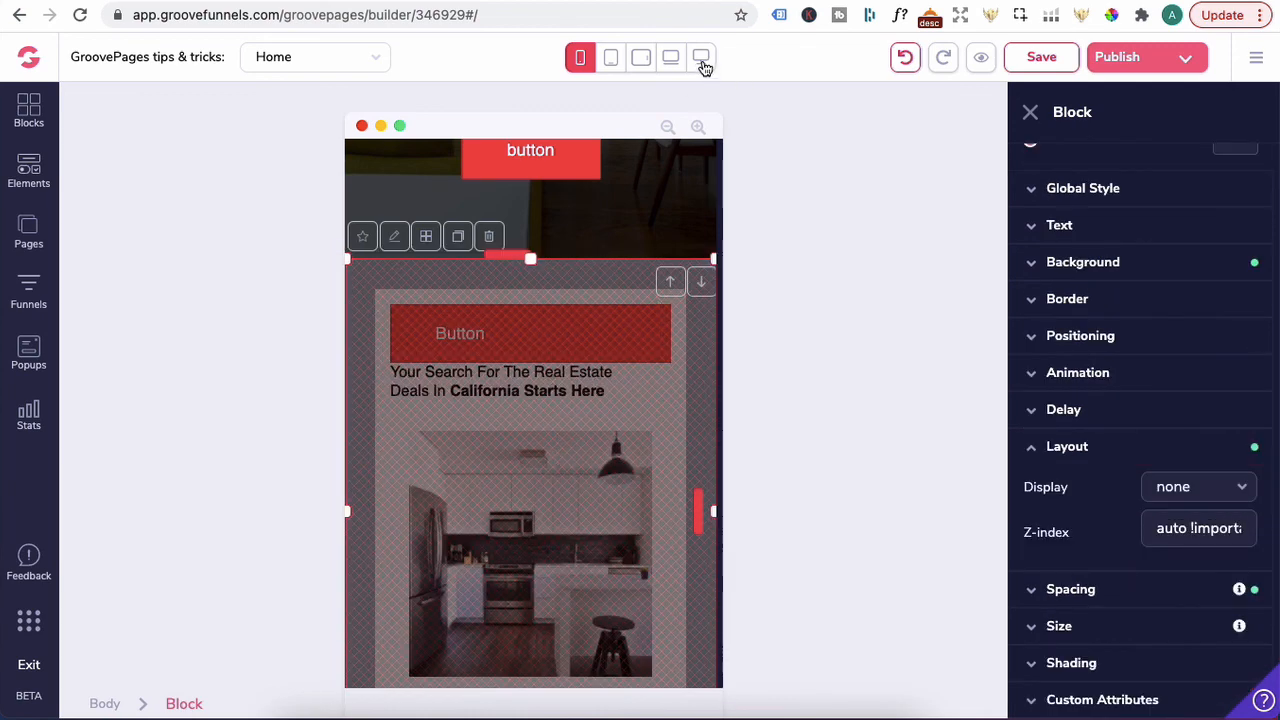
click(701, 57)
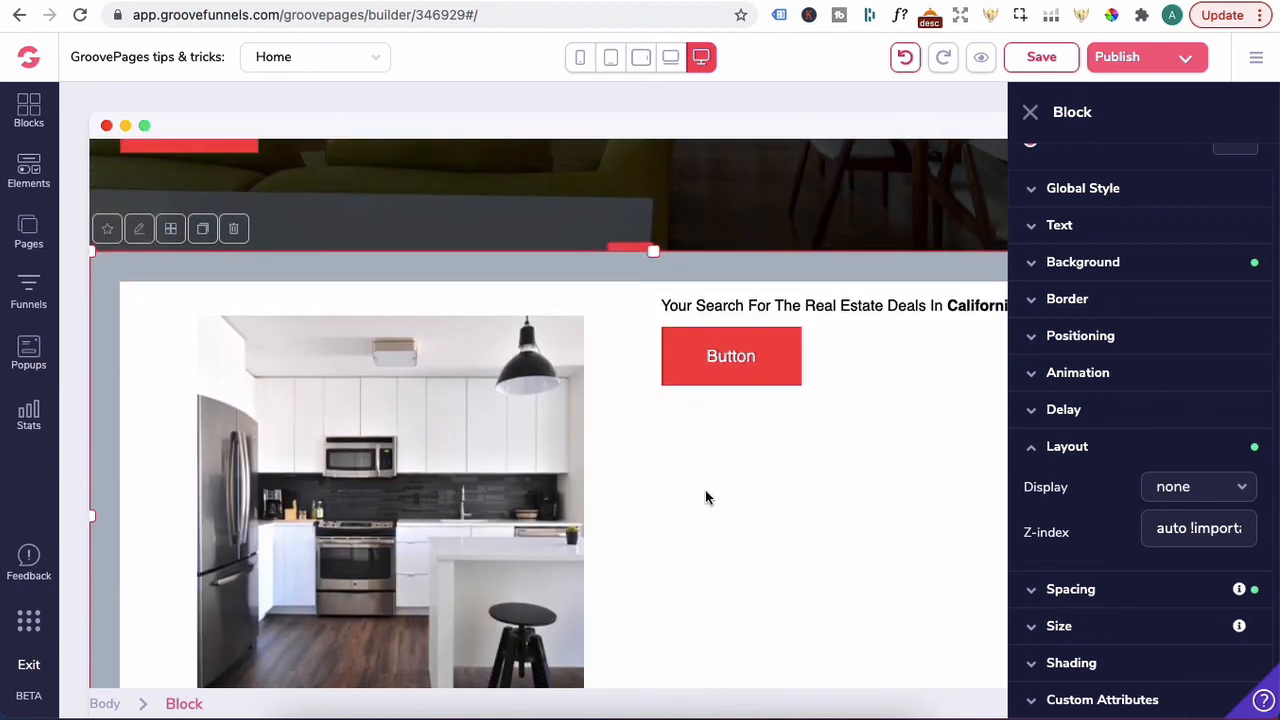
mouse_move(604, 508)
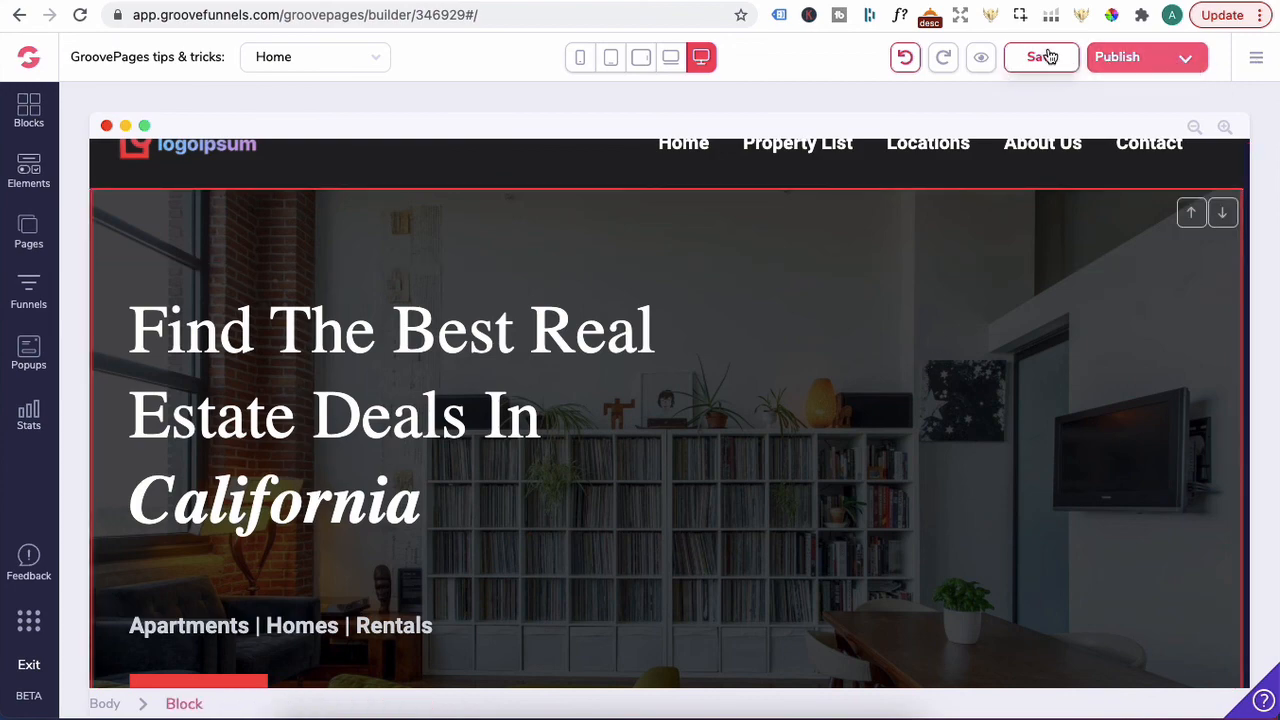
Step: Save the page and generate a new share link under Share Site
click(1255, 57)
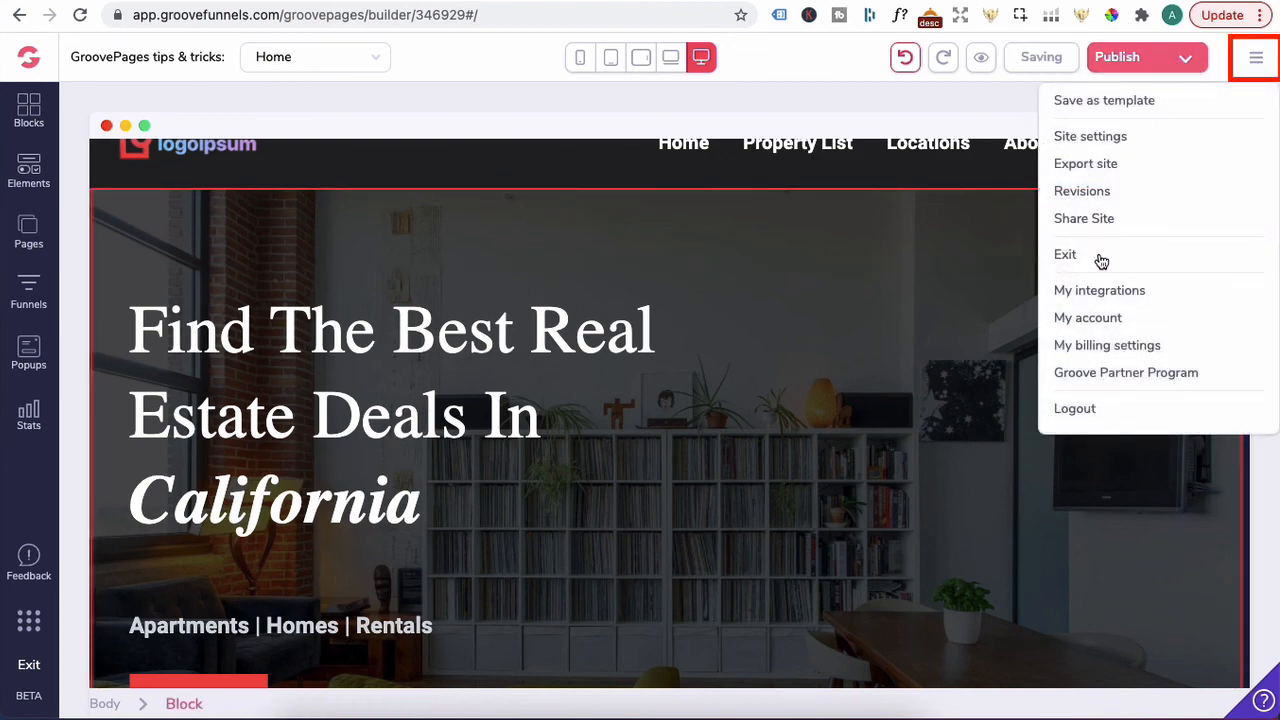
click(1083, 218)
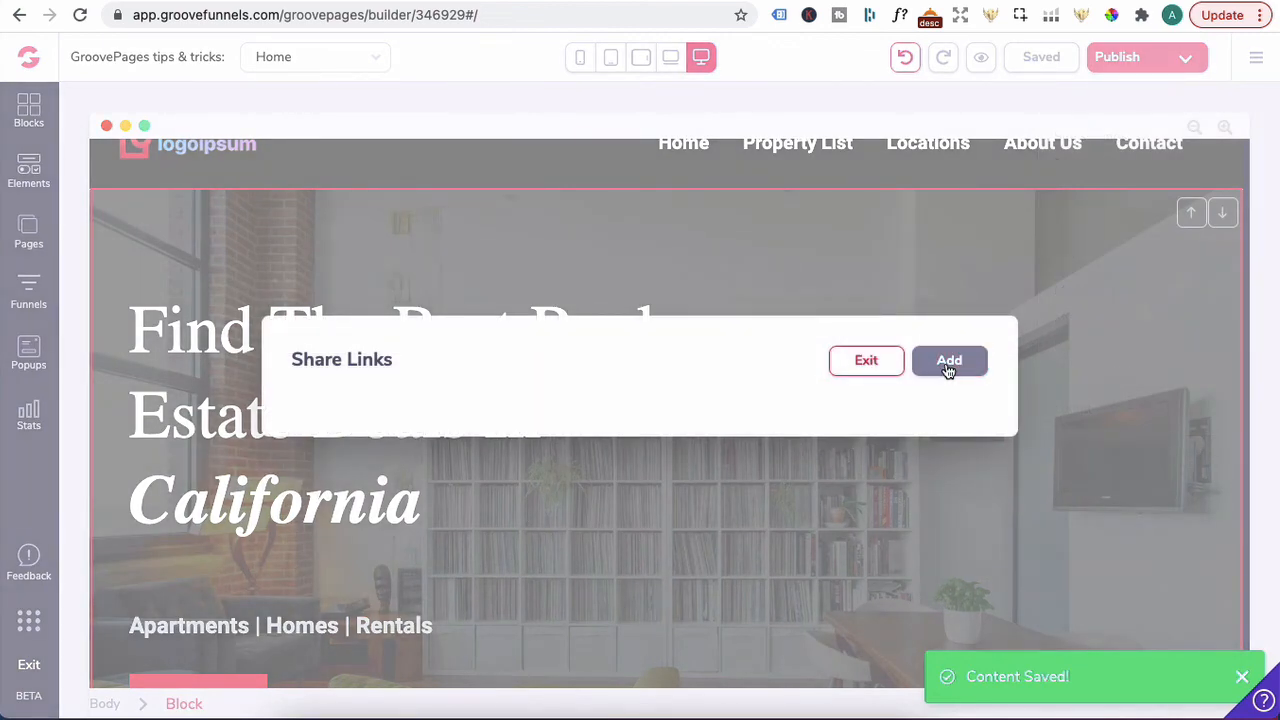
click(949, 360)
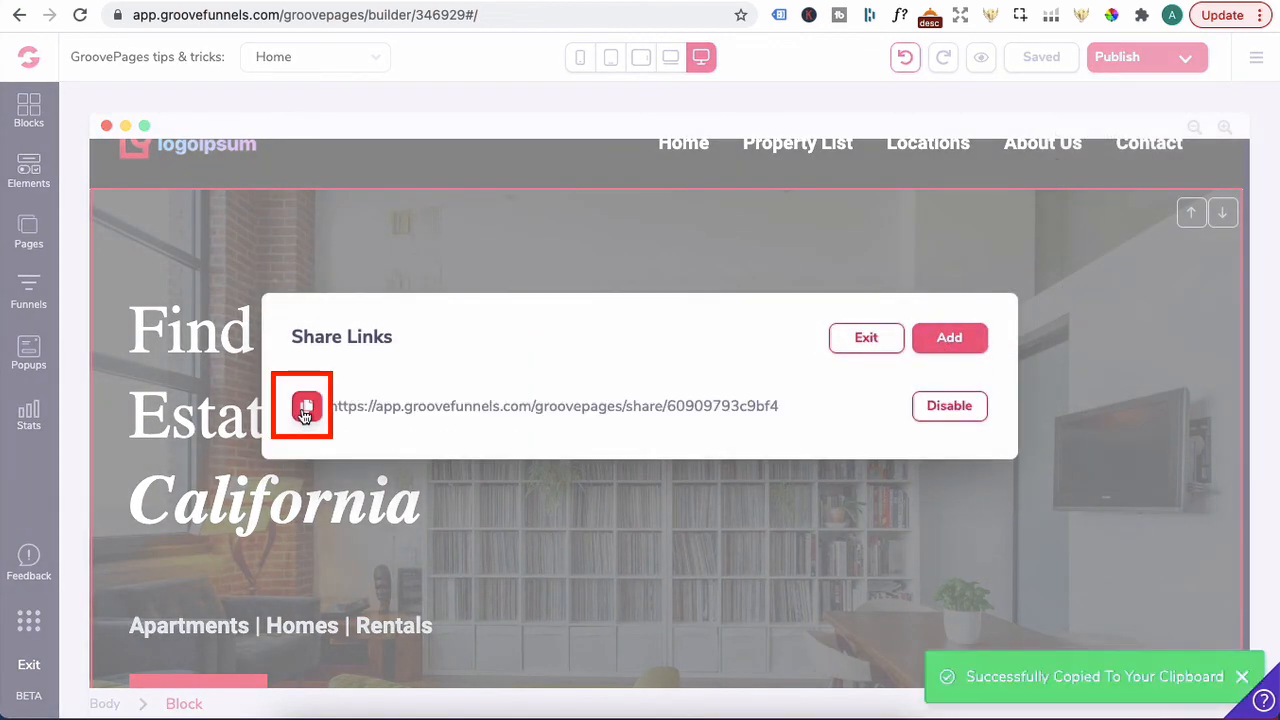